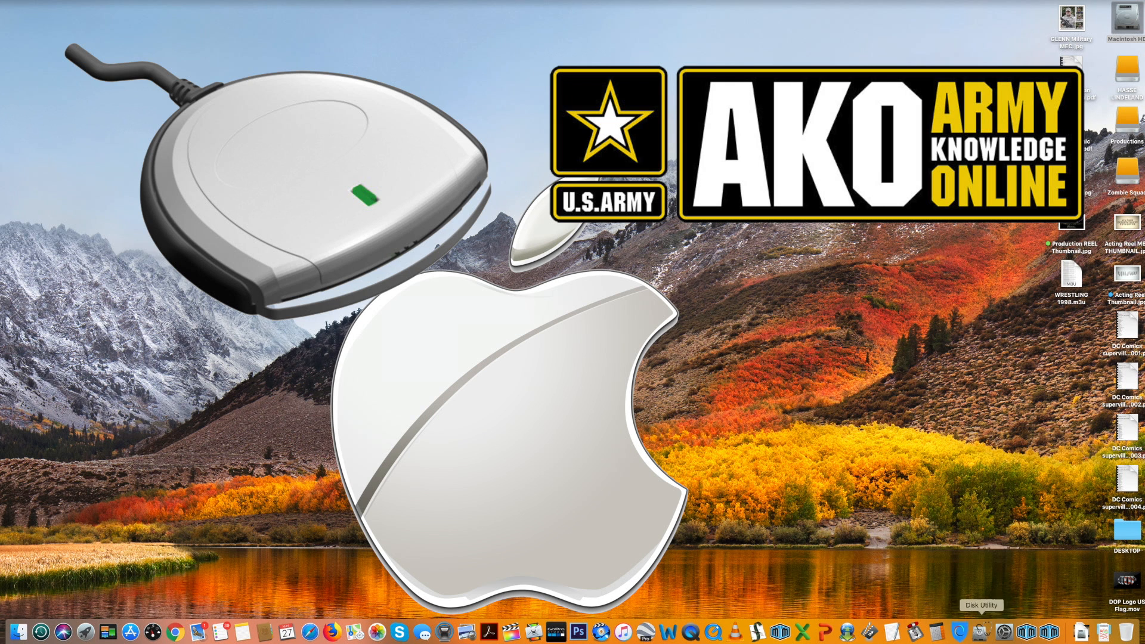
mouse_move(890, 630)
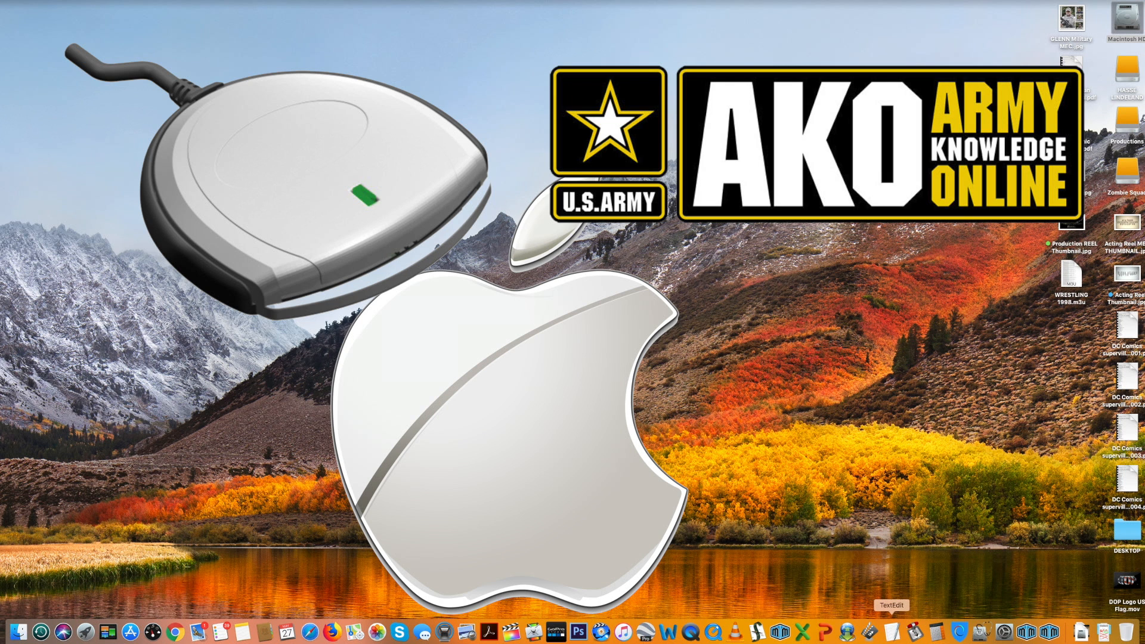
mouse_move(933, 530)
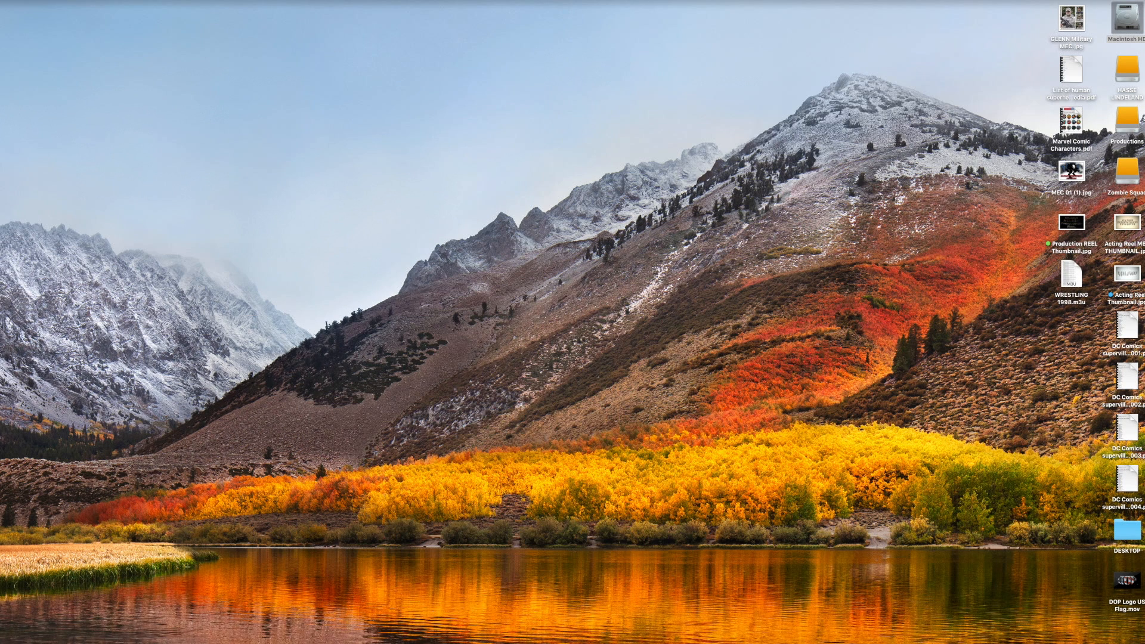
mouse_move(1004, 629)
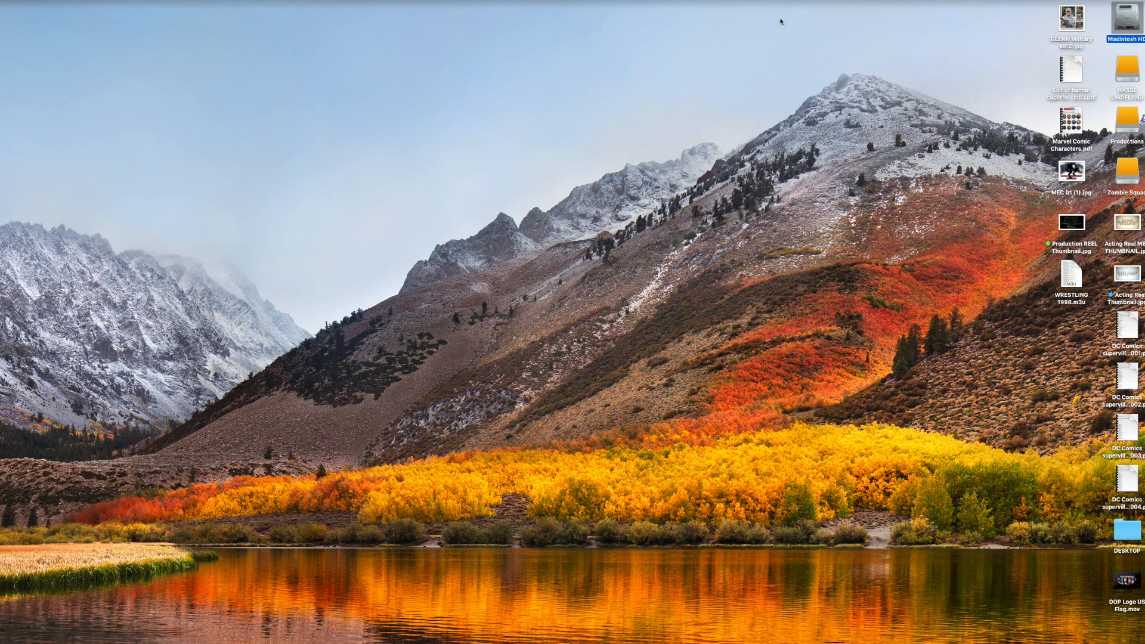
Step: Navigate Macintosh HD > Applications > Utilities and select Keychain Access
double_click(1125, 21)
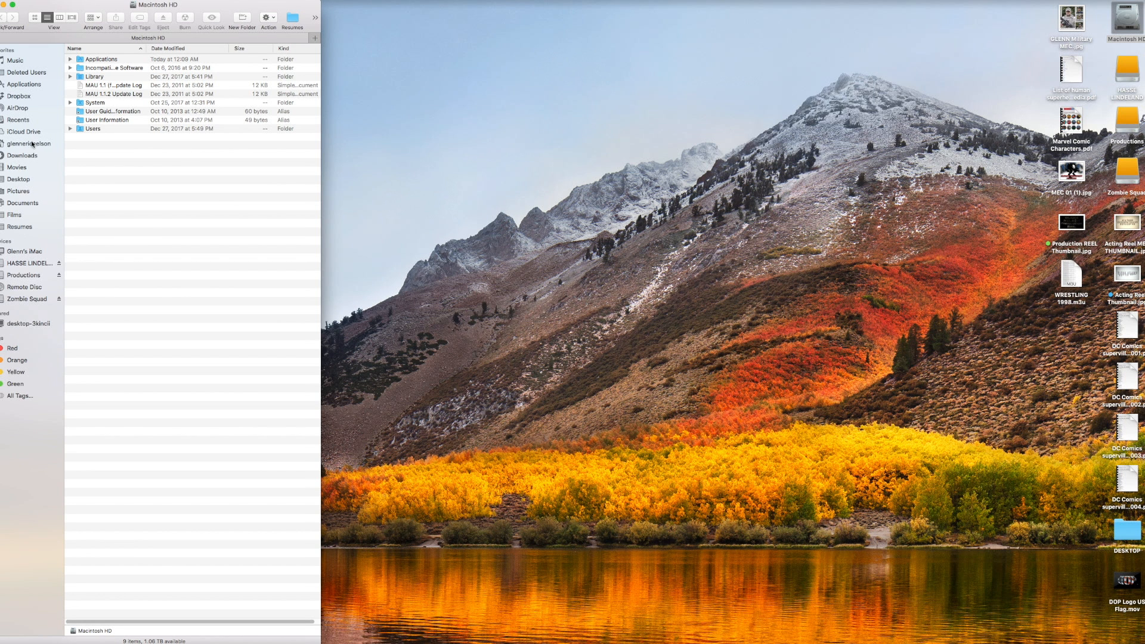
click(24, 84)
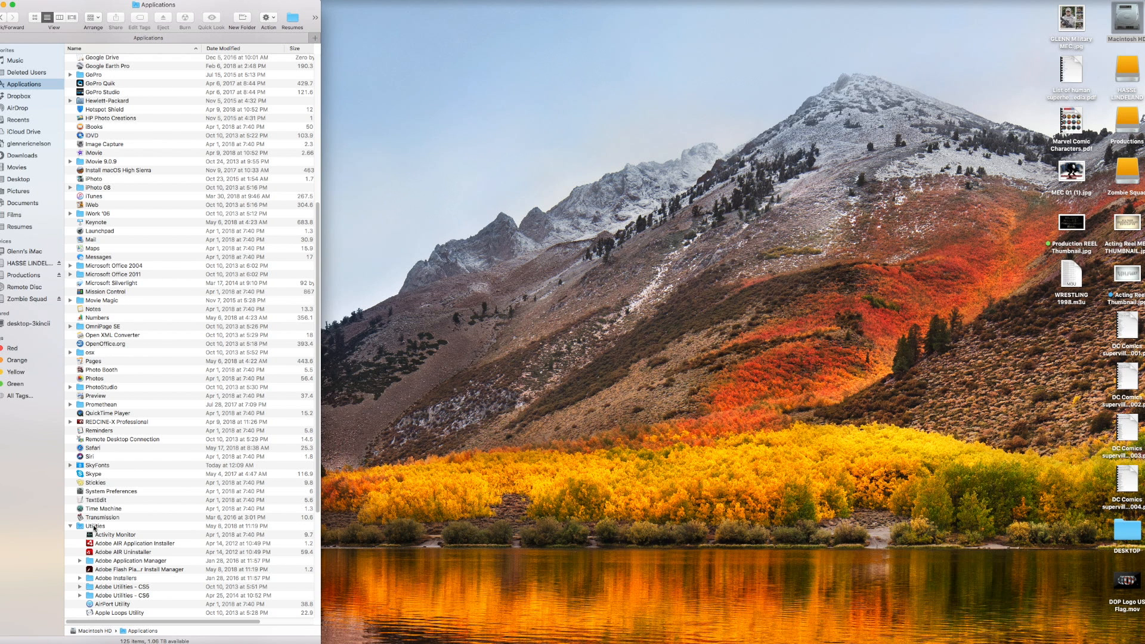
double_click(93, 526)
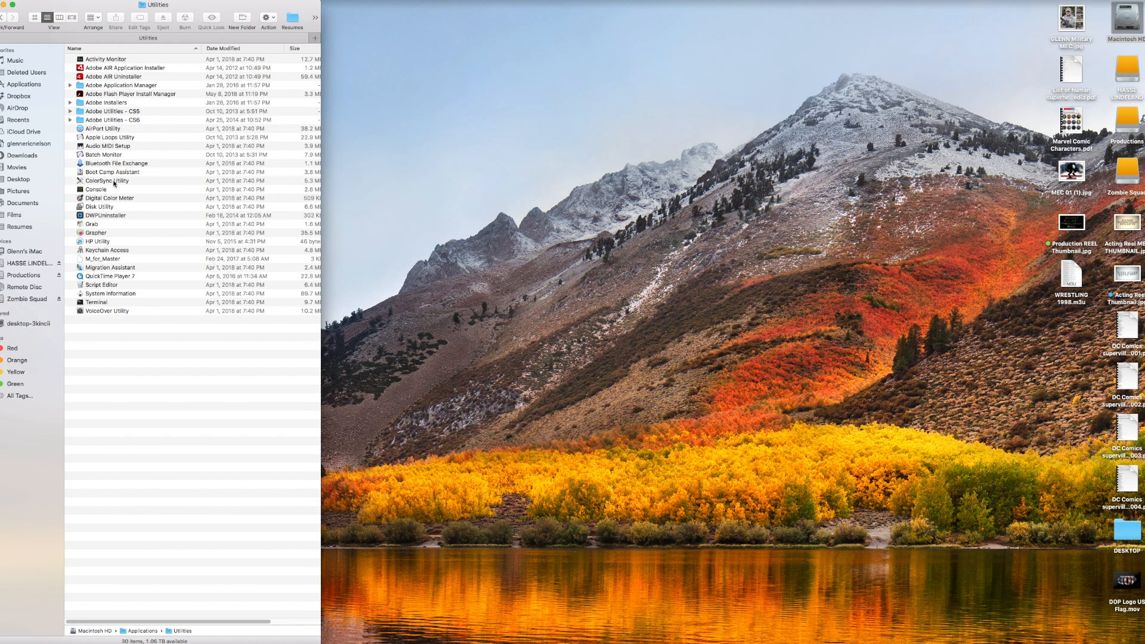
mouse_move(107, 253)
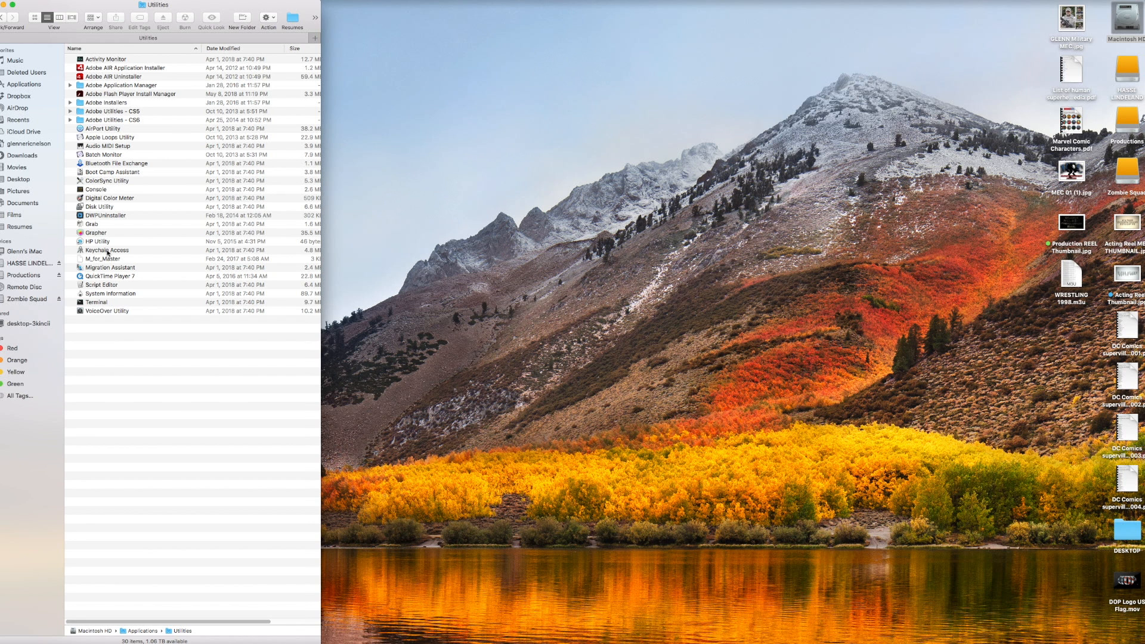
click(106, 249)
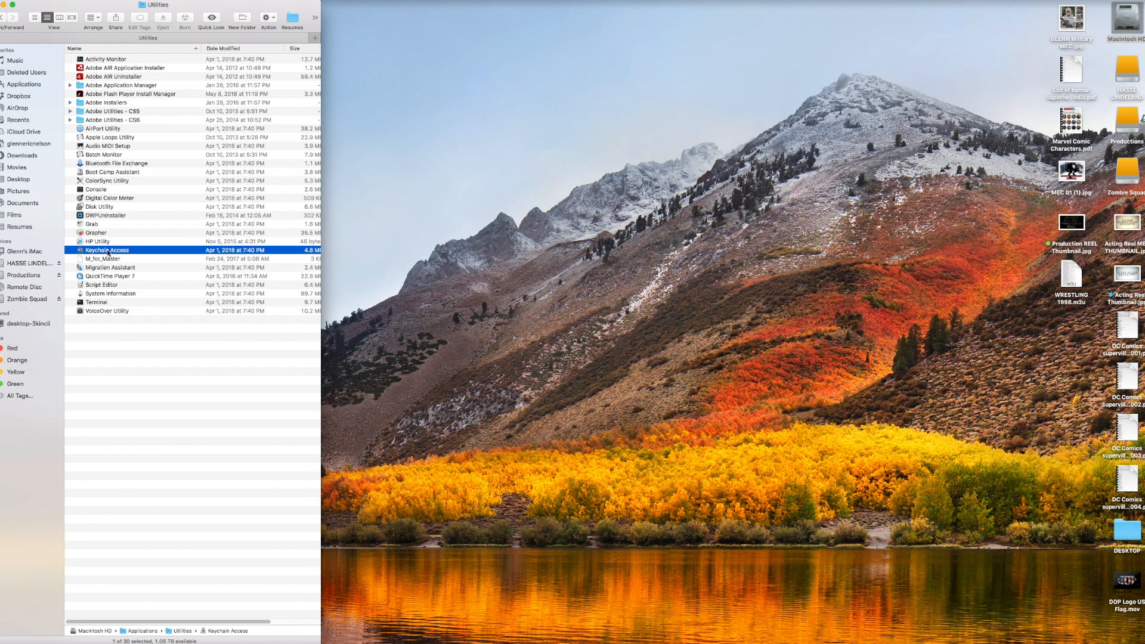
Step: Launch Keychain Access and show All Items in the login keychain
double_click(106, 250)
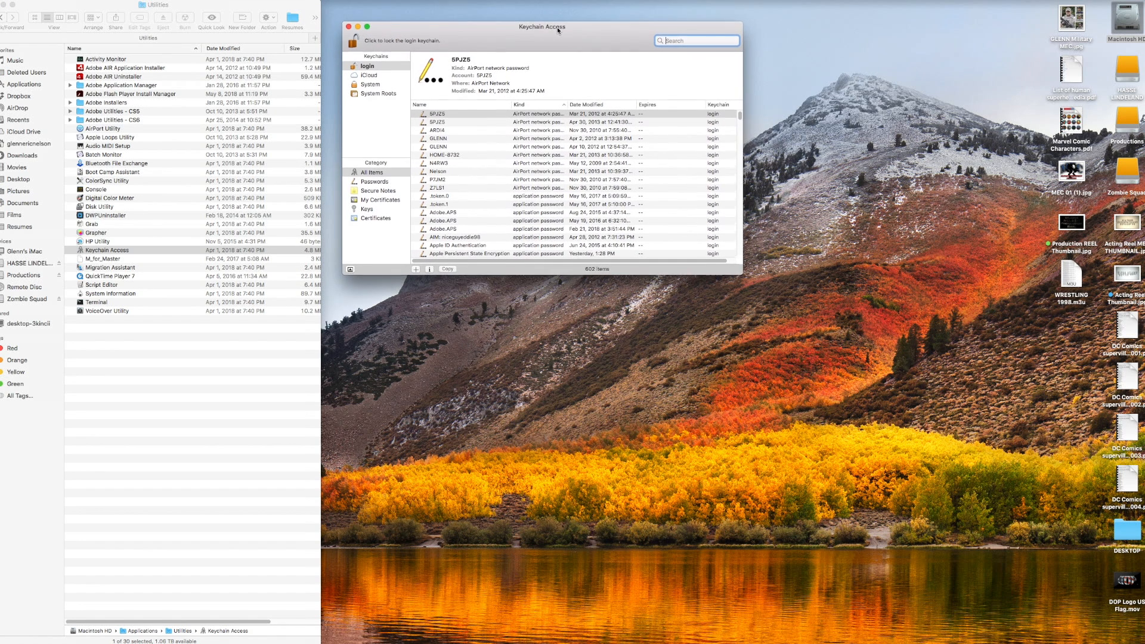
click(372, 173)
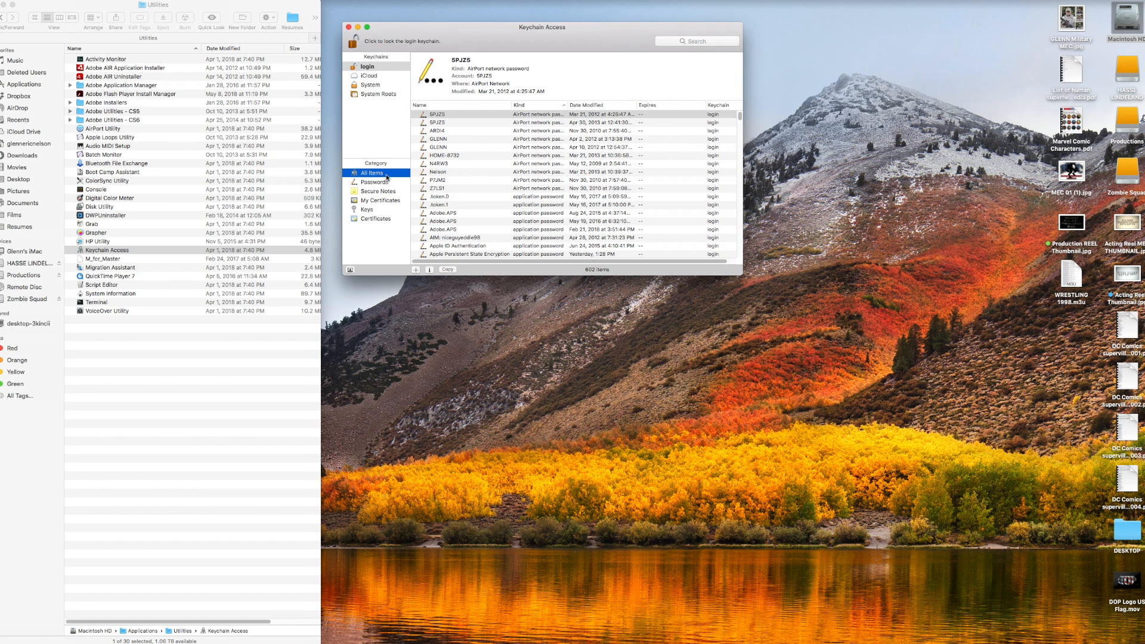
mouse_move(386, 178)
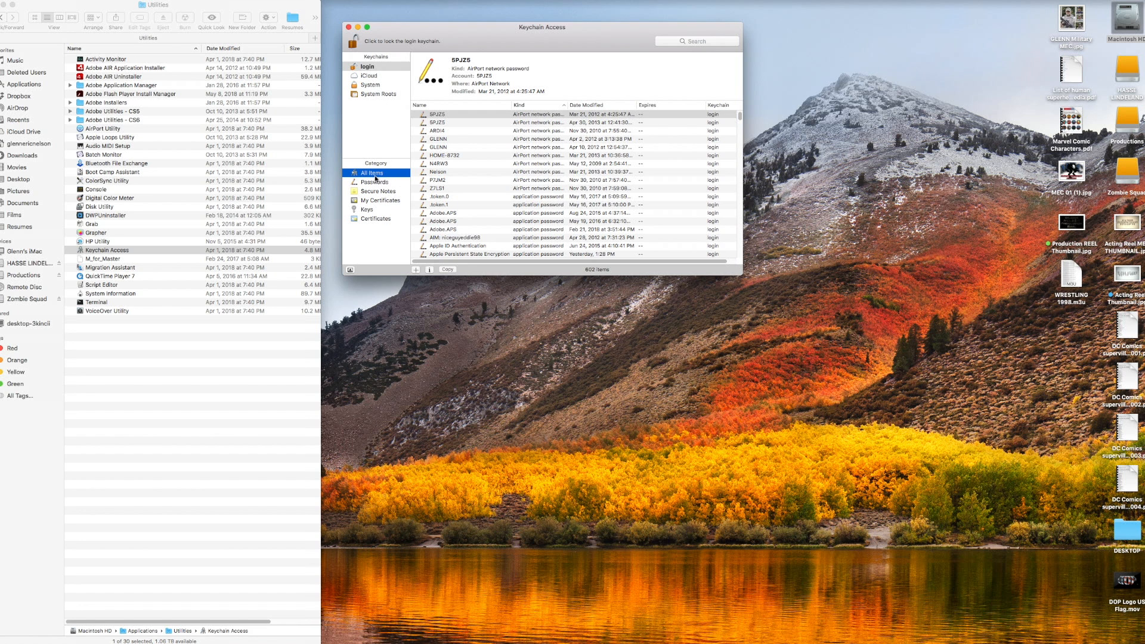
mouse_move(525, 189)
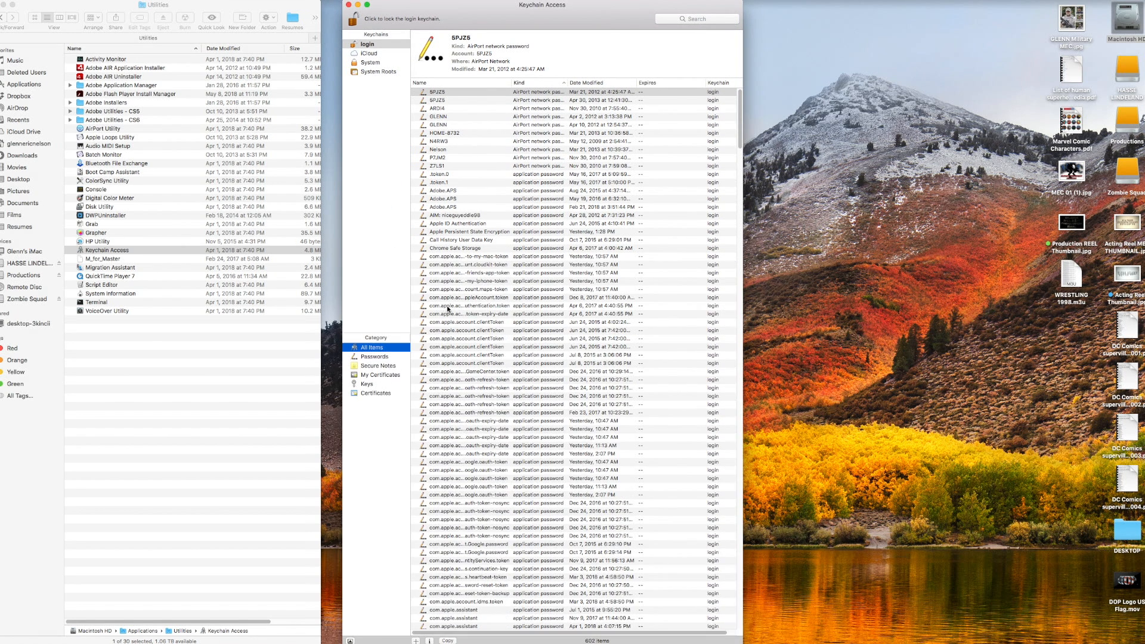
scroll(down, 3)
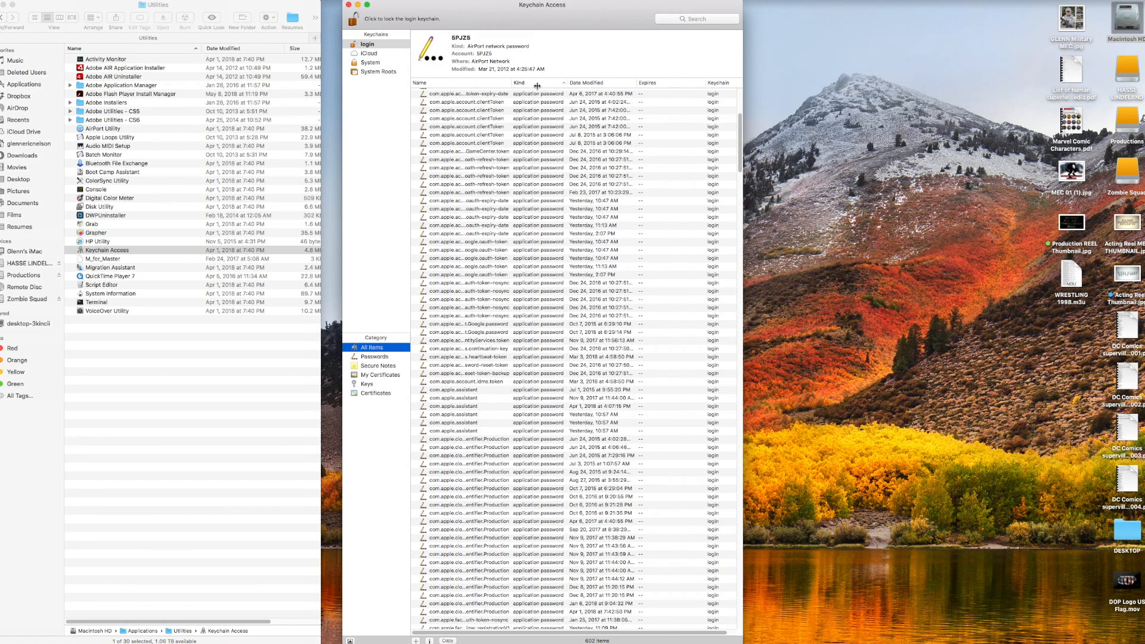
scroll(down, 3)
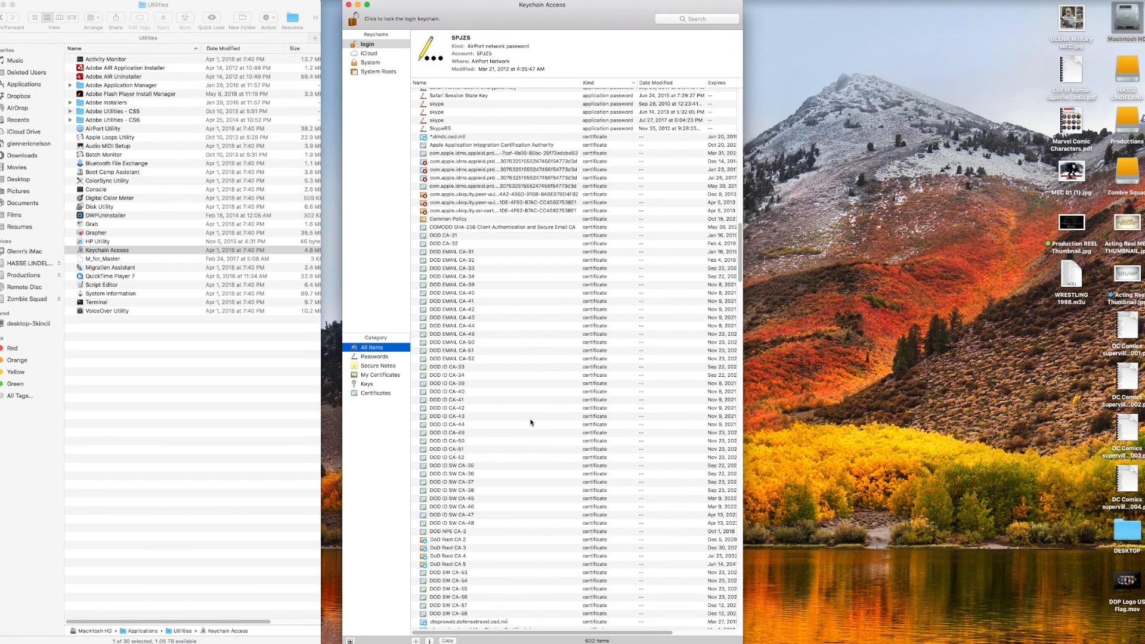
click(445, 235)
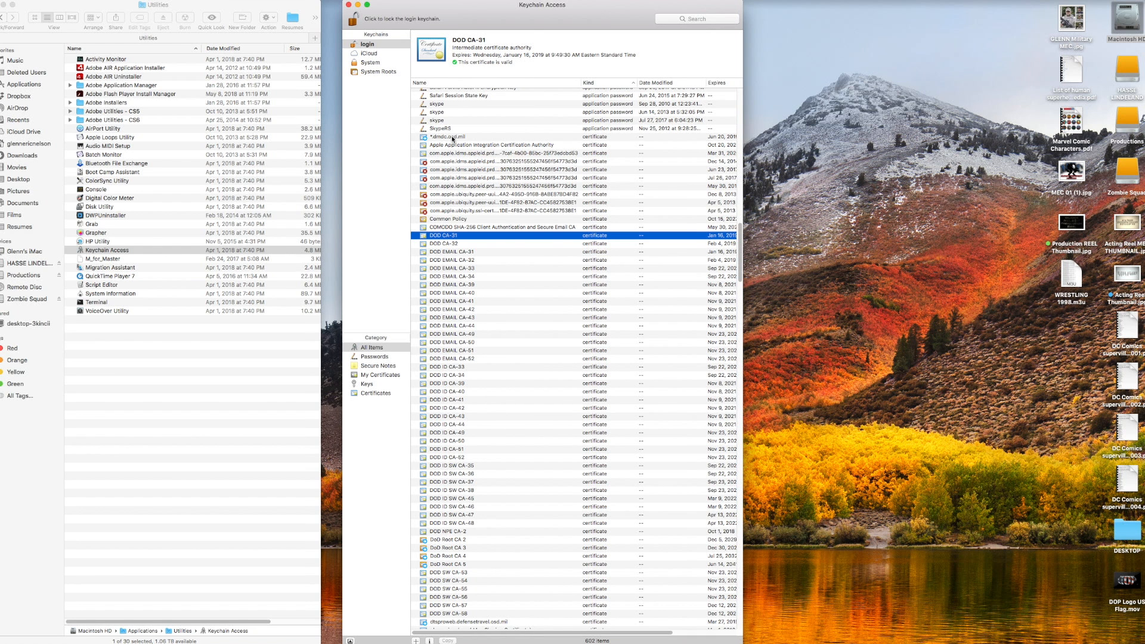
click(450, 136)
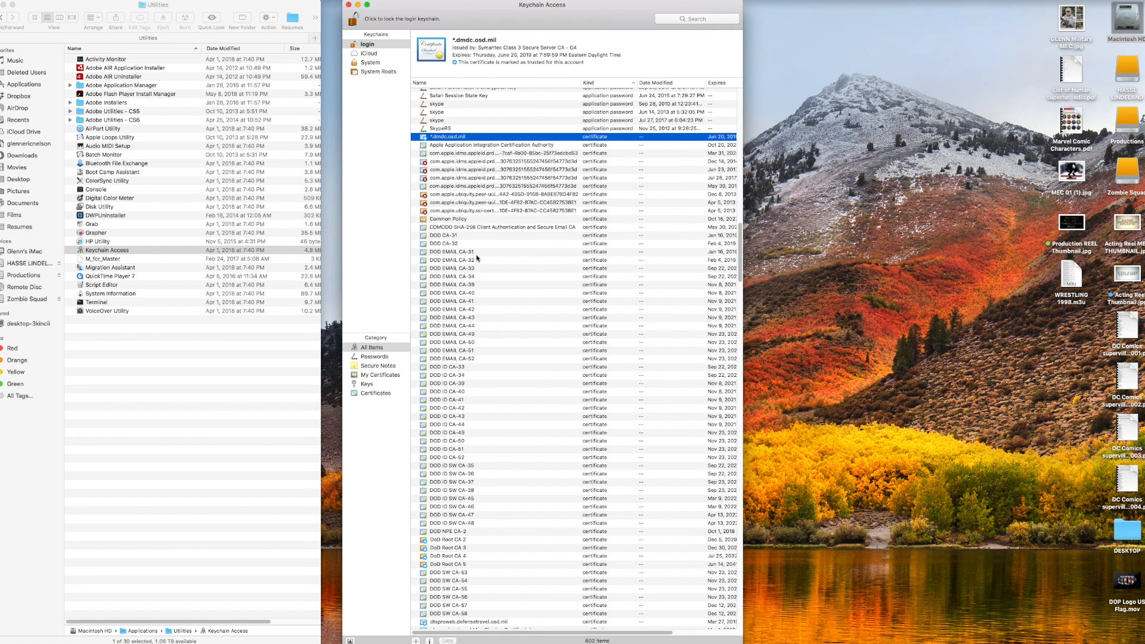
scroll(down, 3)
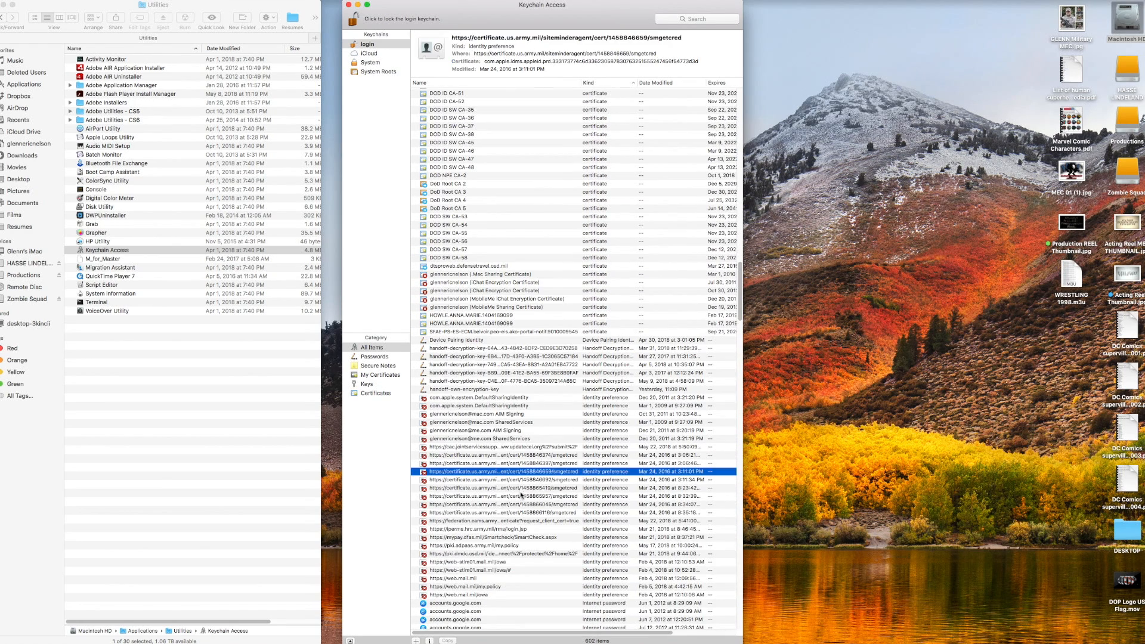
scroll(down, 3)
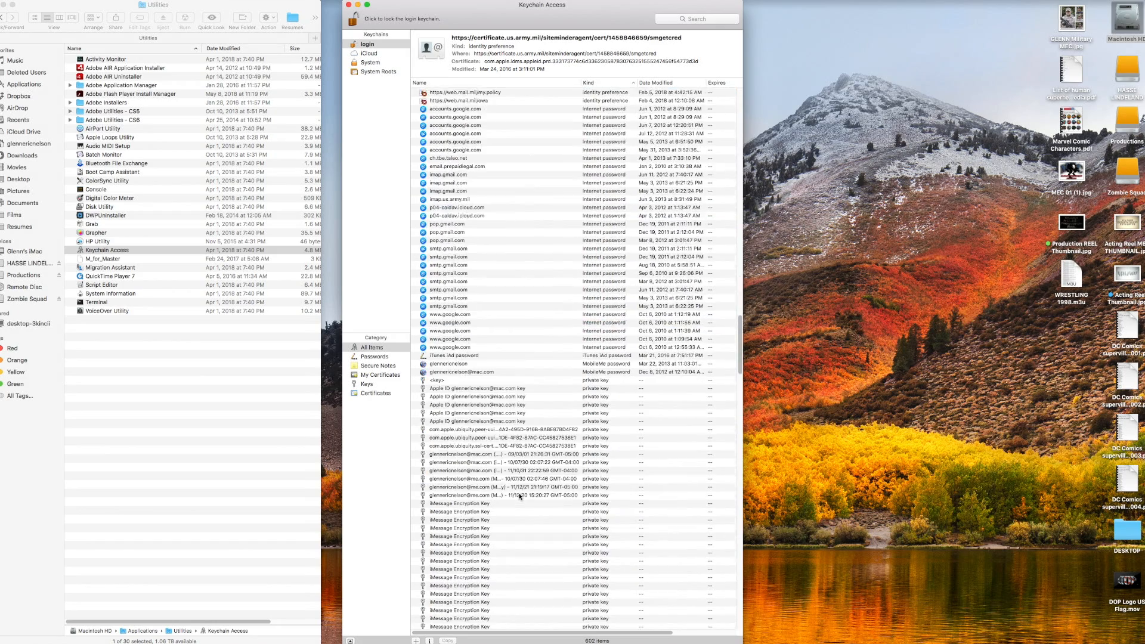
scroll(down, 3)
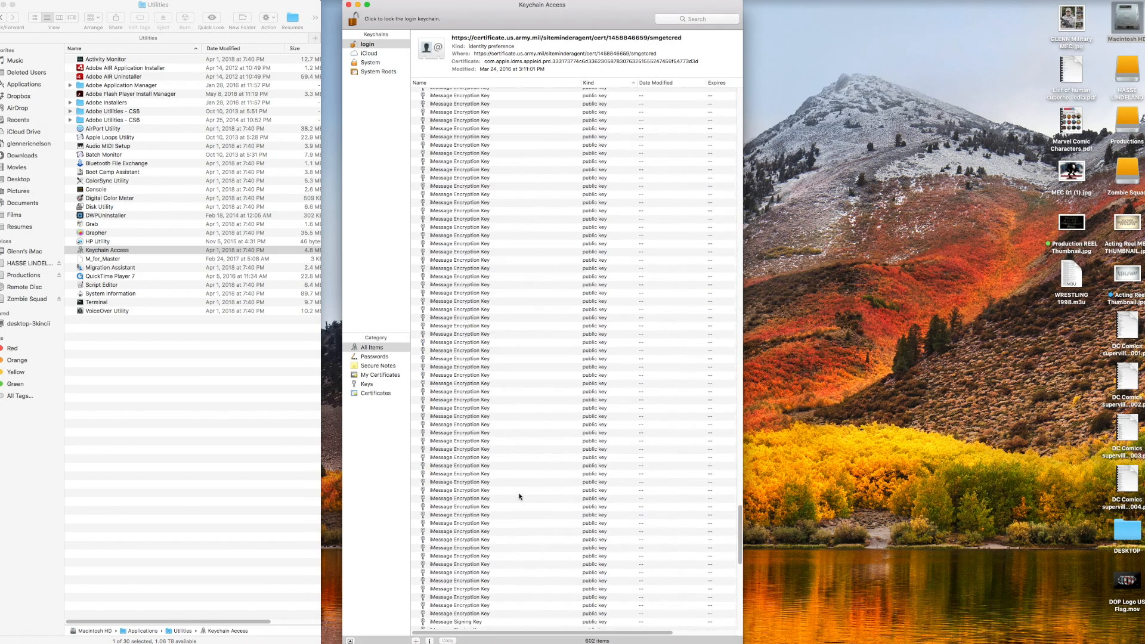
scroll(down, 3)
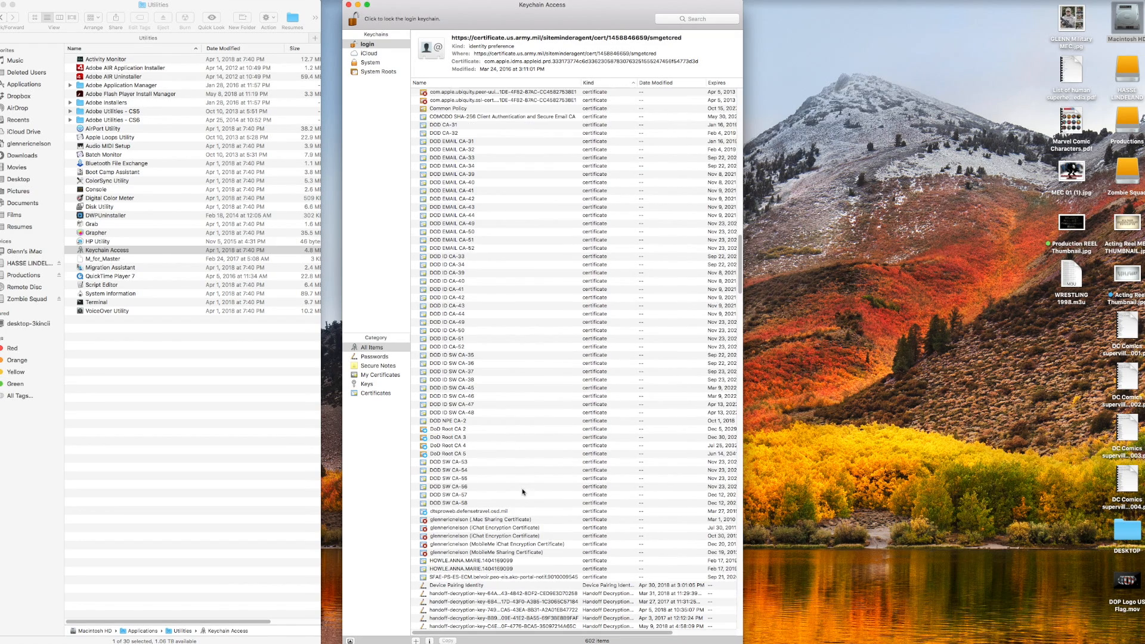
Step: Delete the 47 old DoD CA certificates from the login keychain
click(453, 124)
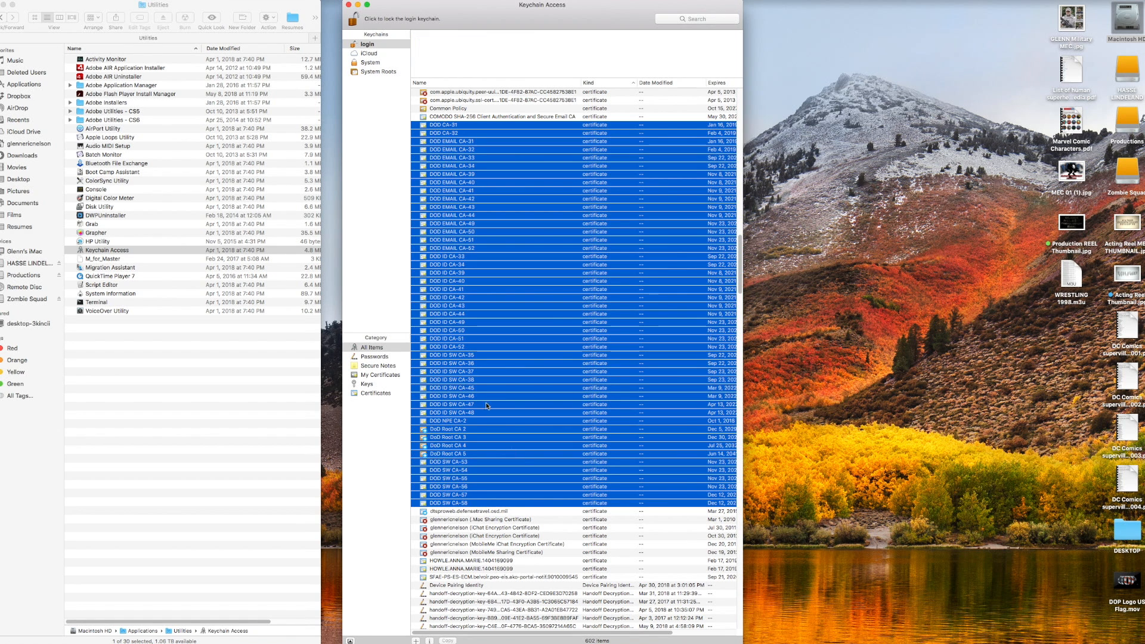
mouse_move(469, 370)
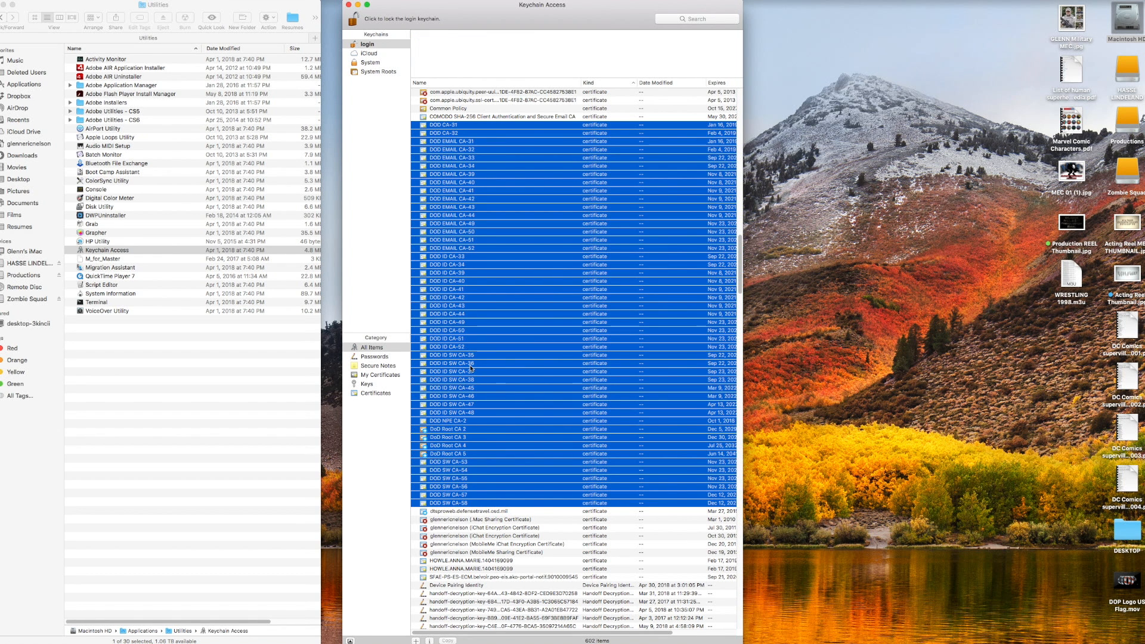
right_click(472, 374)
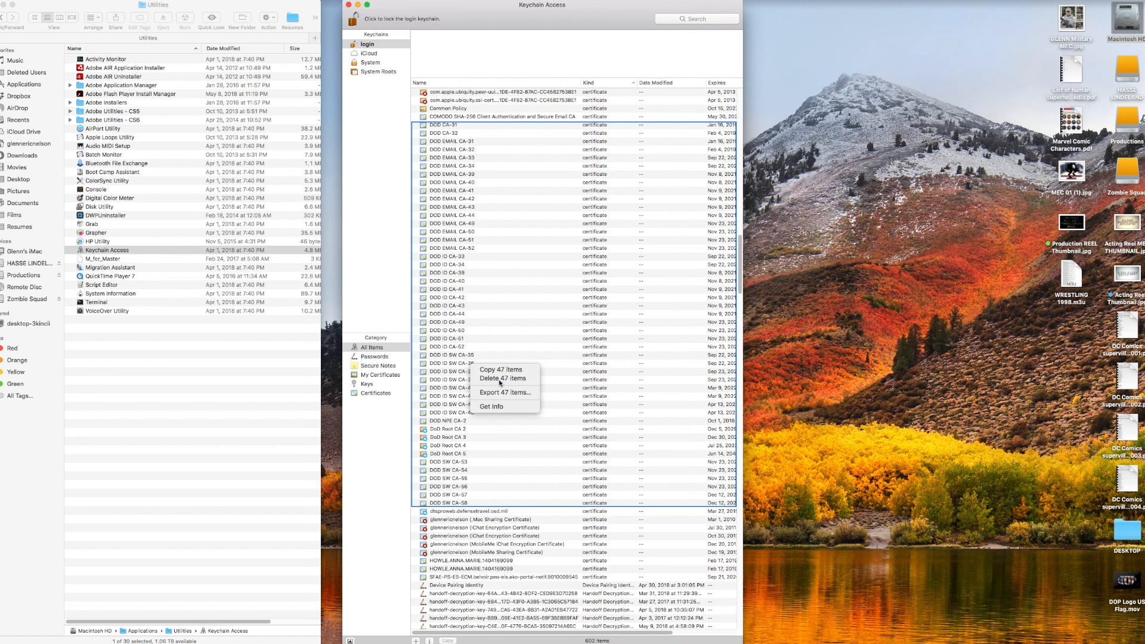
click(501, 378)
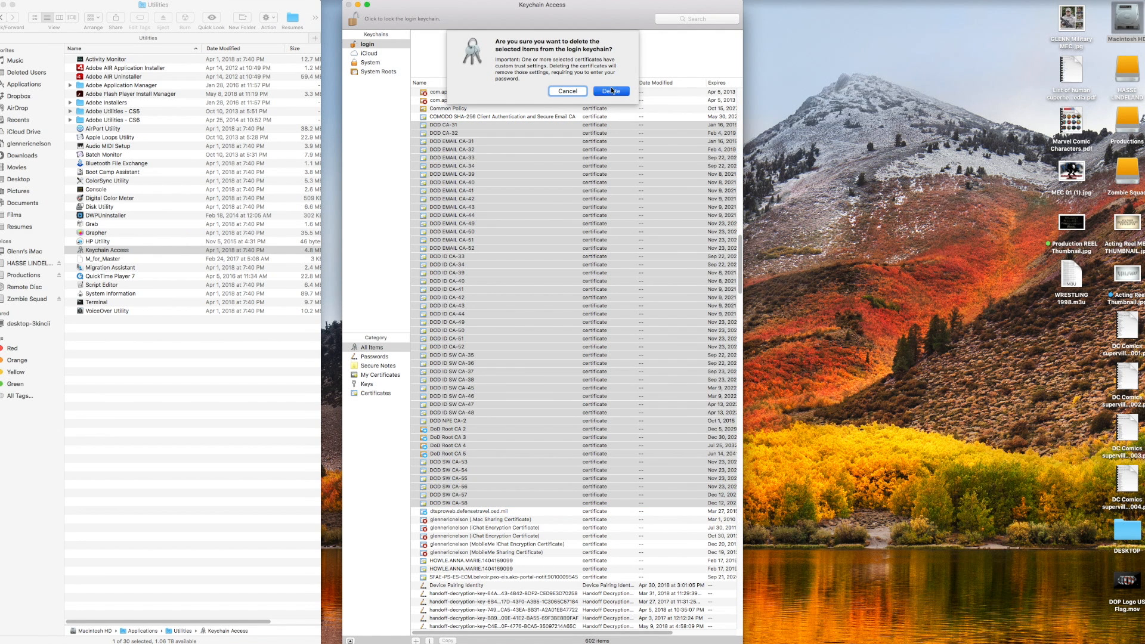
Step: Enter the account password to authorize the trust-settings update
click(611, 91)
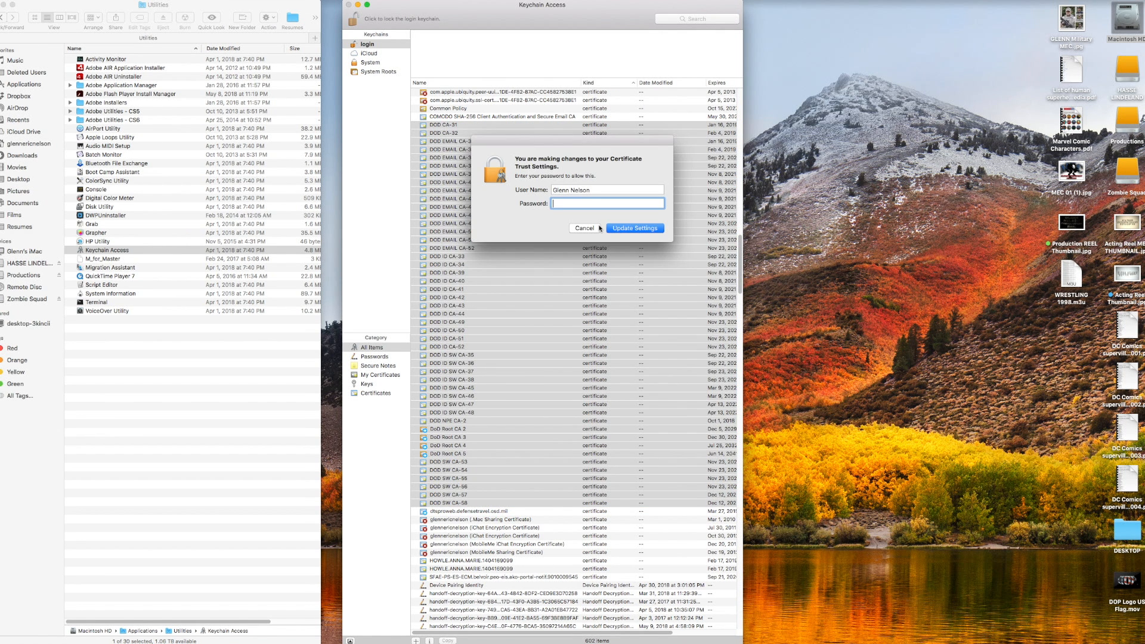
text(••)
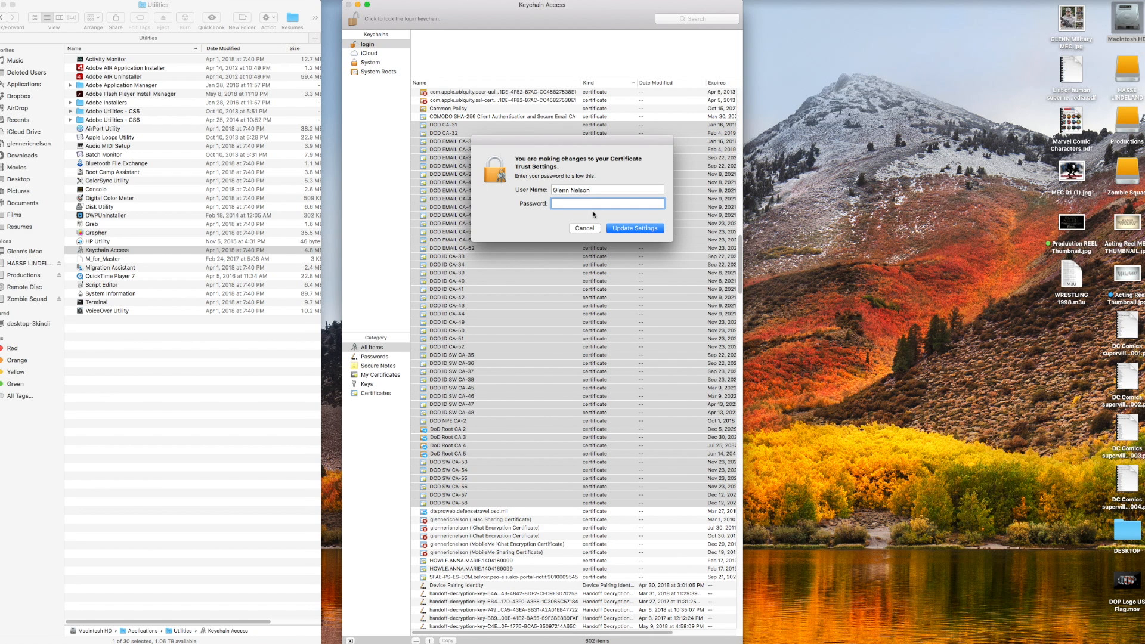
text(password)
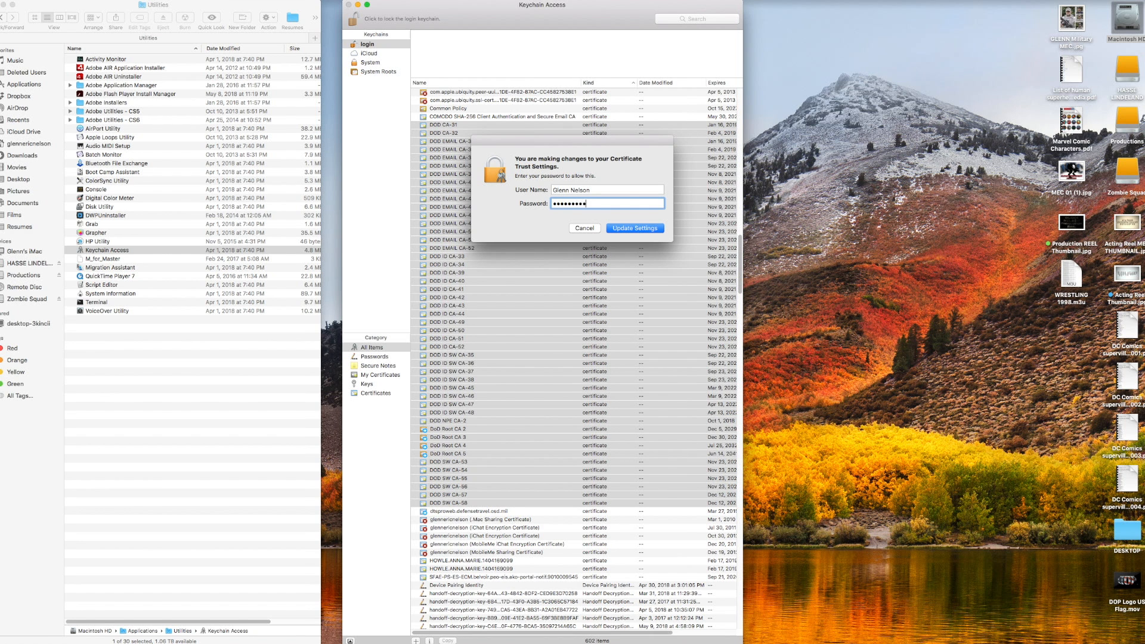
key(Backspace)
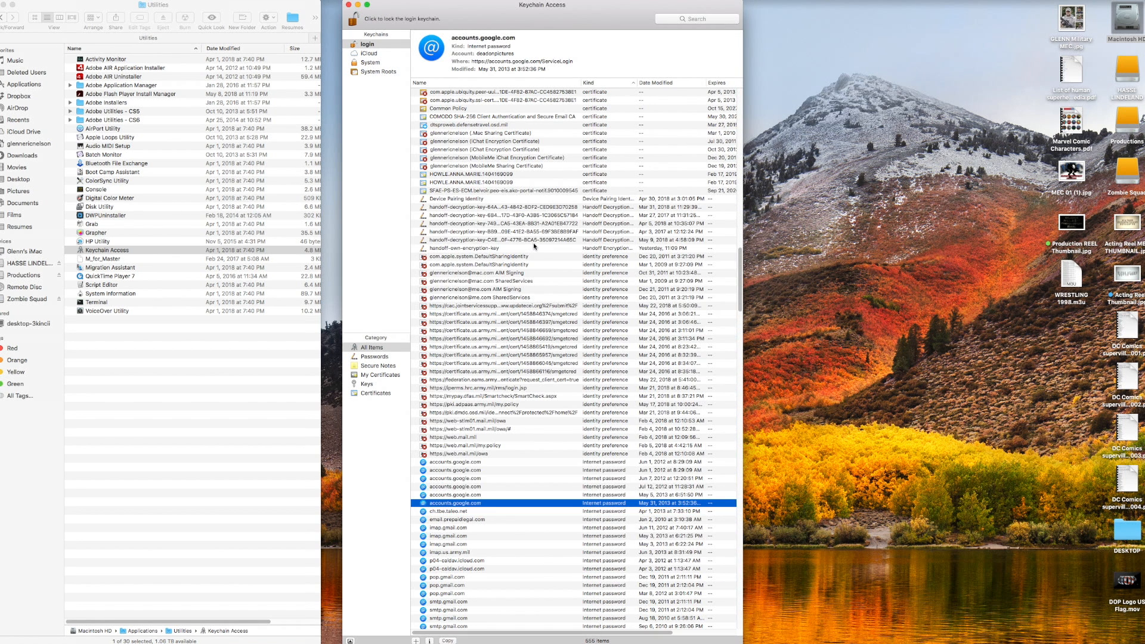
Step: Scroll through the remaining login keychain items to confirm the certificates are gone
scroll(down, 3)
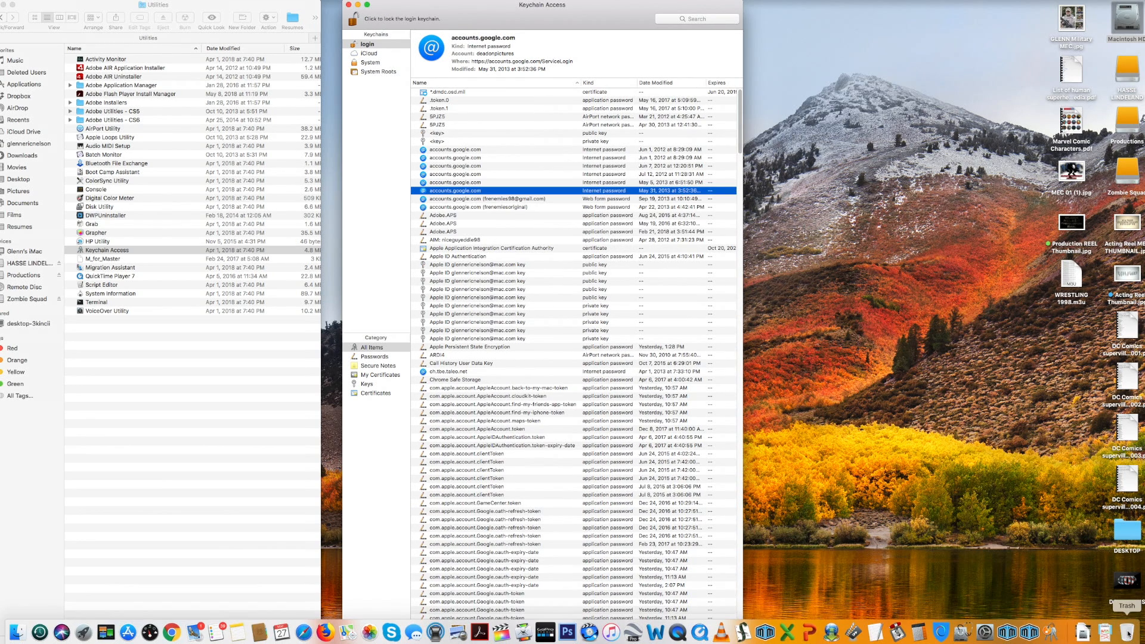
scroll(down, 3)
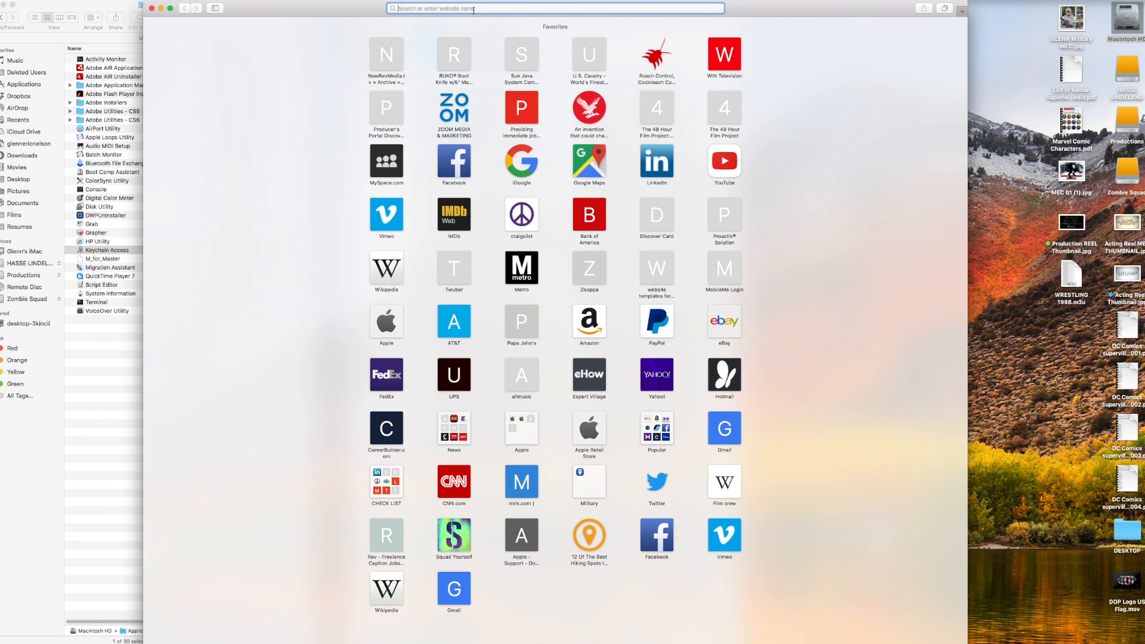
Step: Go to google.com and search for 'dod root certificates'
text(google.com)
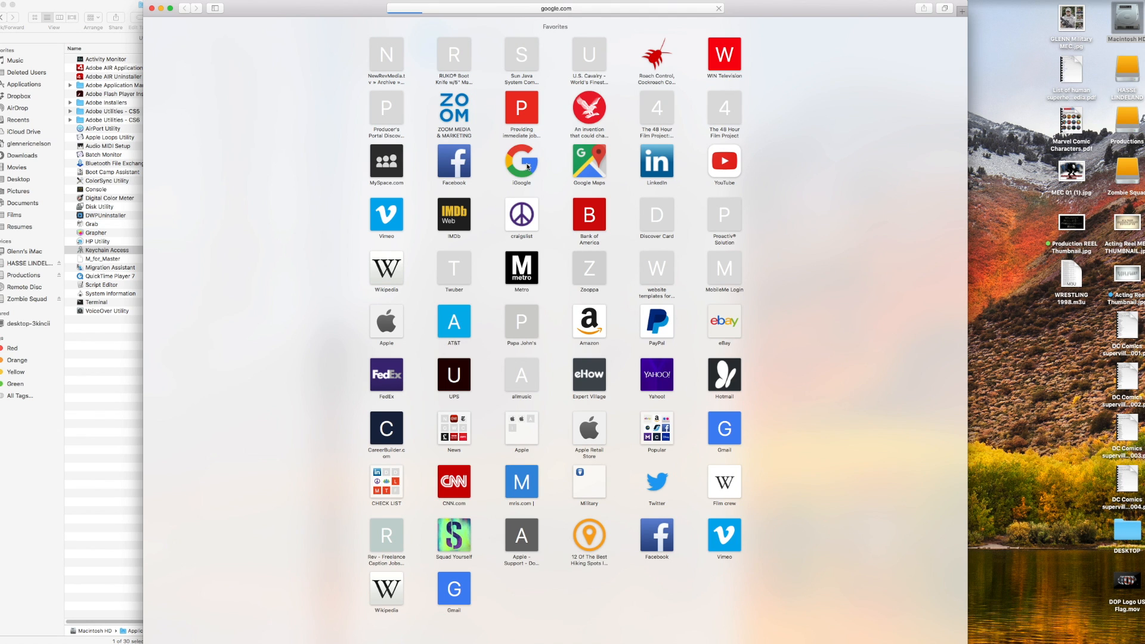
click(522, 159)
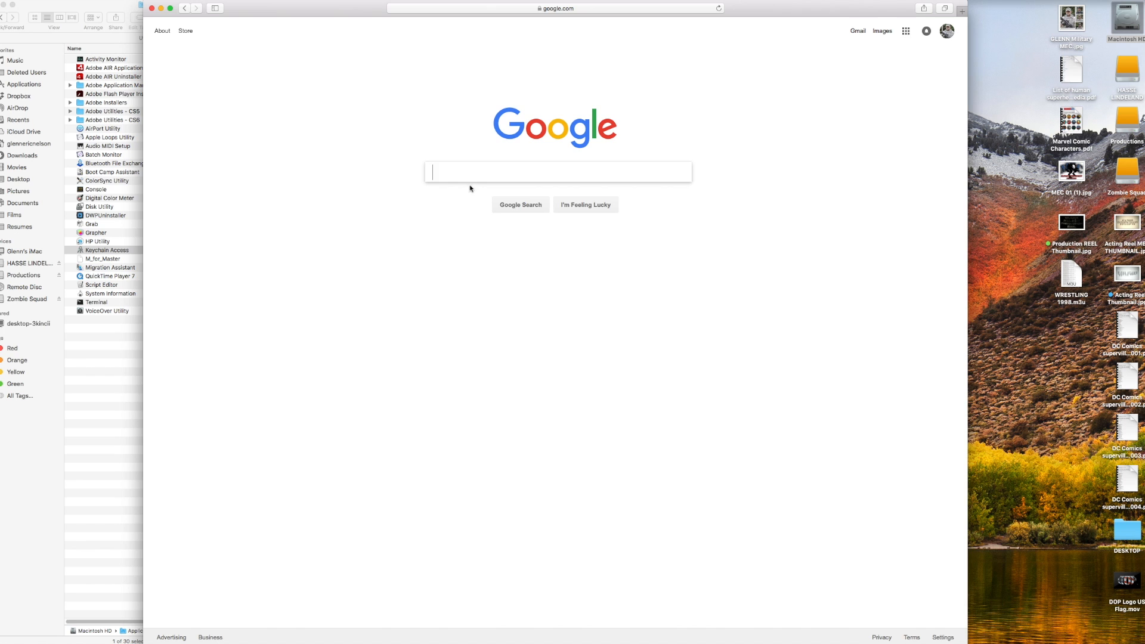
click(557, 172)
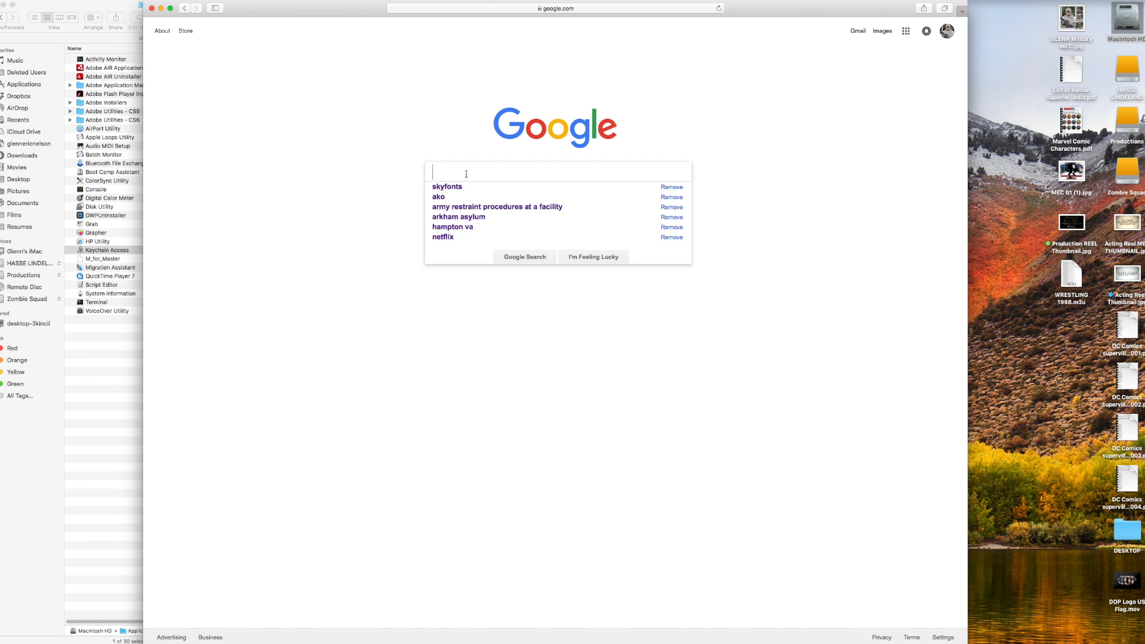
text(dod)
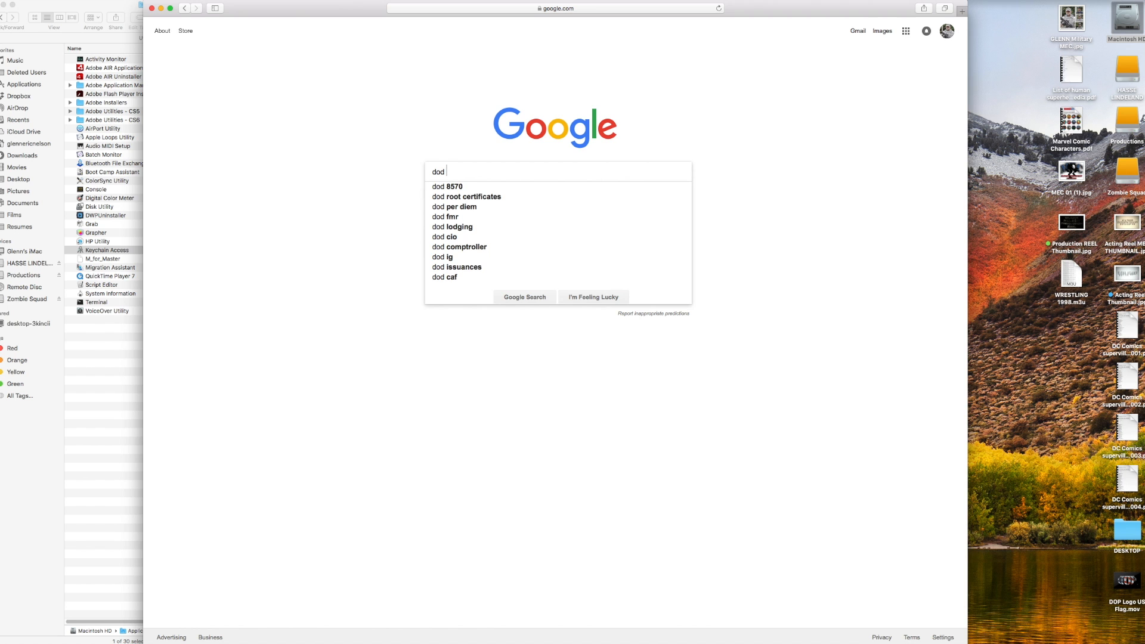
click(466, 196)
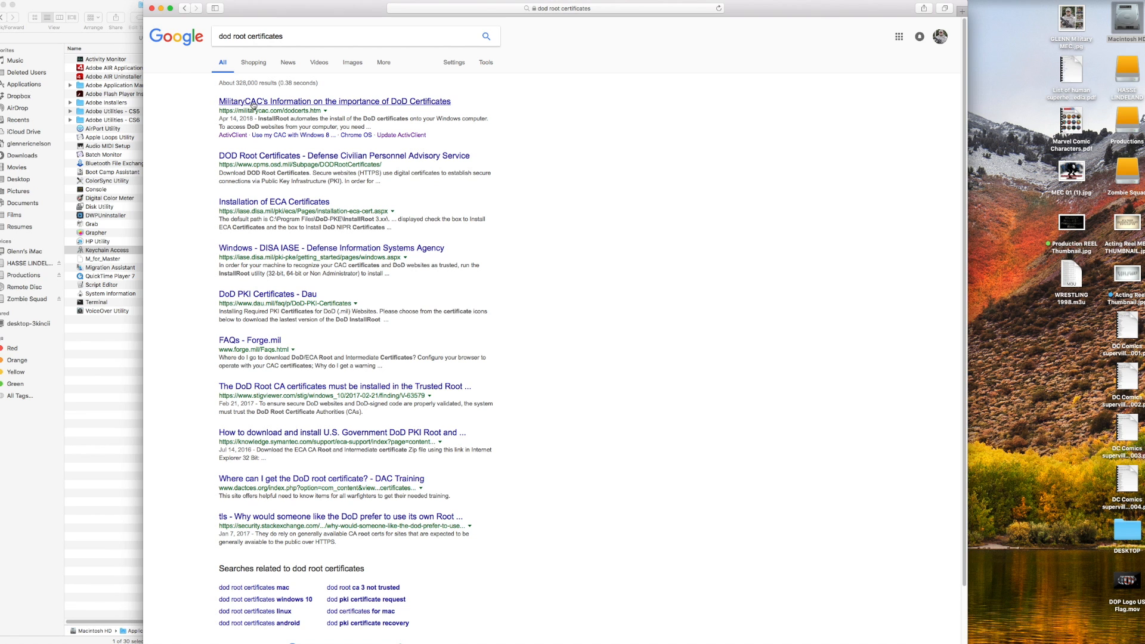
Step: Review the MilitaryCAC DoD certificates page from the search results
click(334, 100)
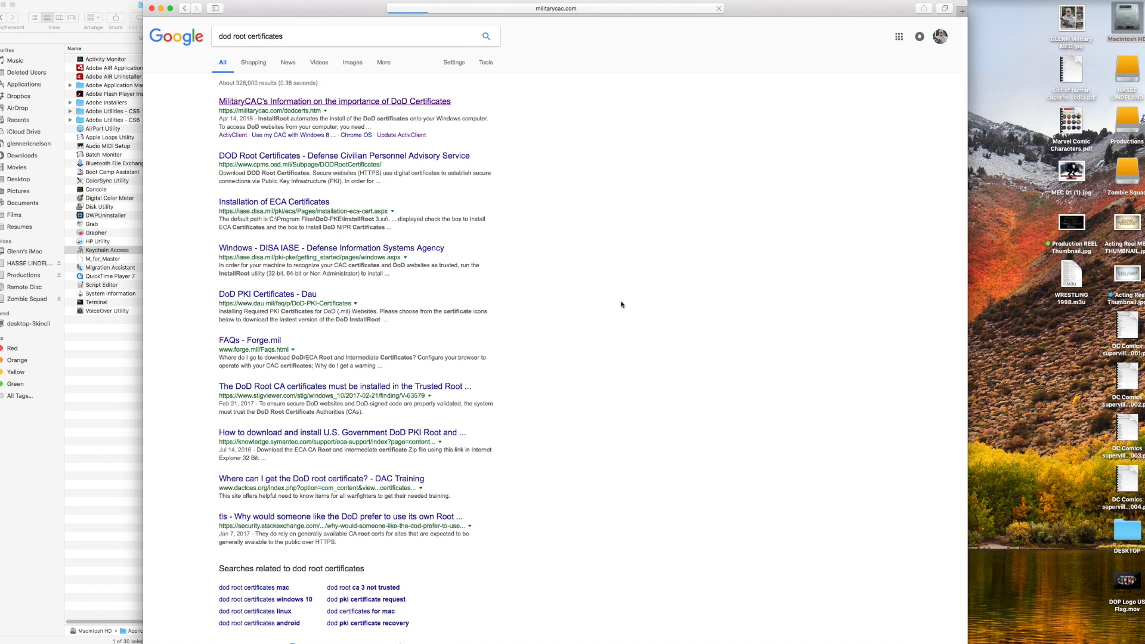
click(334, 102)
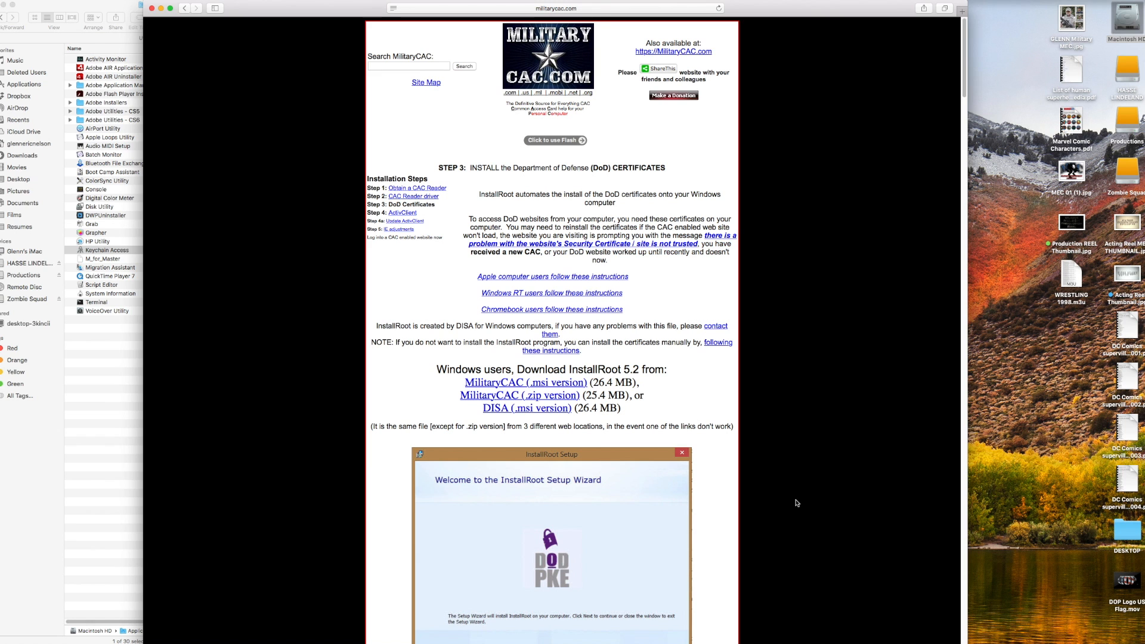
mouse_move(491, 214)
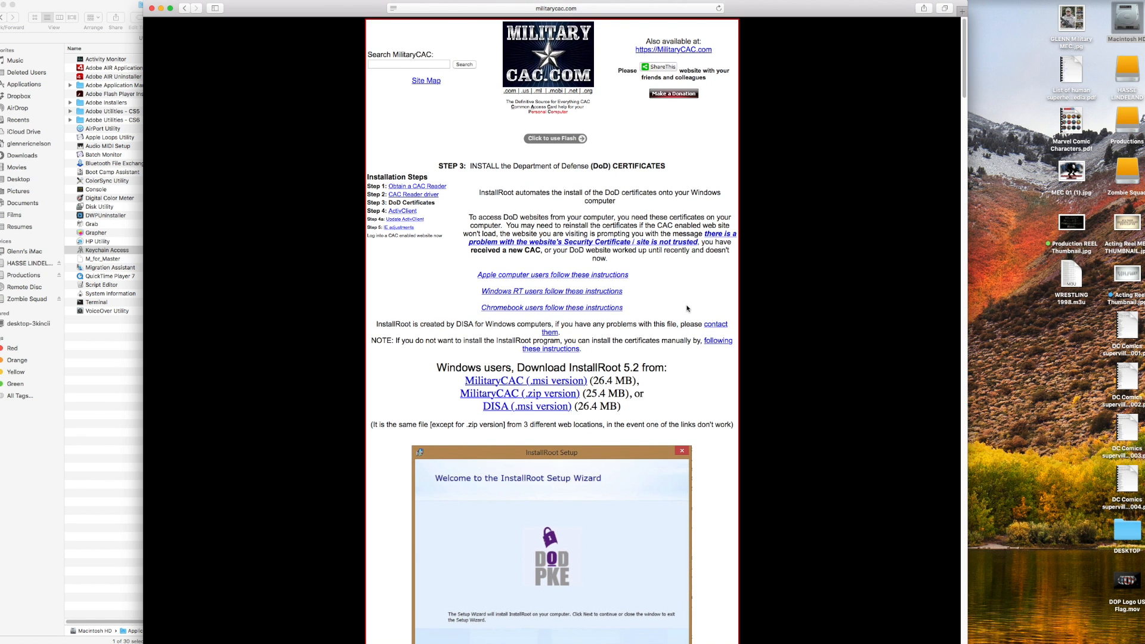
scroll(down, 3)
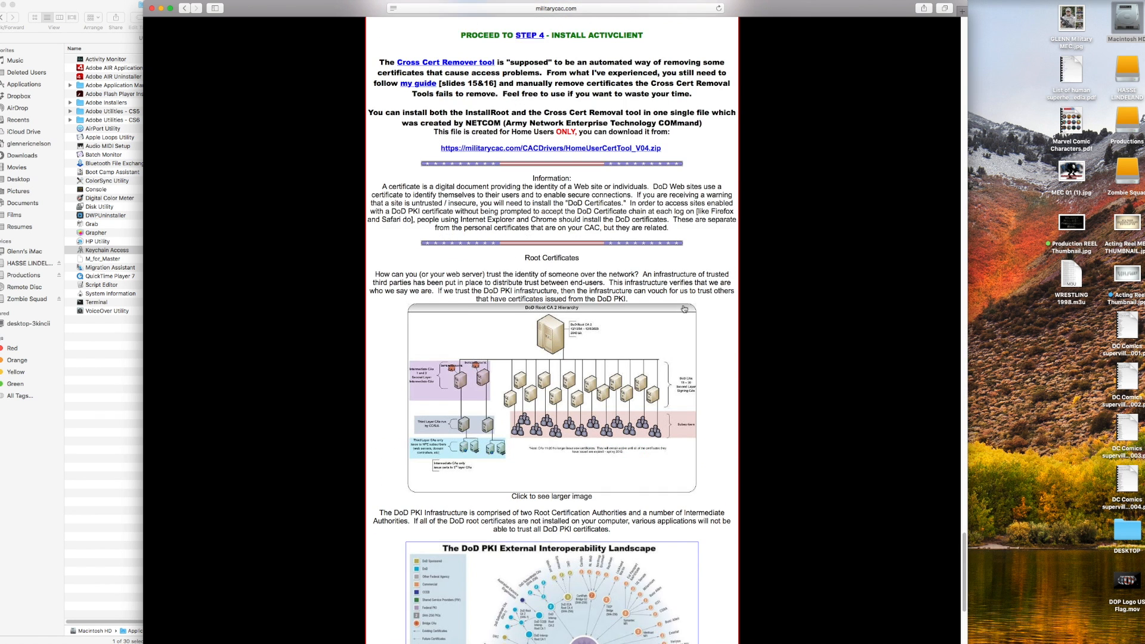
scroll(down, 3)
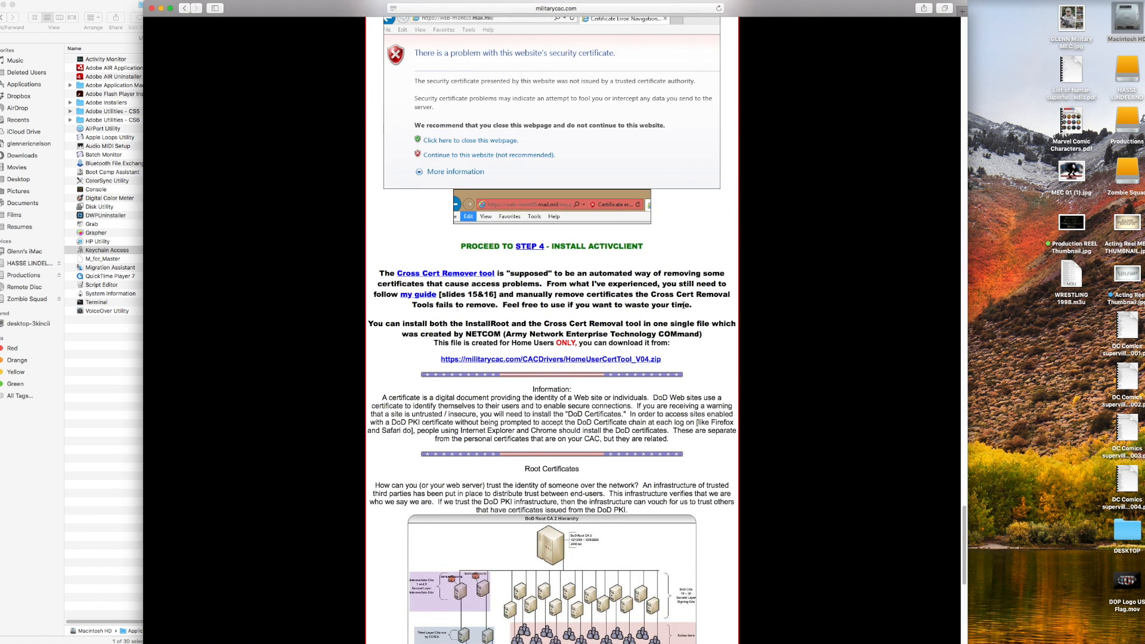
scroll(down, 3)
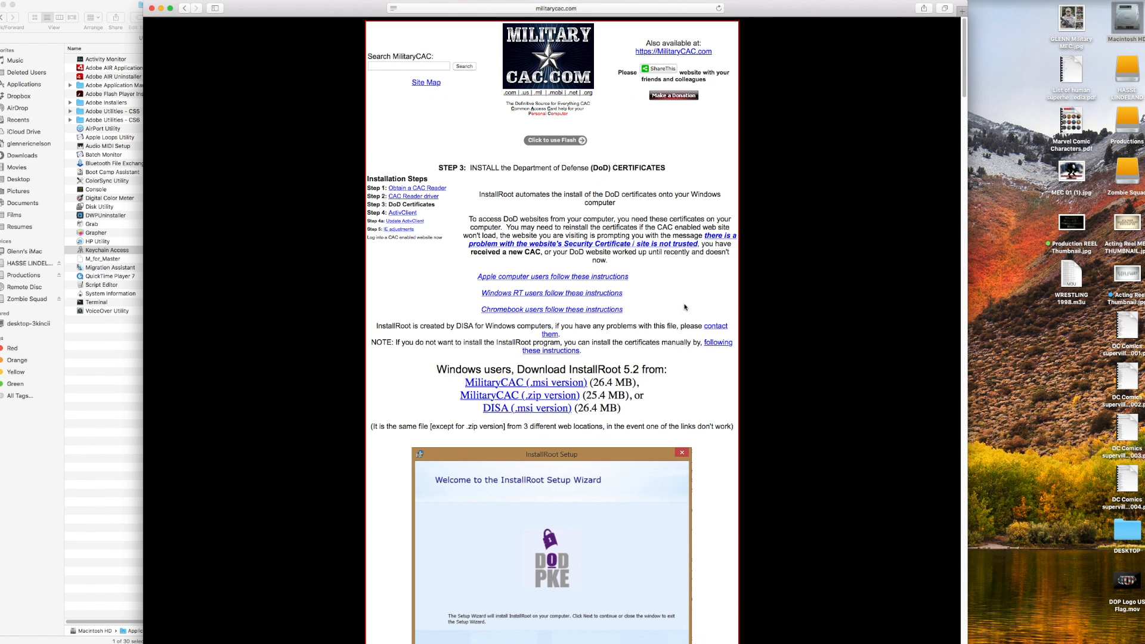
Step: Search Google for site:militarycac.org mac
text(ma)
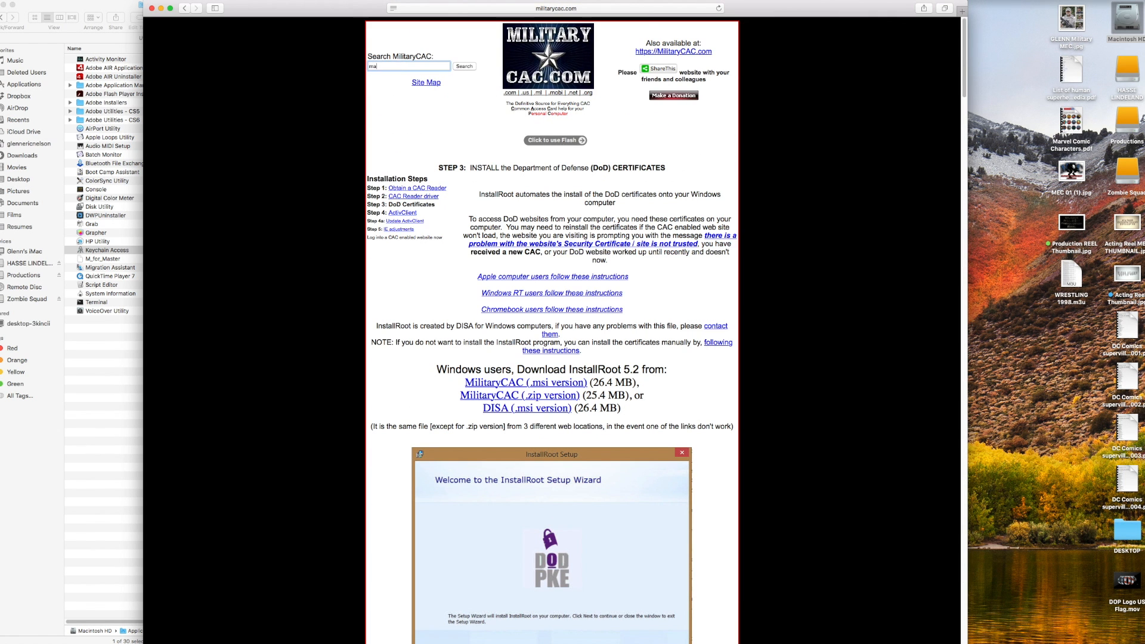
text(mac)
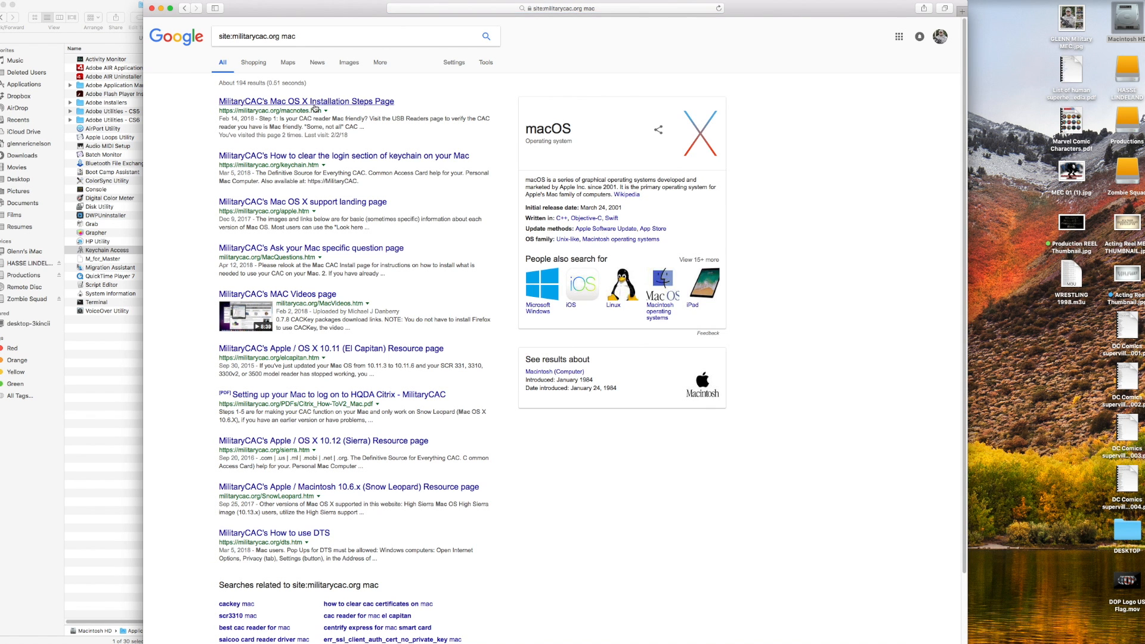
Step: Open MilitaryCAC's Mac OS X Installation Steps page from the results
click(307, 101)
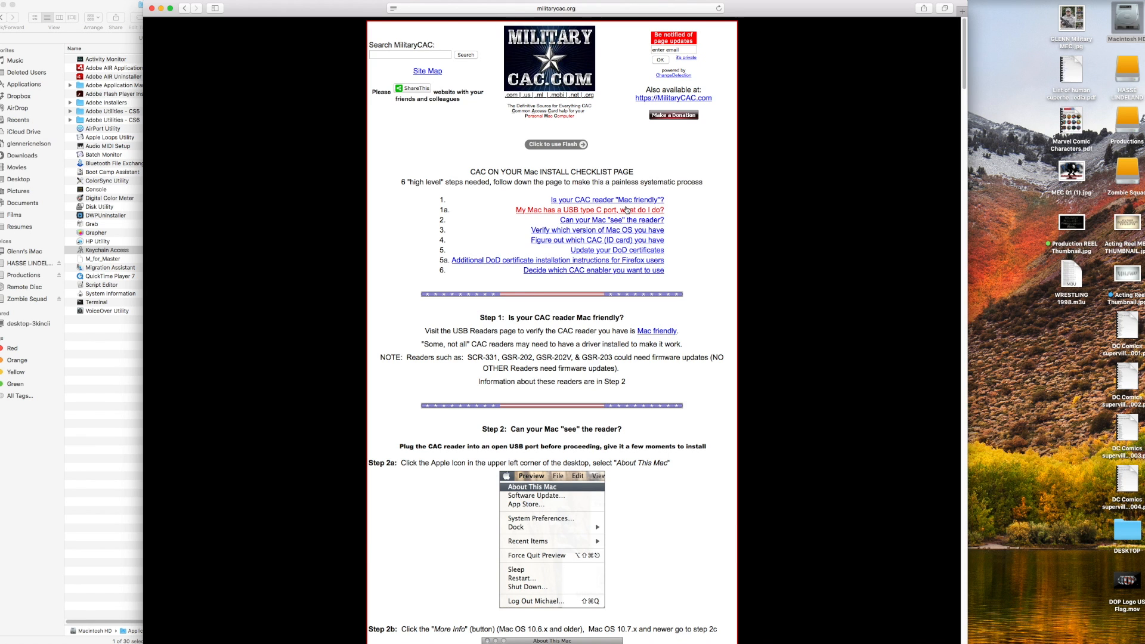
mouse_move(562, 426)
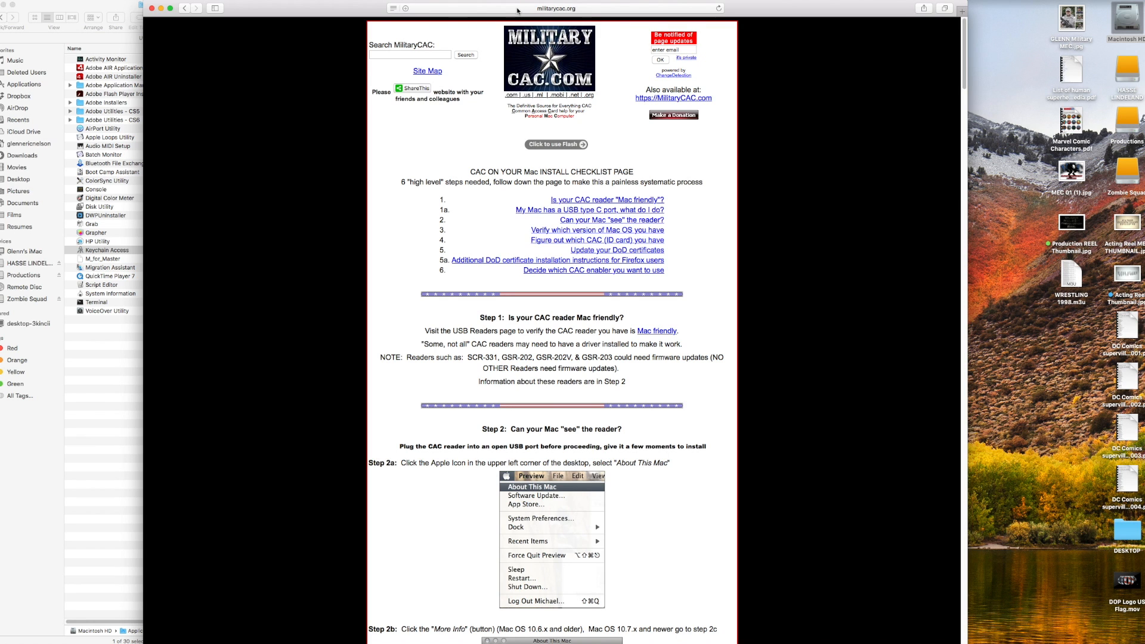
mouse_move(515, 11)
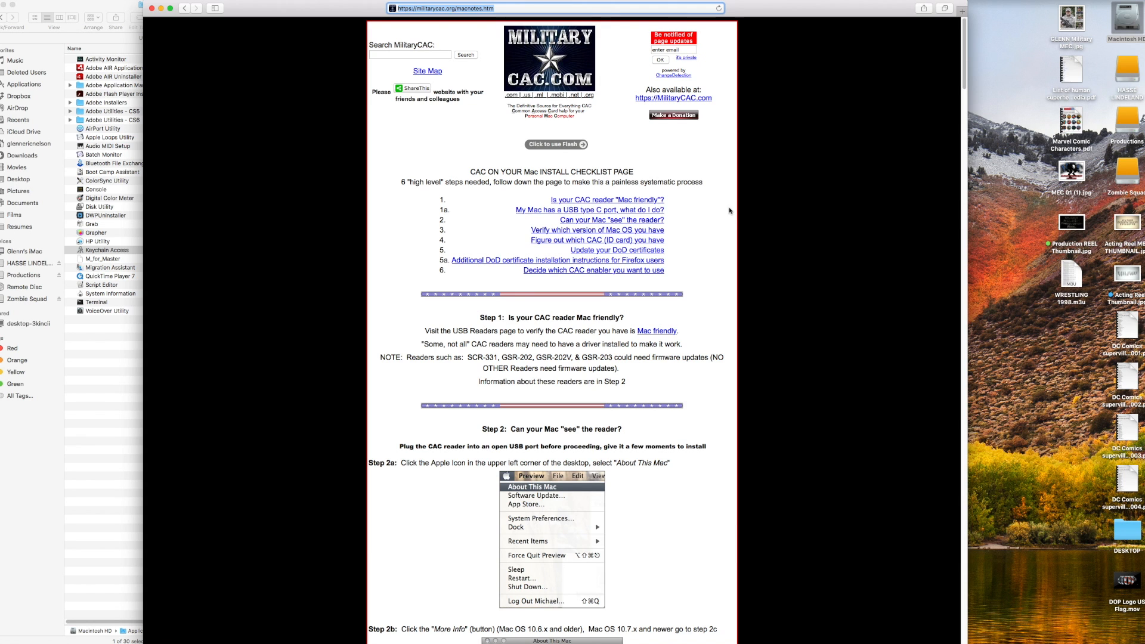
mouse_move(489, 284)
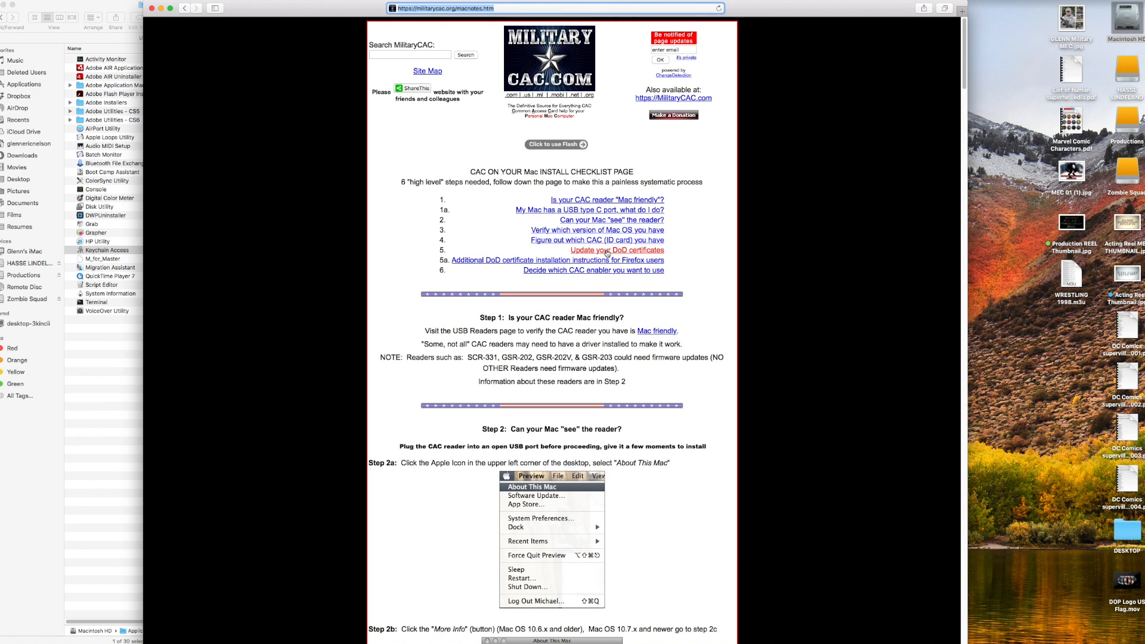
Step: Scroll past the card reader firmware steps to the five DoD certificate download links
scroll(down, 3)
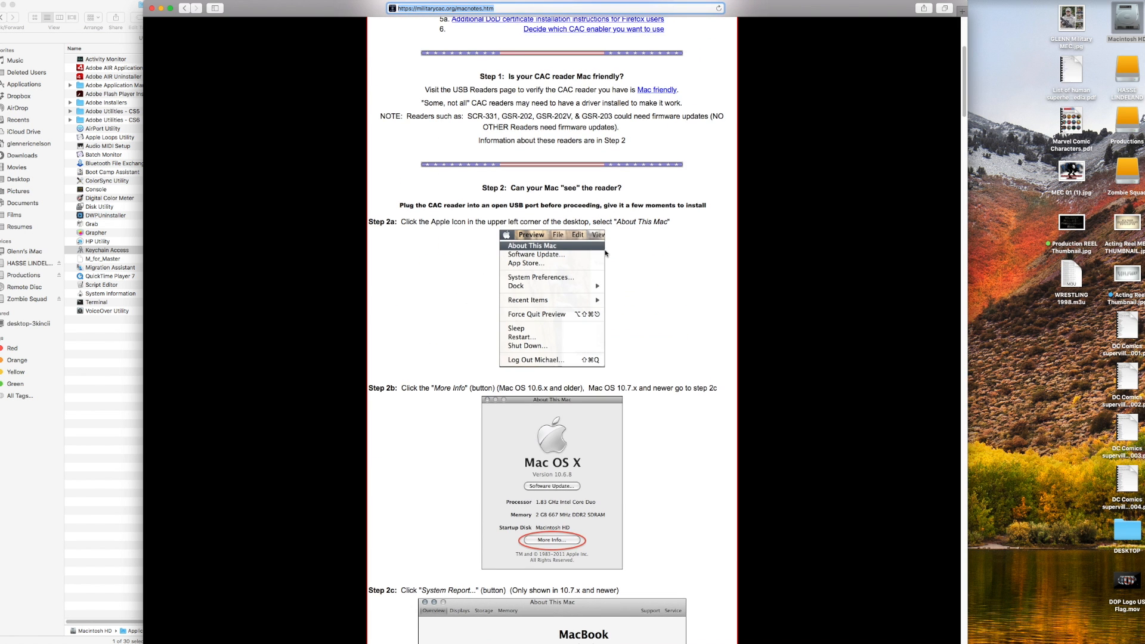
scroll(down, 3)
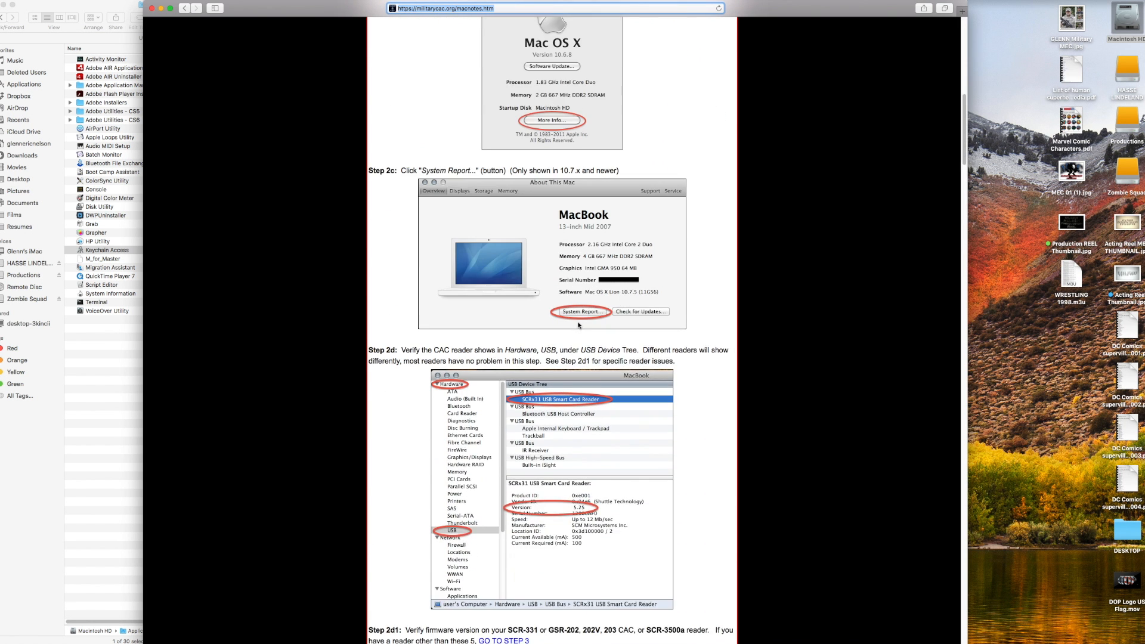
scroll(down, 3)
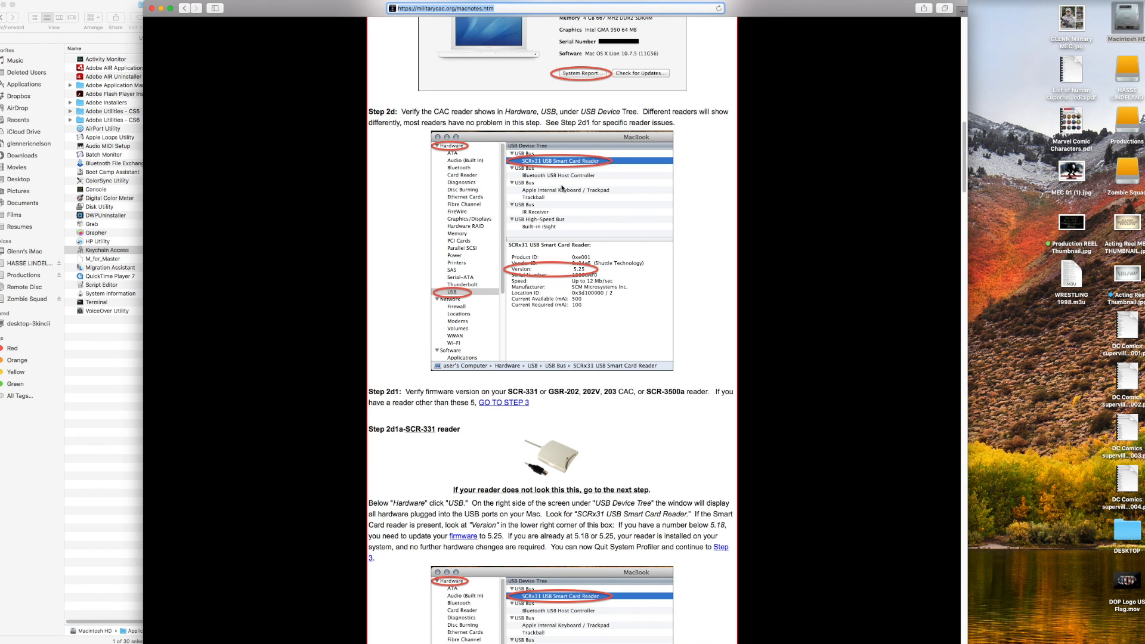
scroll(down, 3)
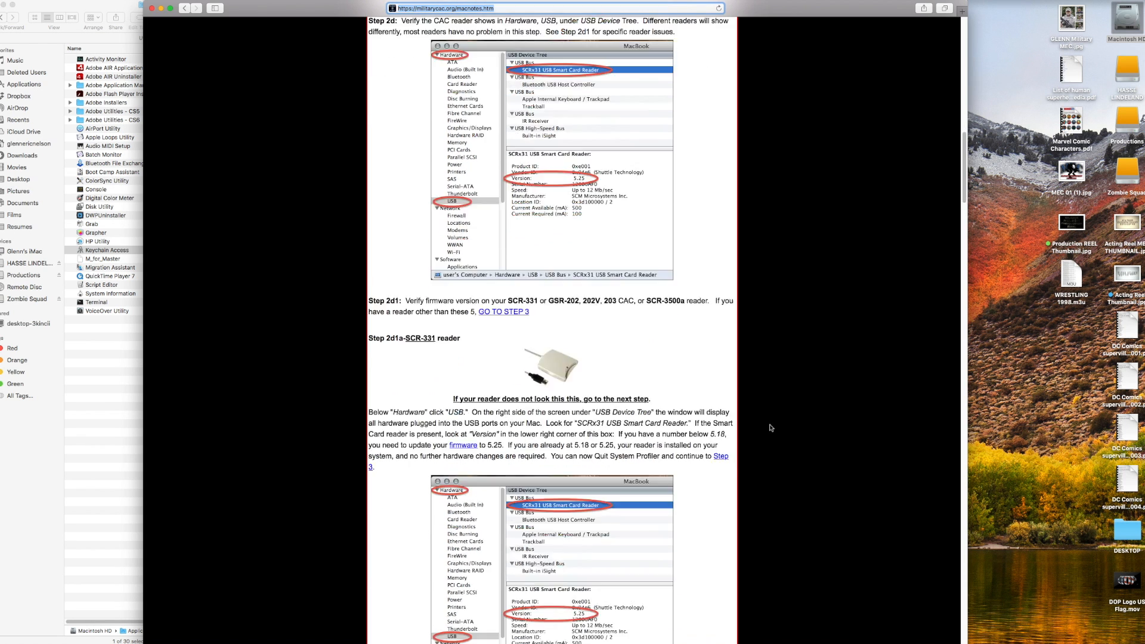
scroll(down, 3)
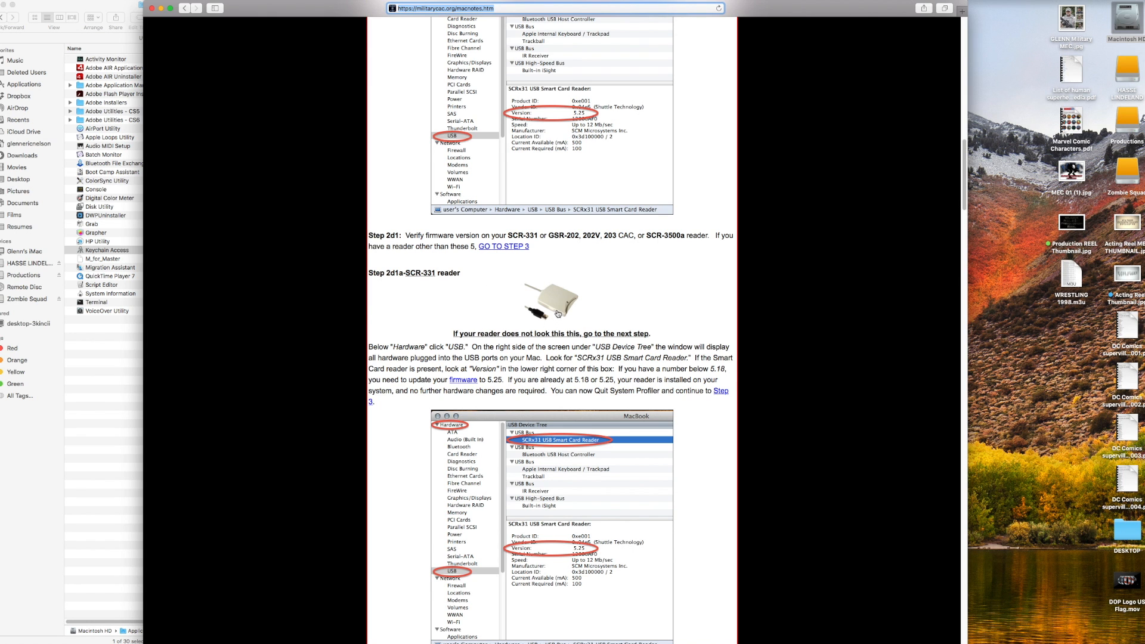
scroll(down, 3)
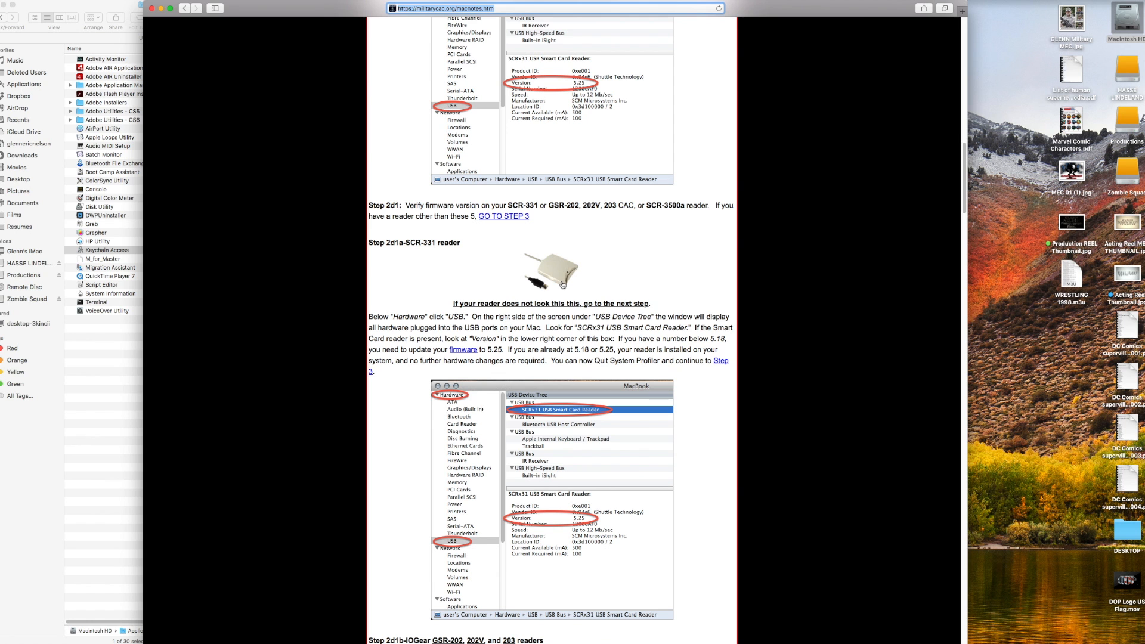
mouse_move(558, 298)
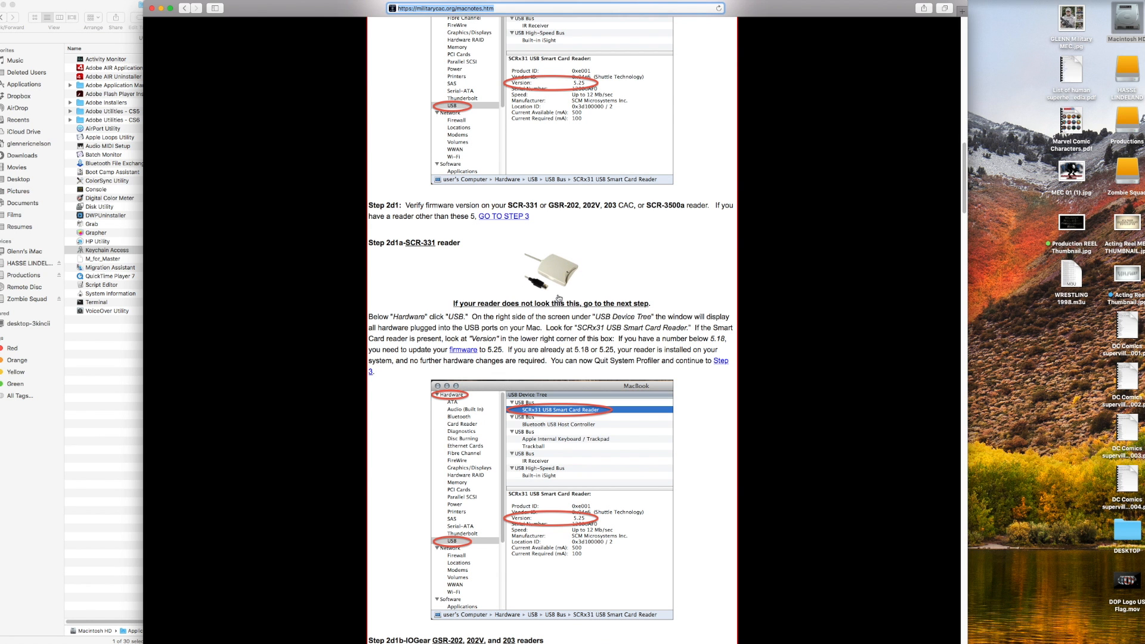
scroll(down, 3)
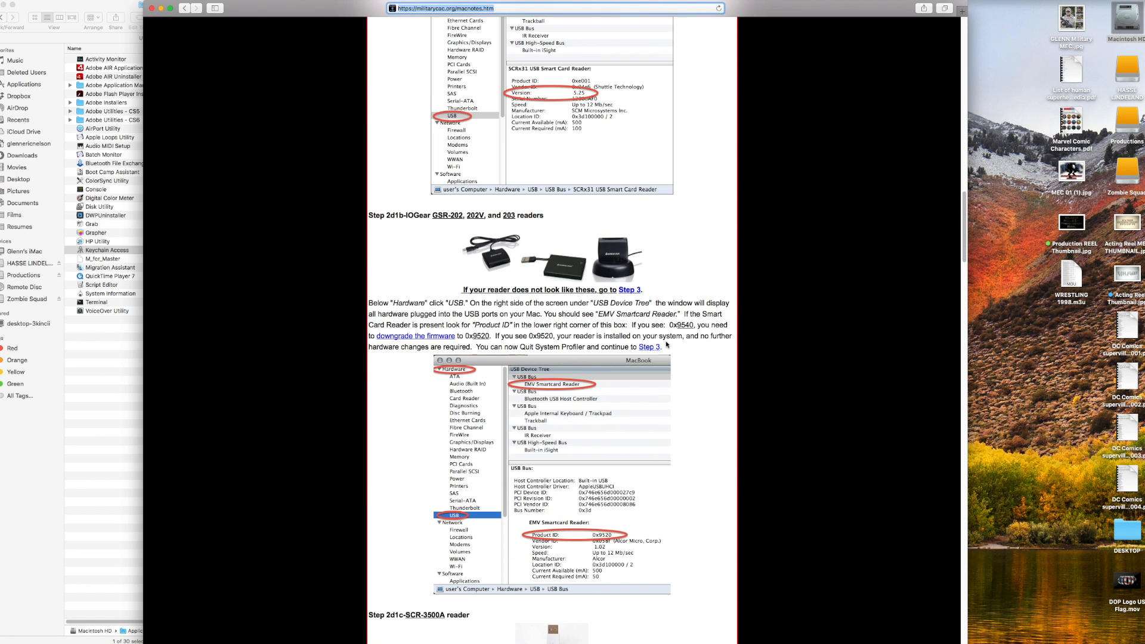
scroll(down, 3)
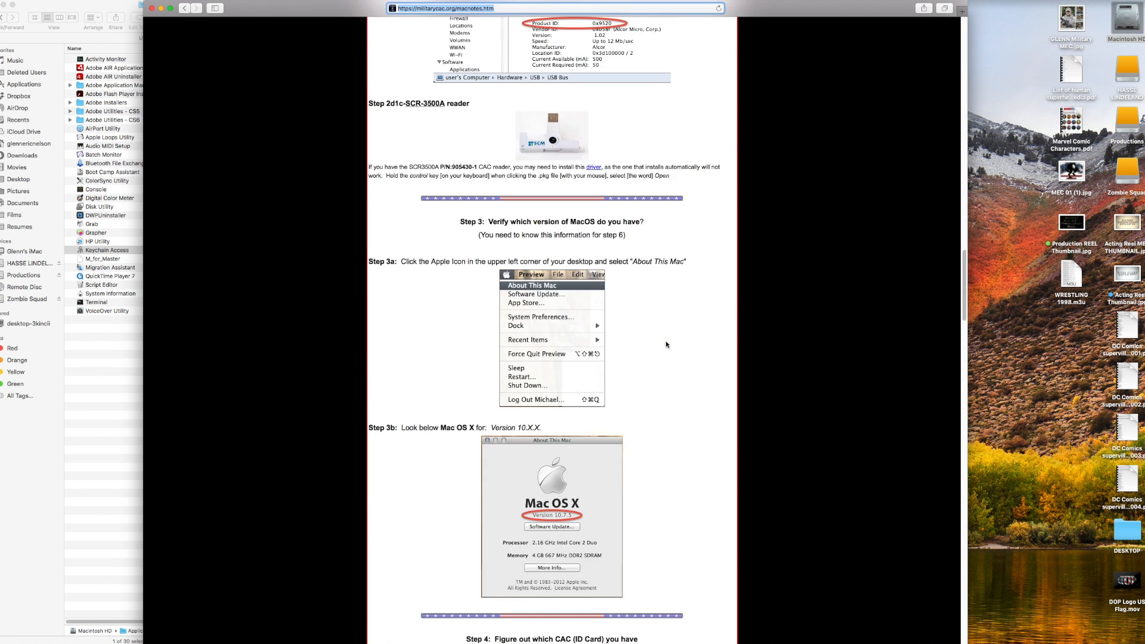
scroll(down, 3)
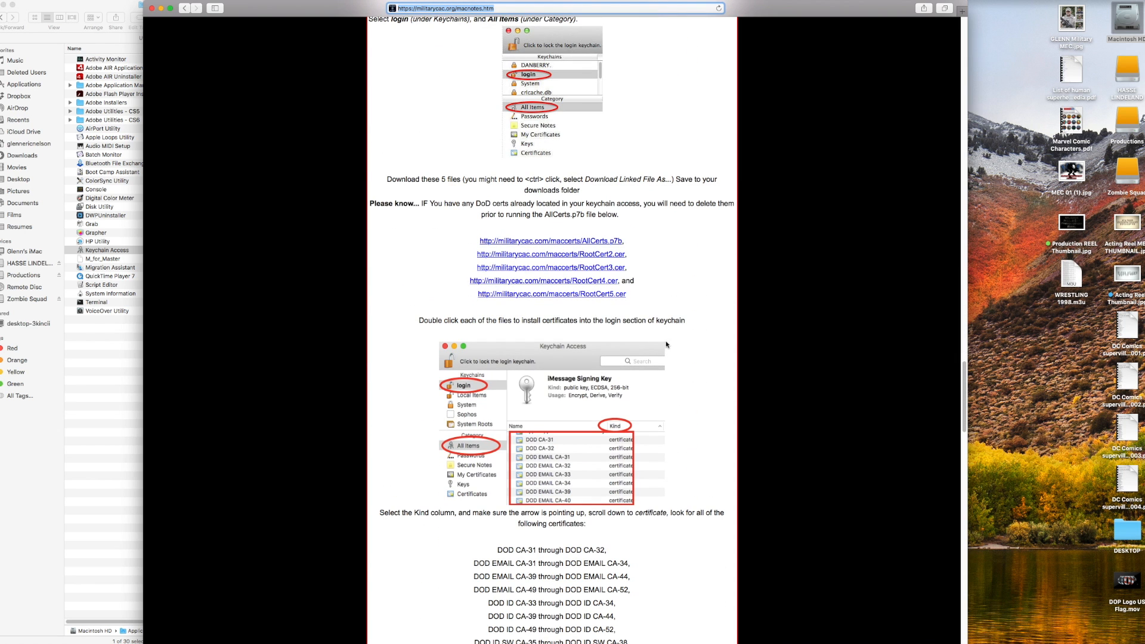
Step: Download the AllCerts.p7b certificate bundle from the checklist
click(550, 240)
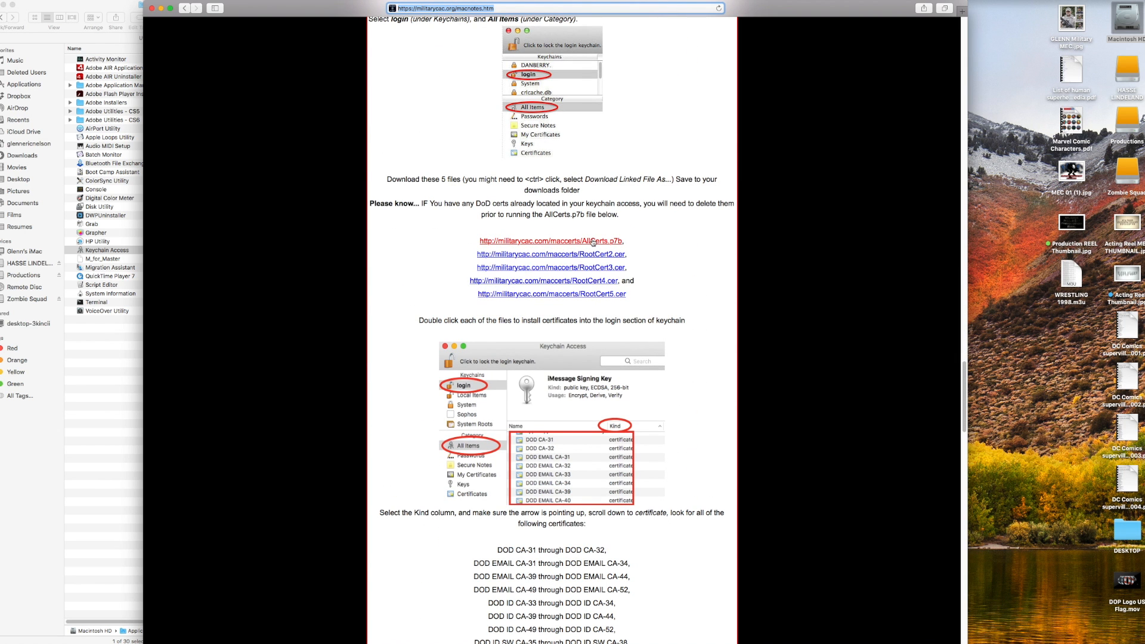
mouse_move(580, 244)
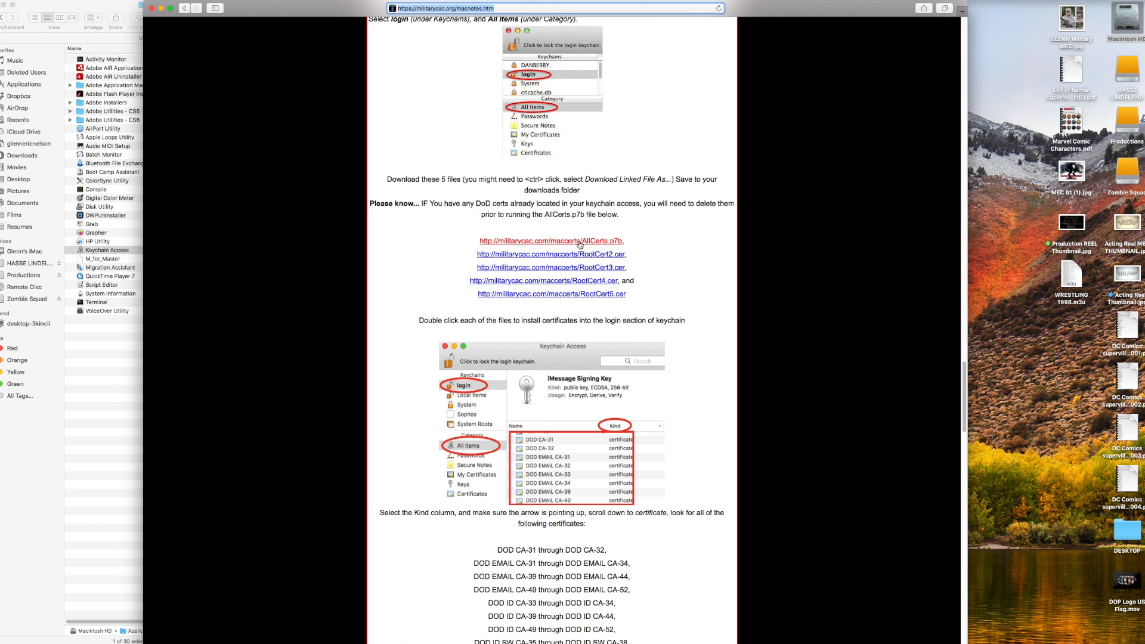
click(552, 240)
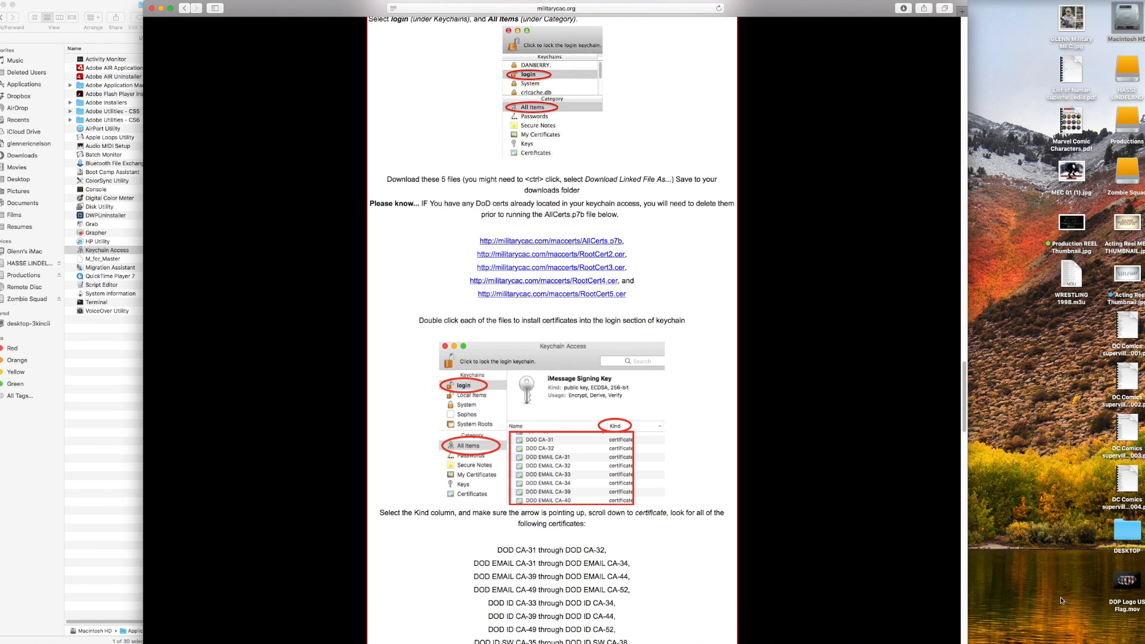
mouse_move(793, 366)
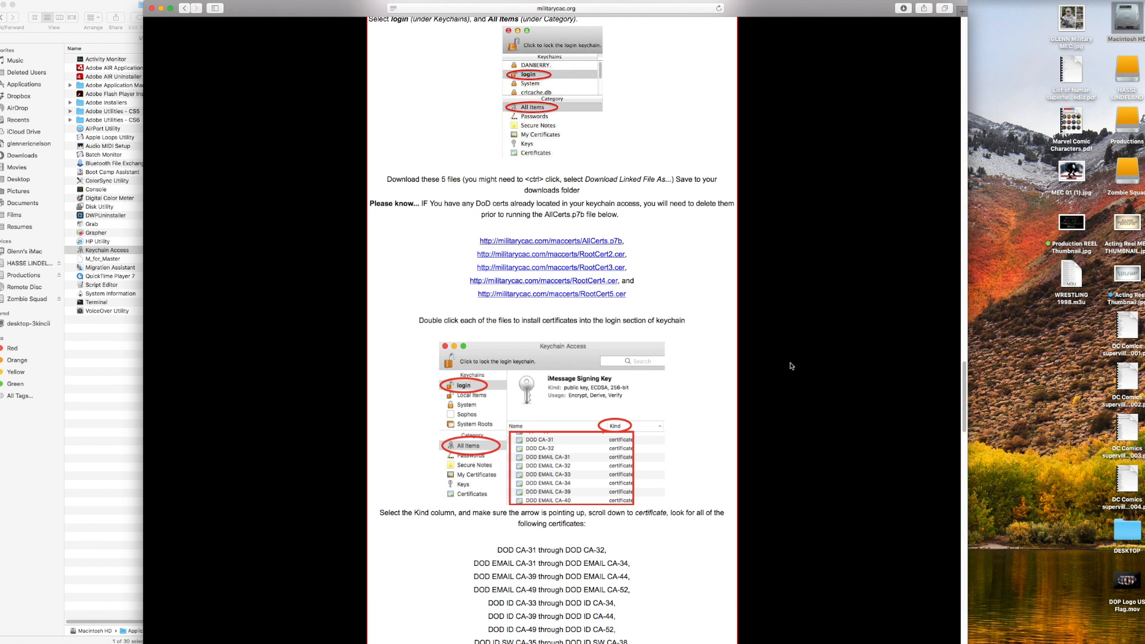
Step: Scroll through the certificate list and Always Trust guidance down to Step 5a
scroll(down, 3)
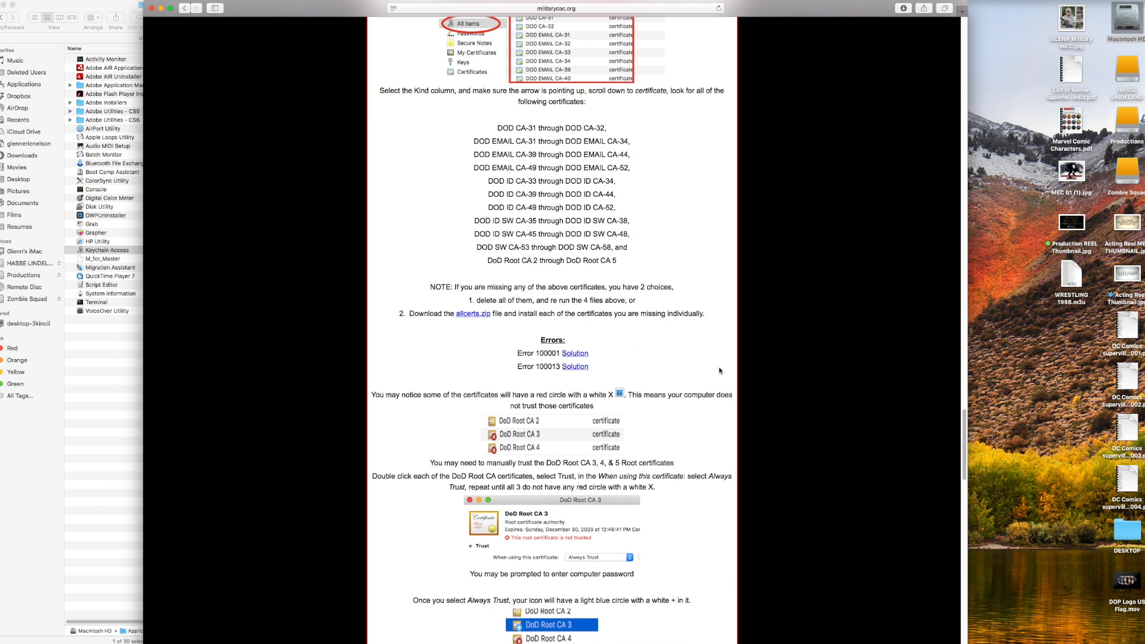
scroll(down, 3)
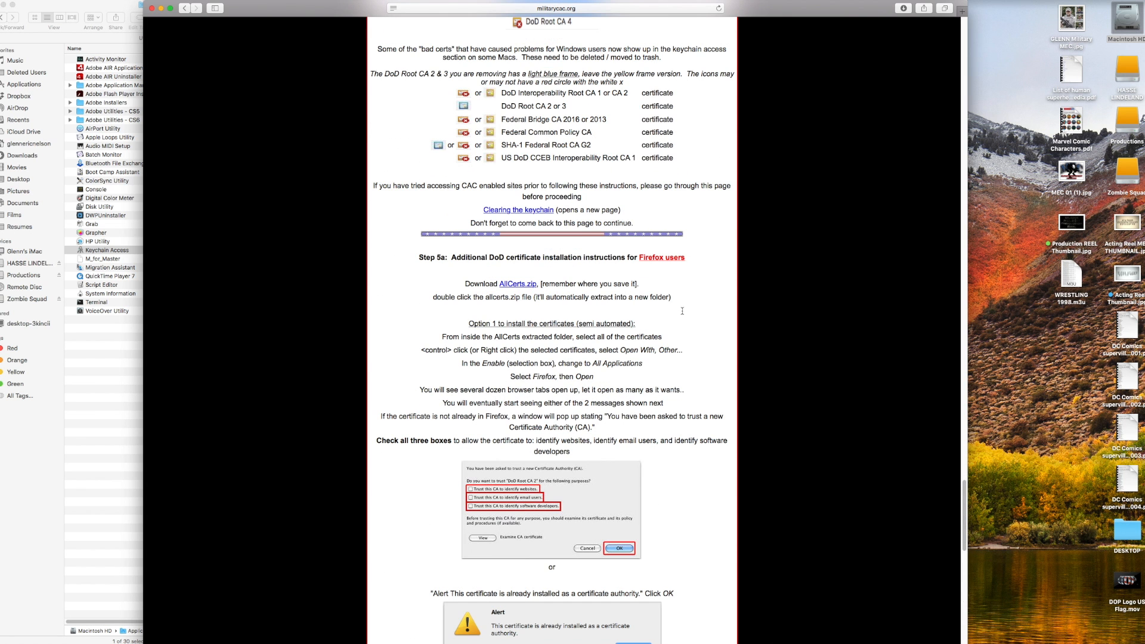
scroll(down, 3)
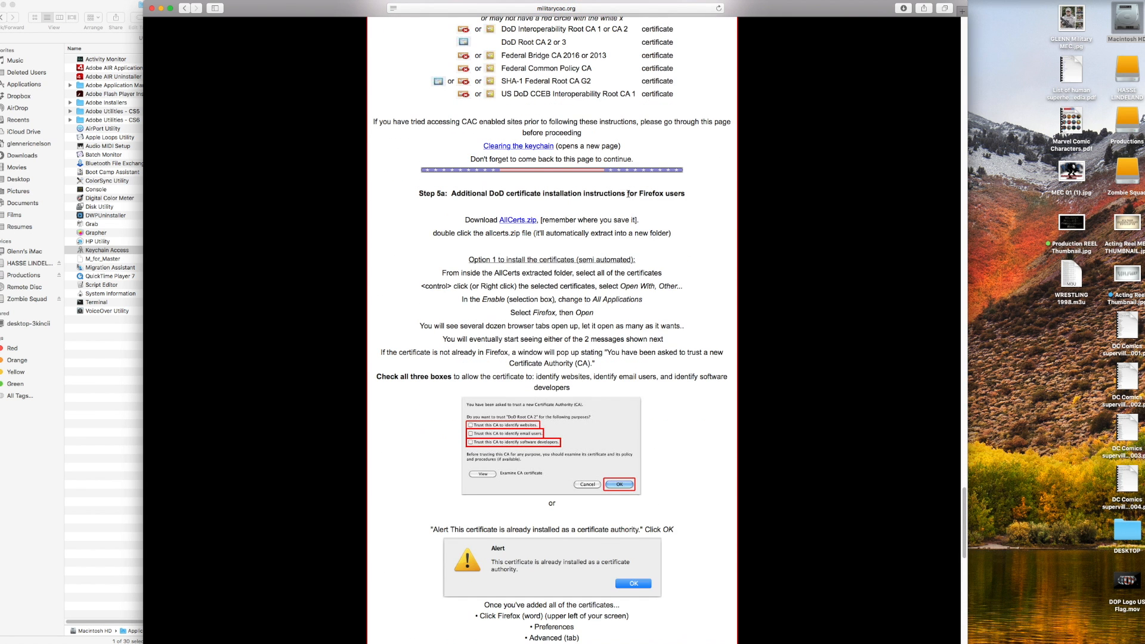
scroll(down, 3)
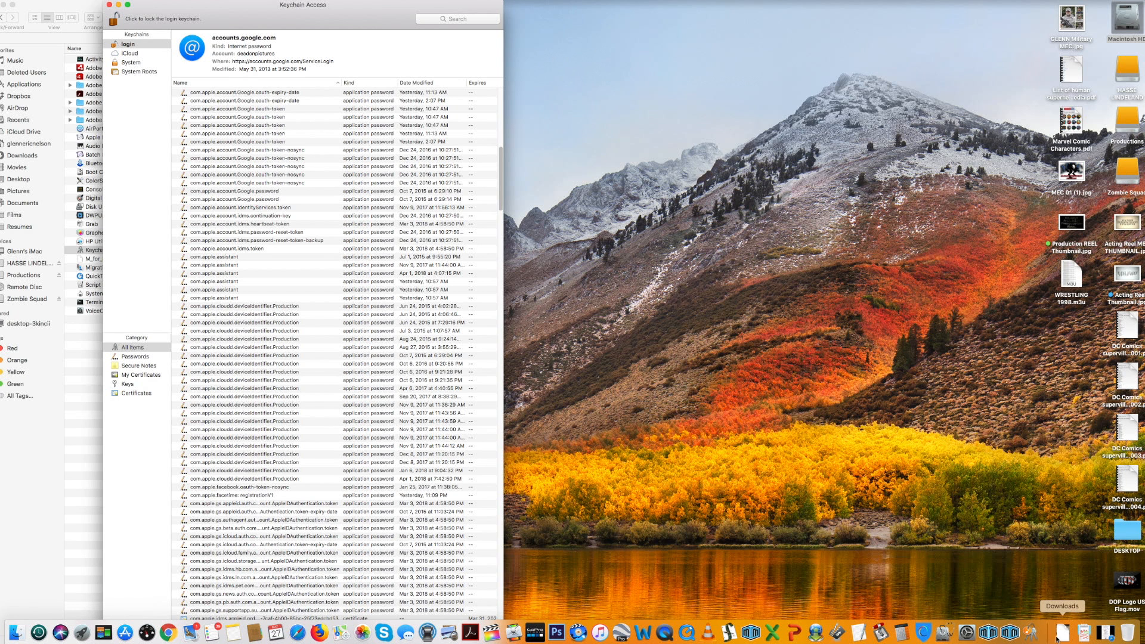
Step: Import the DoDRoot2–5 .cer files from the AllCerts folder into the login keychain
right_click(1063, 631)
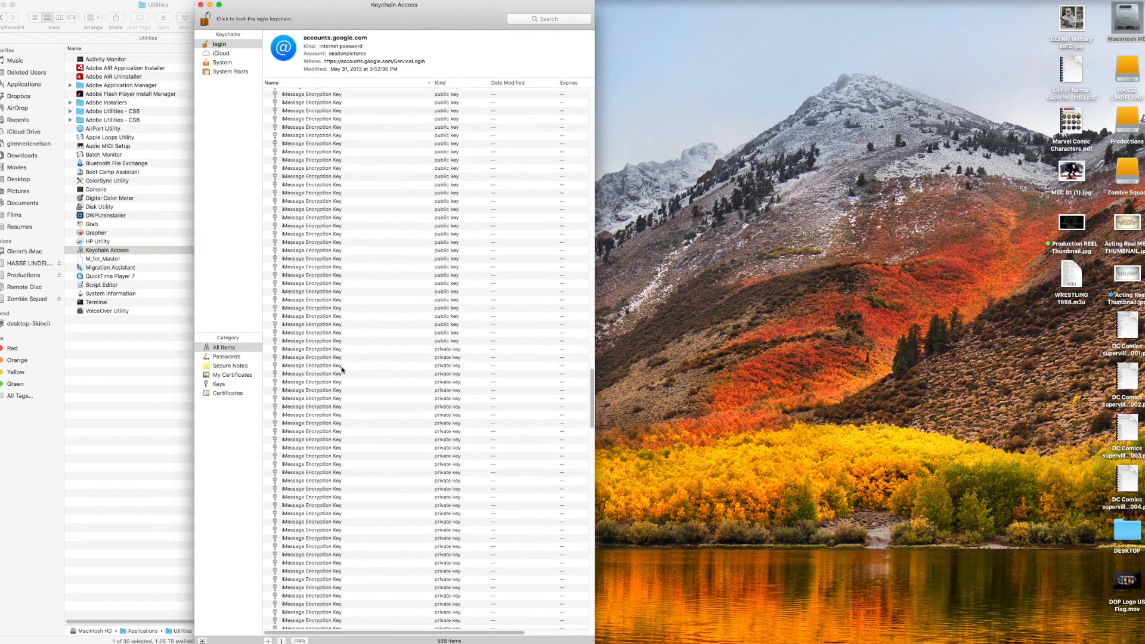
scroll(down, 3)
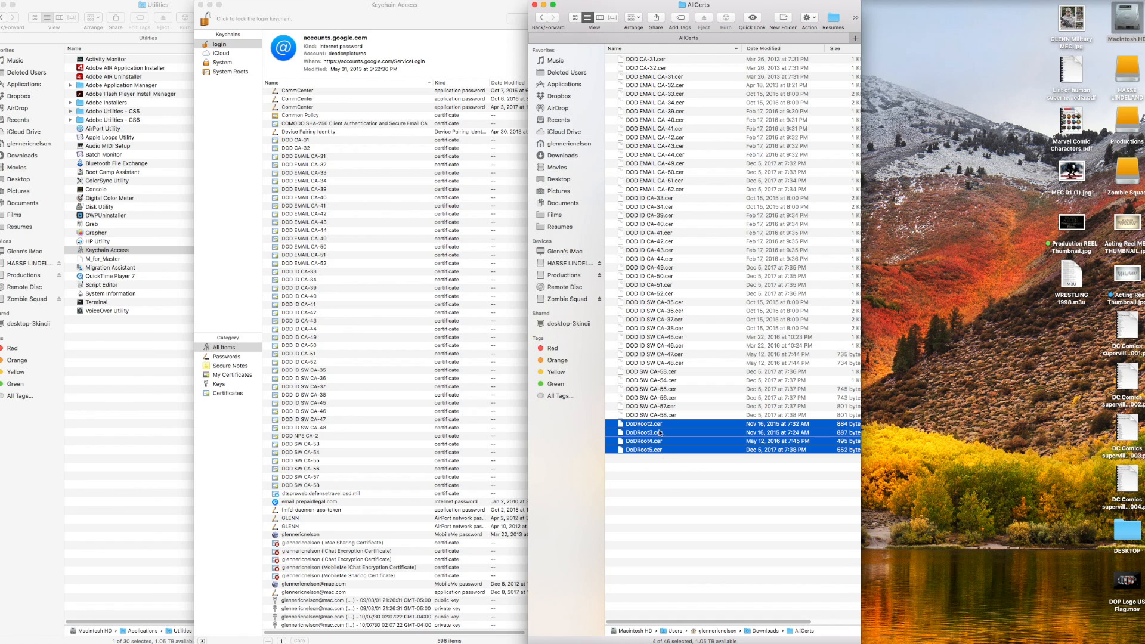
mouse_move(443, 406)
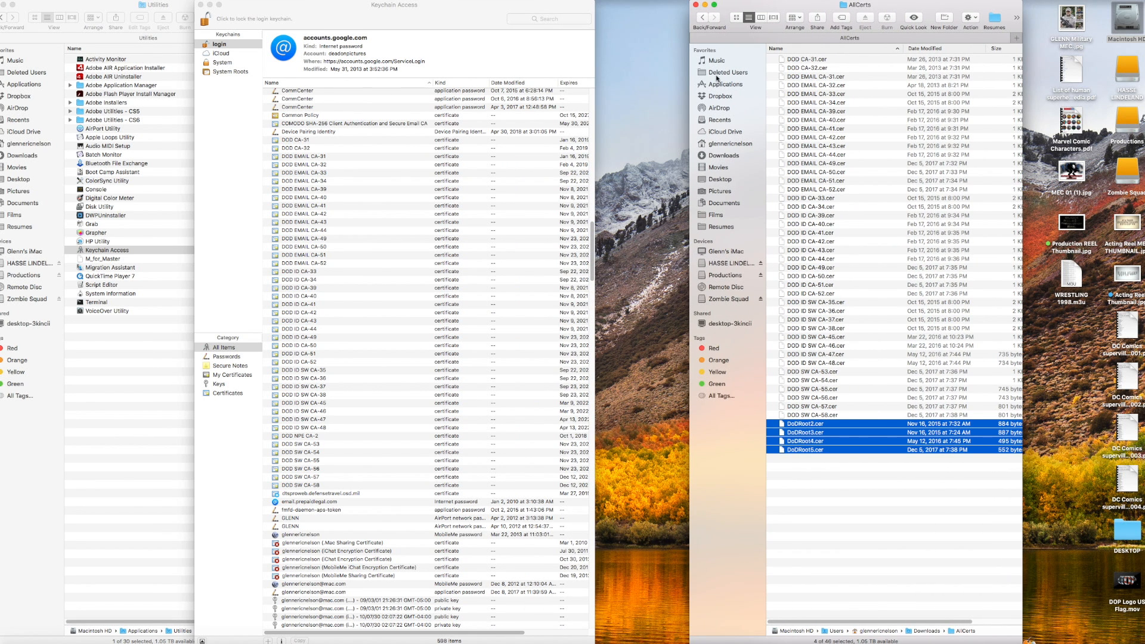
double_click(805, 424)
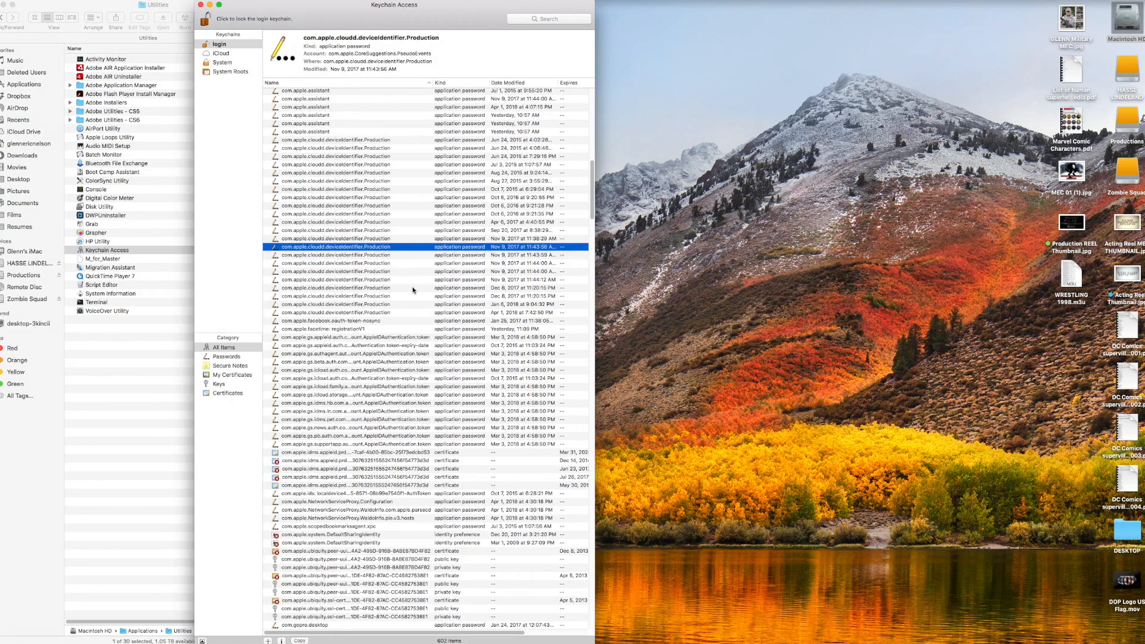
scroll(down, 3)
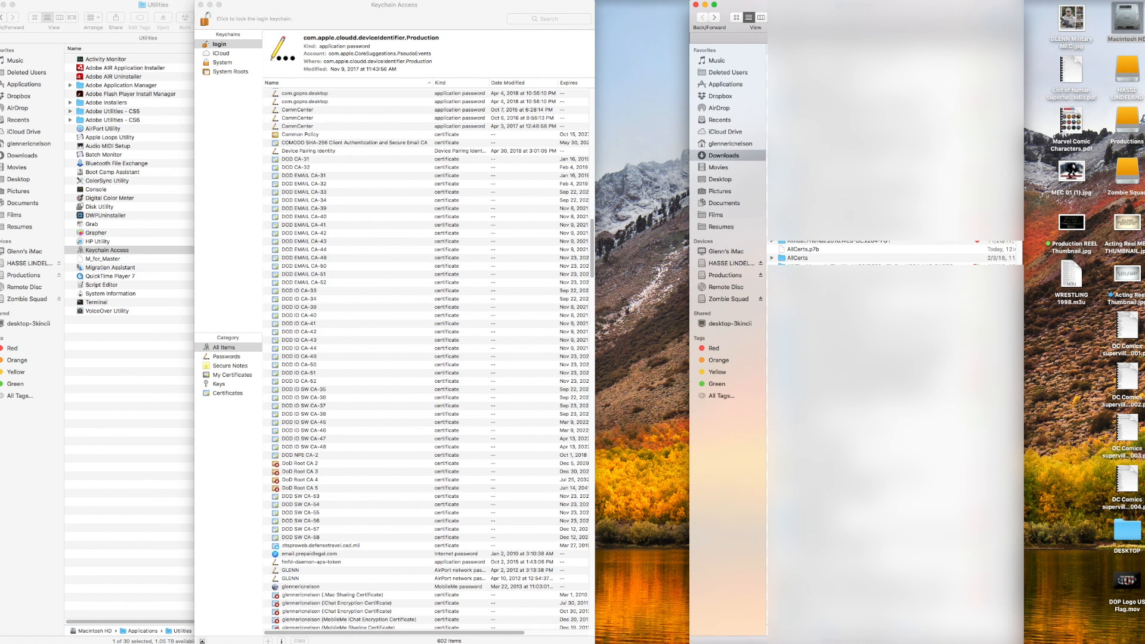
Step: Return to the AllCerts folder in Downloads and select every certificate file
click(803, 249)
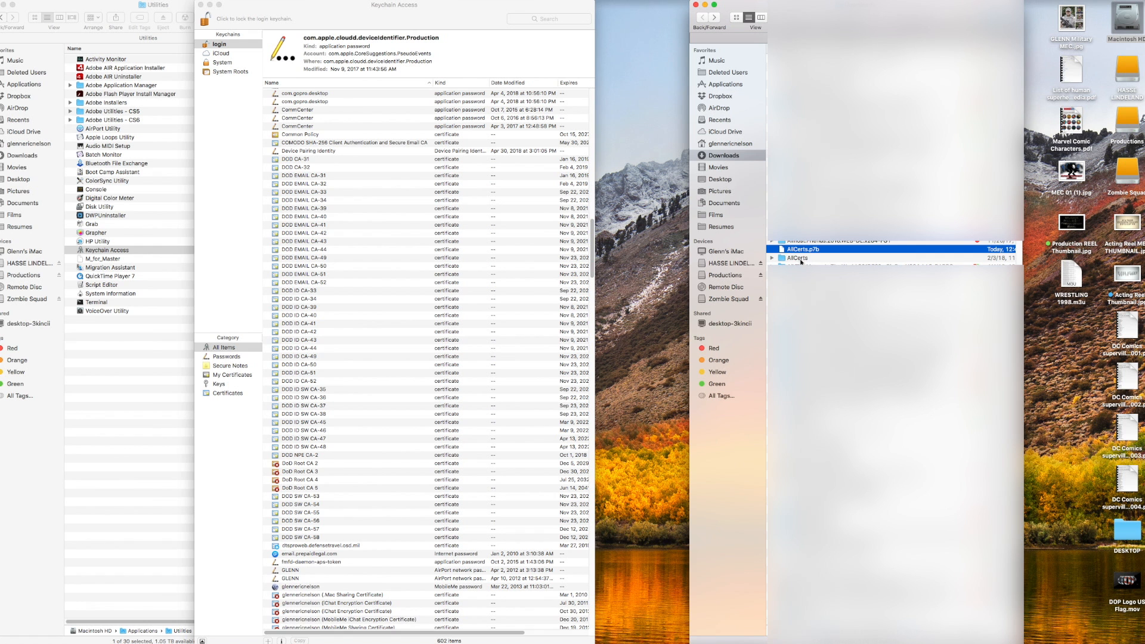
click(796, 258)
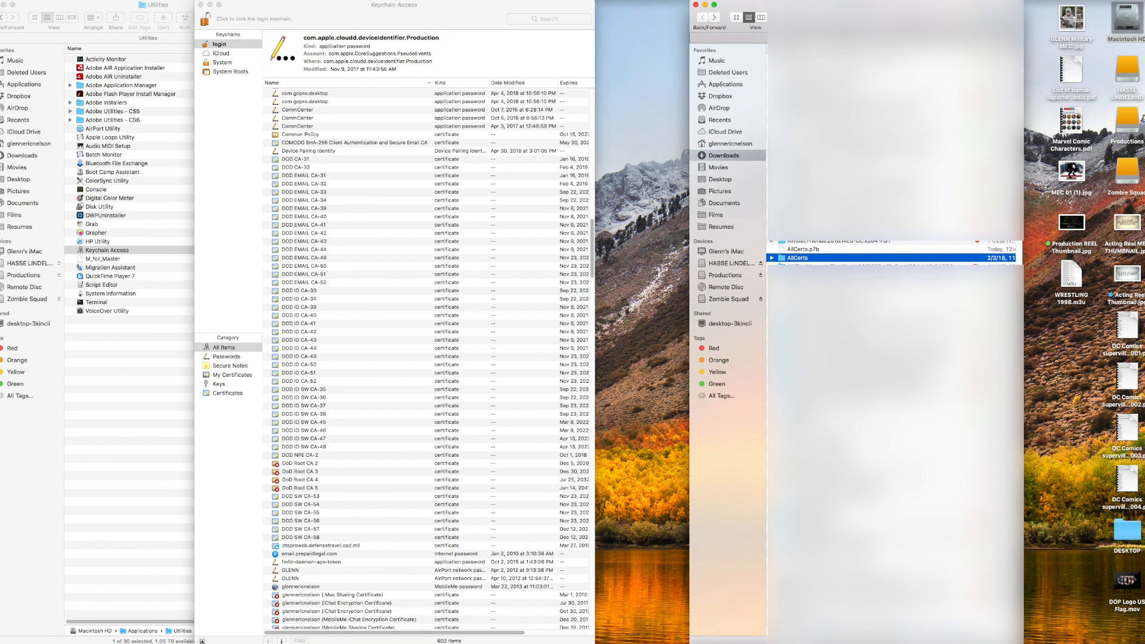
double_click(796, 258)
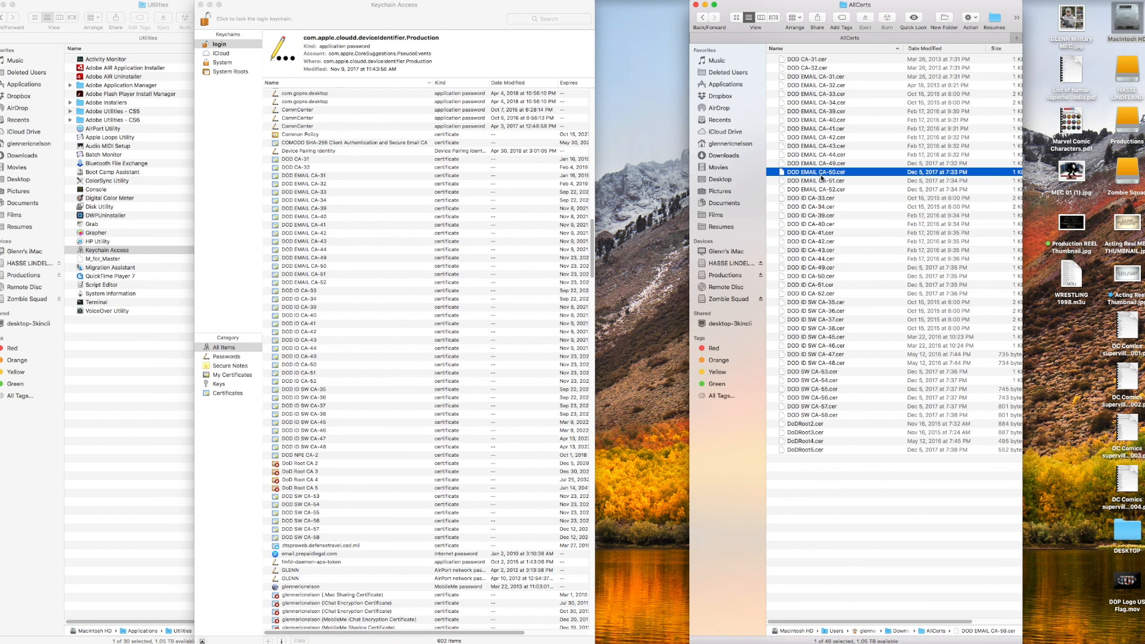
key(cmd+a)
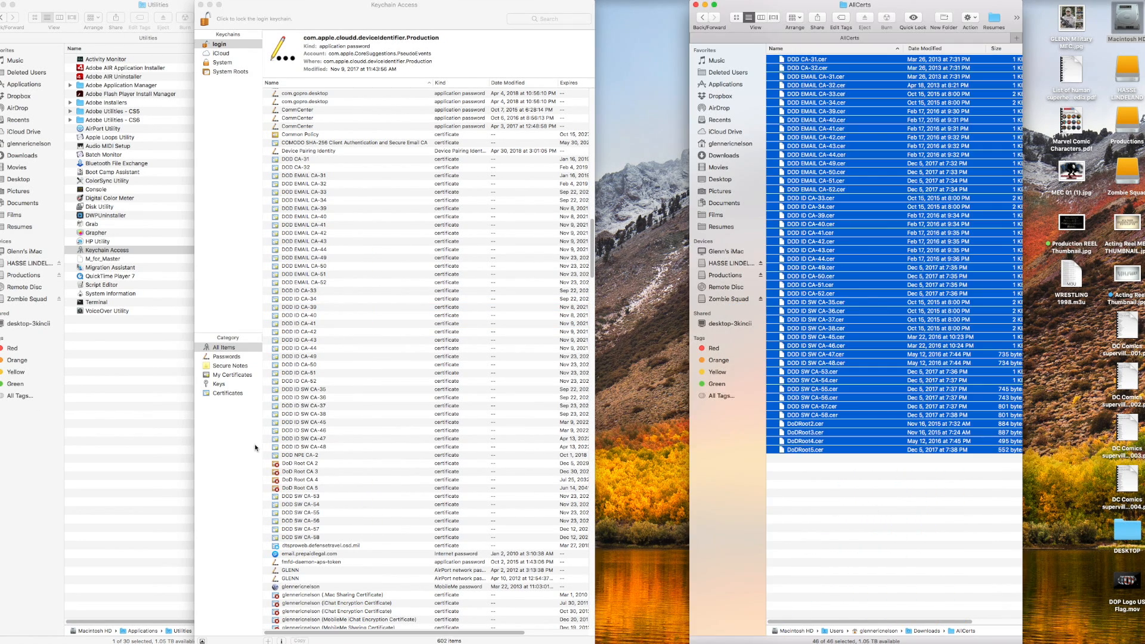
Step: In the login keychain list, select DoD Root CA 2 and bring up its certificate window
click(302, 159)
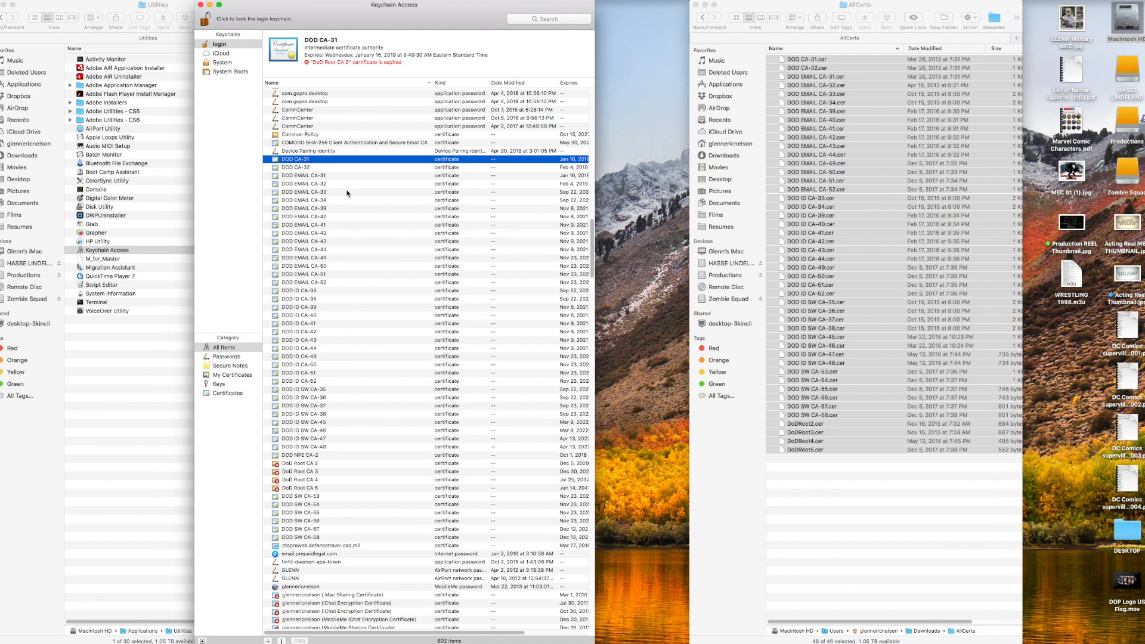
click(301, 463)
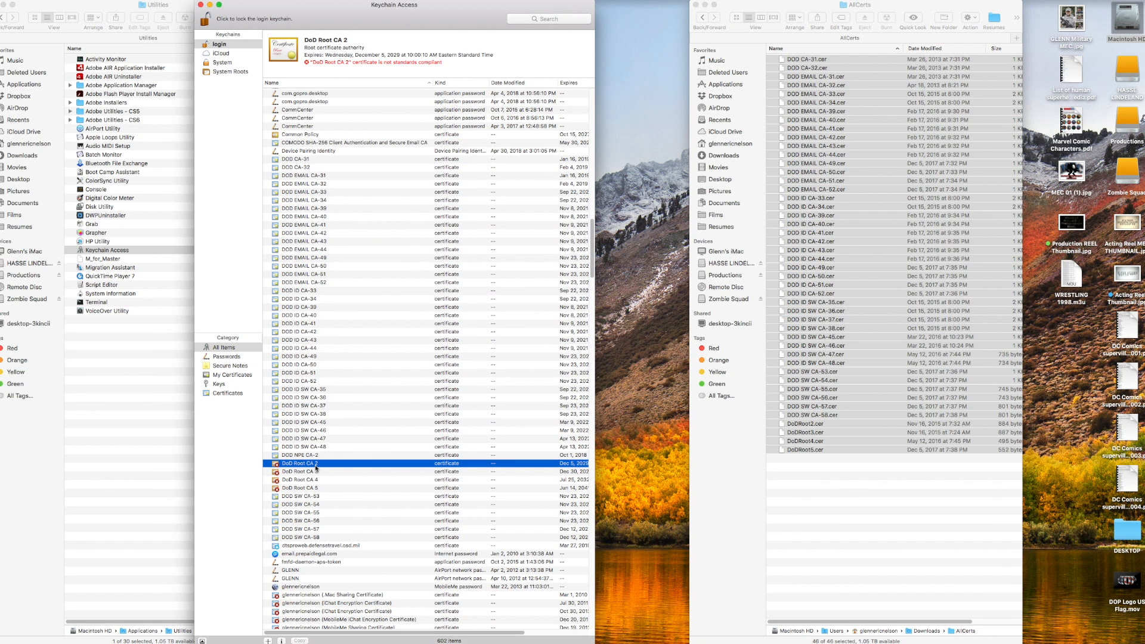
click(296, 488)
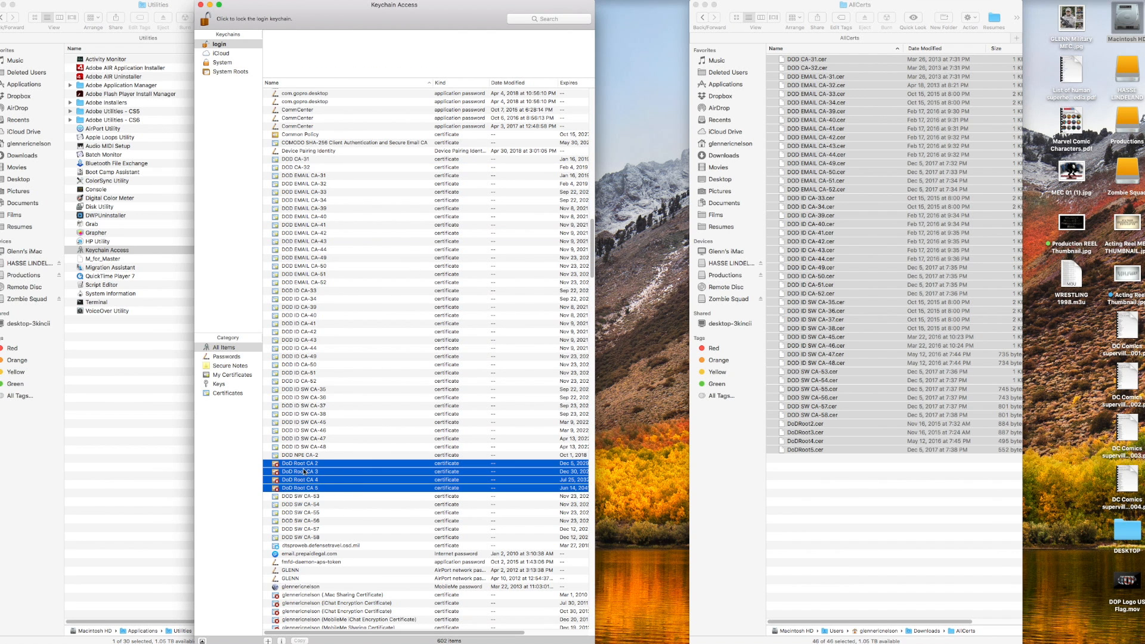
click(301, 463)
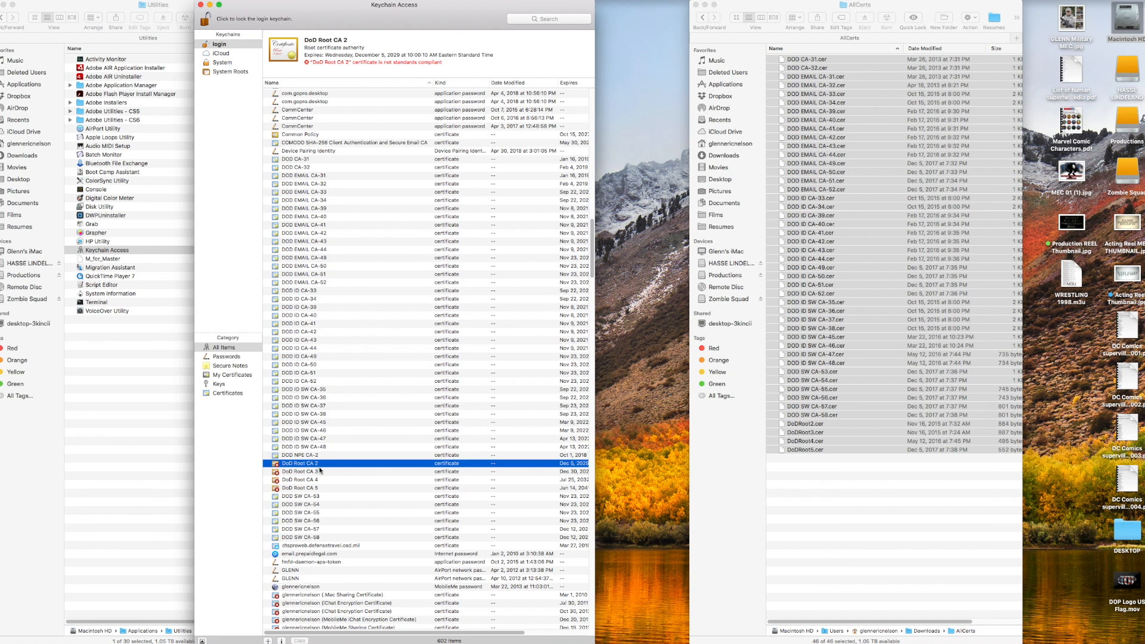
double_click(306, 463)
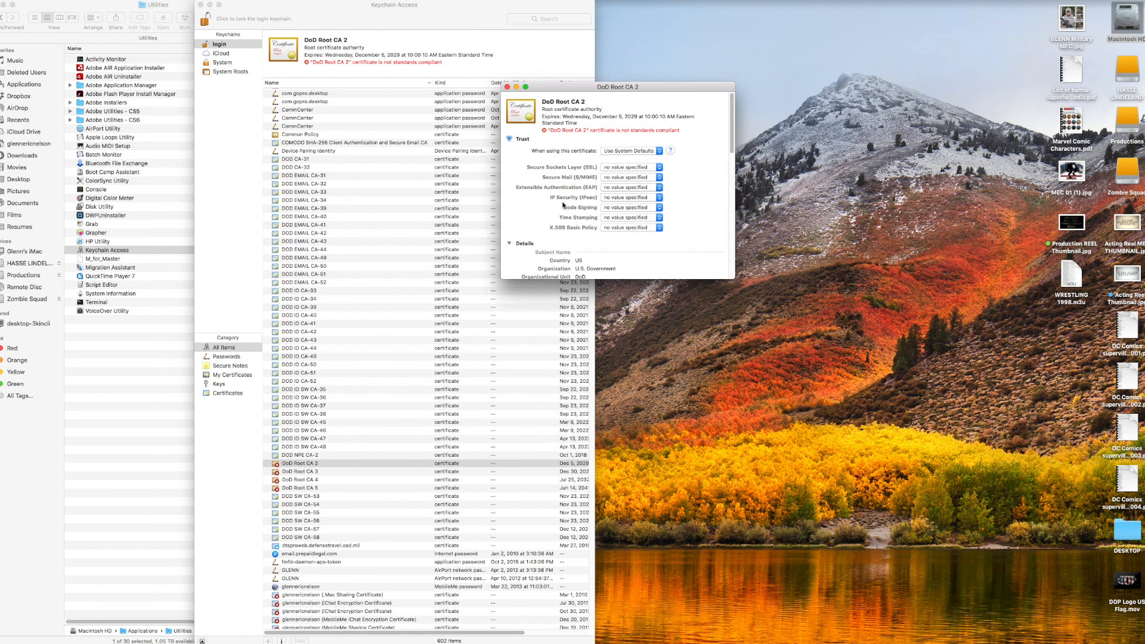
mouse_move(629, 154)
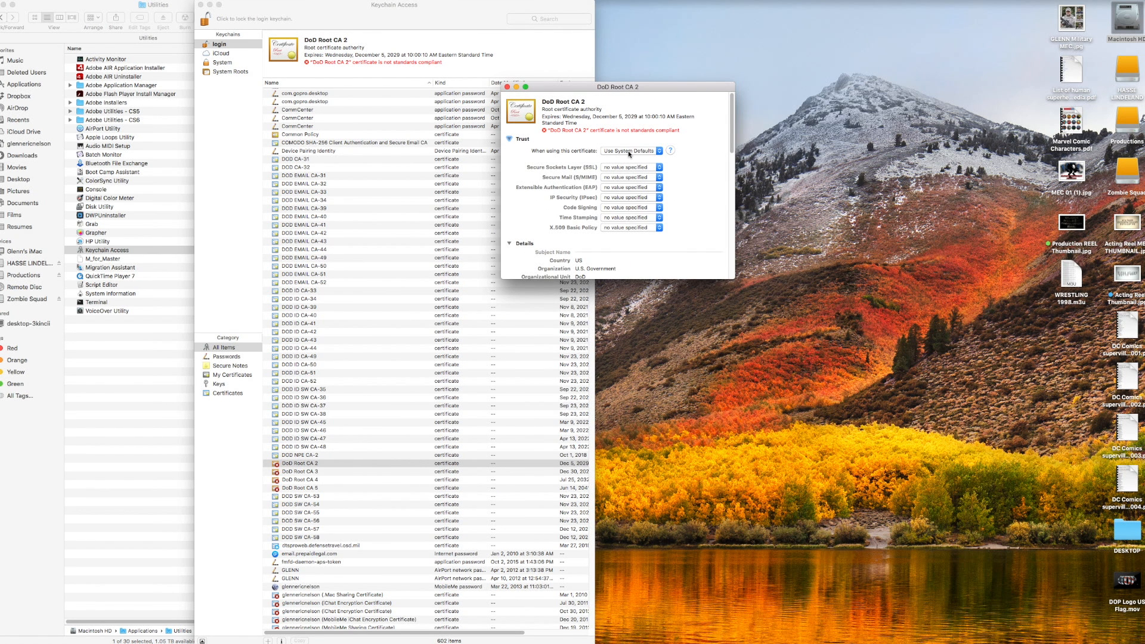
Step: Set DoD Root CA 3 to Always Trust and authorize the change with the password
click(630, 152)
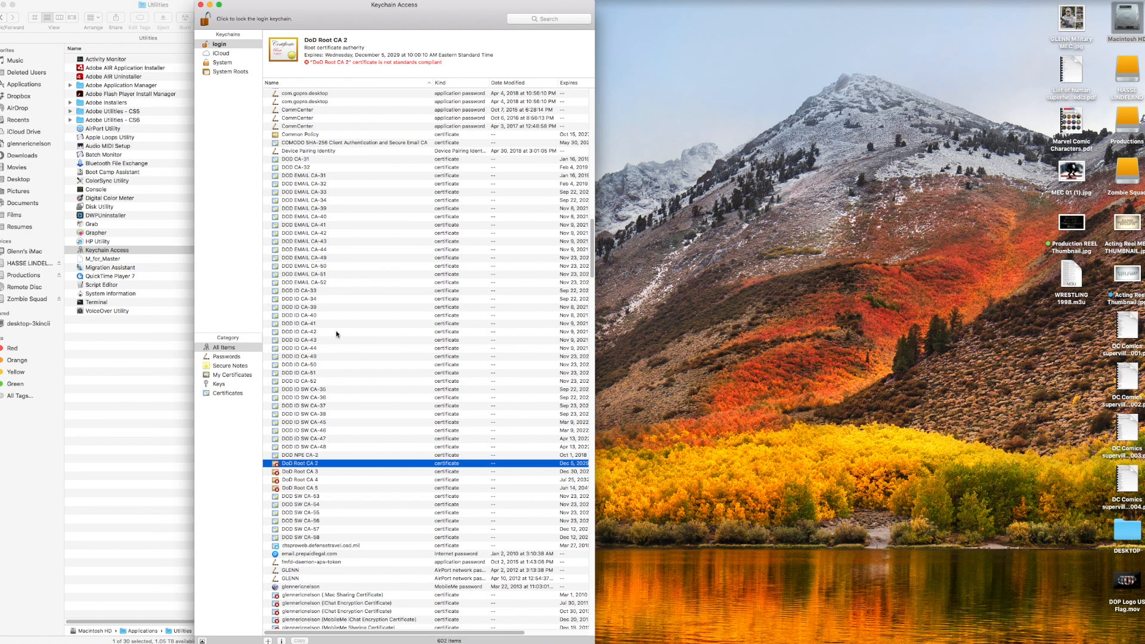
double_click(300, 471)
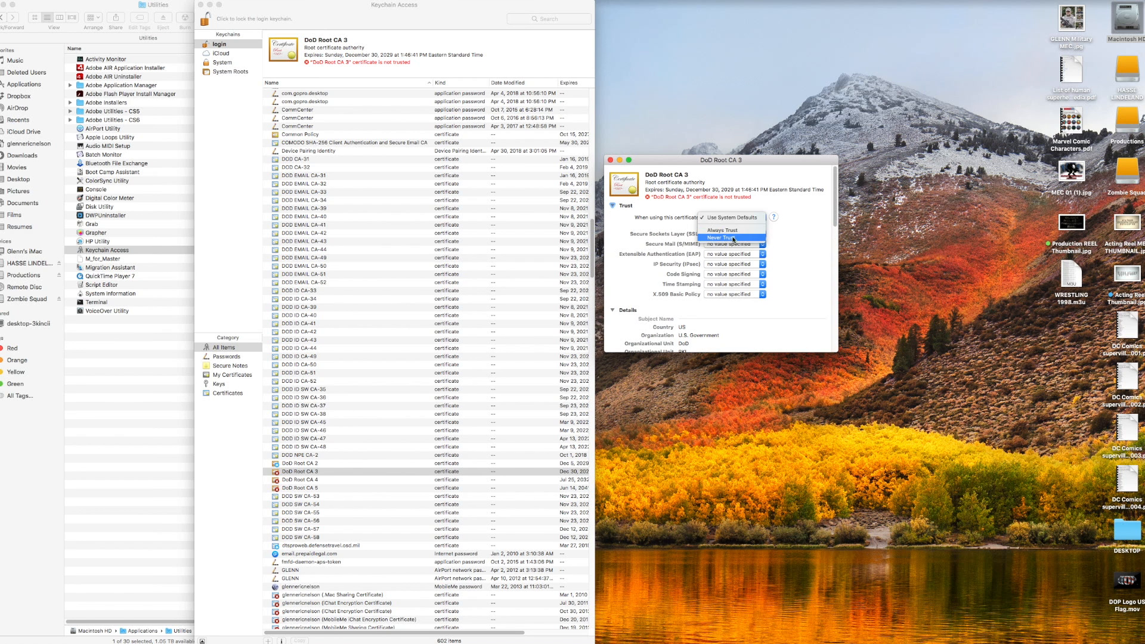
click(722, 229)
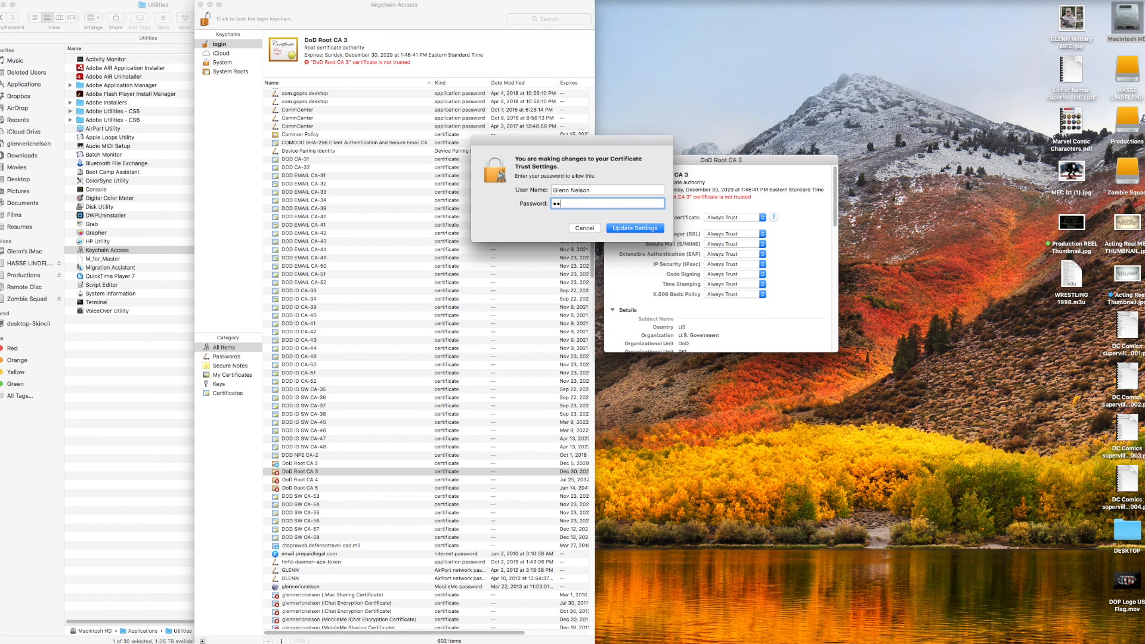
click(634, 228)
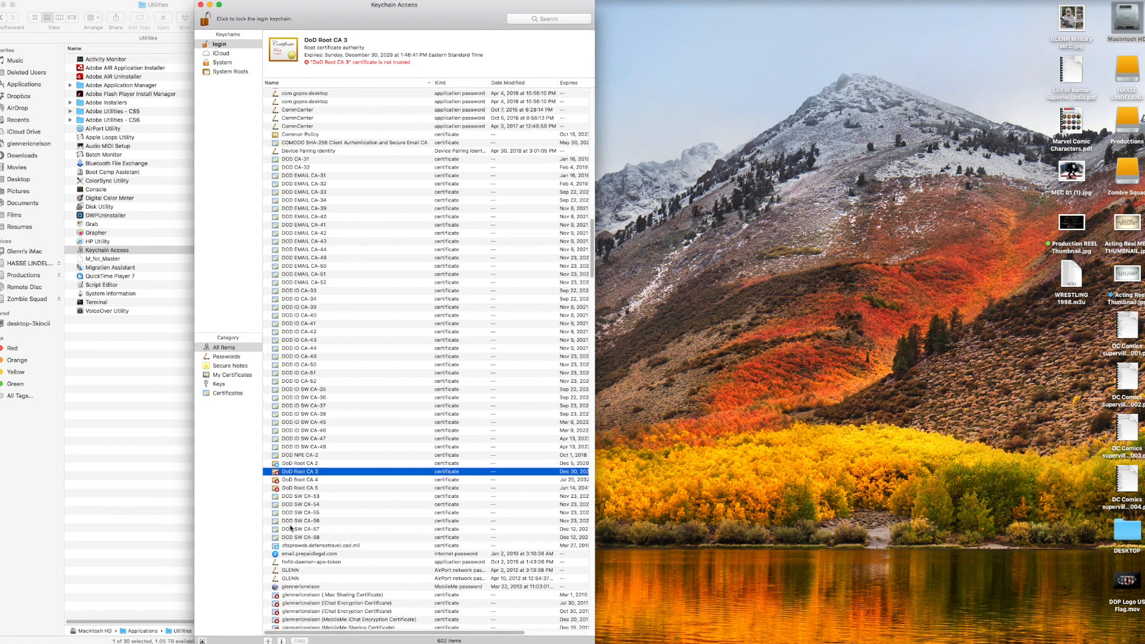
Step: Bring up the trust settings of the DoD Root CA 4 certificate
double_click(299, 479)
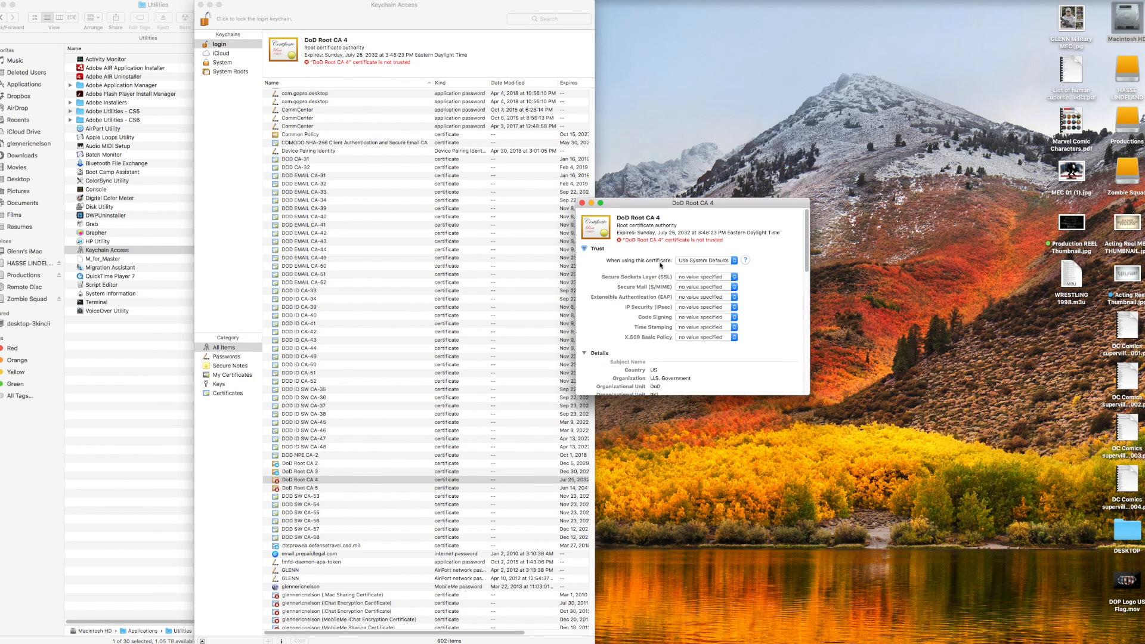
click(704, 262)
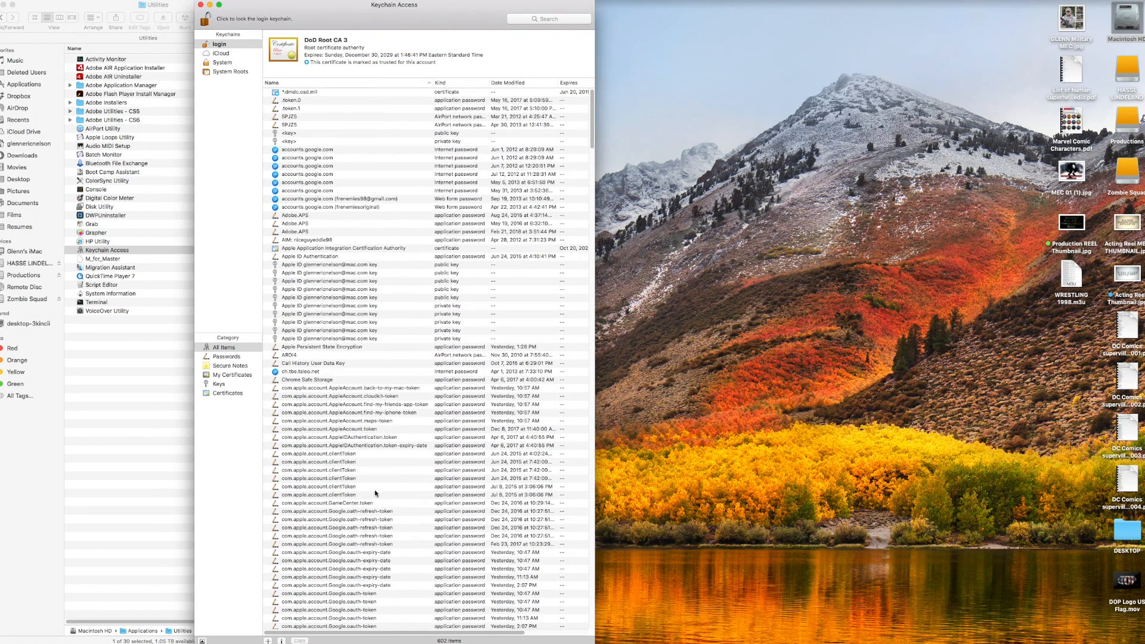
Step: Switch to Safari and start a new tab by entering 'ako' in the address bar
click(208, 4)
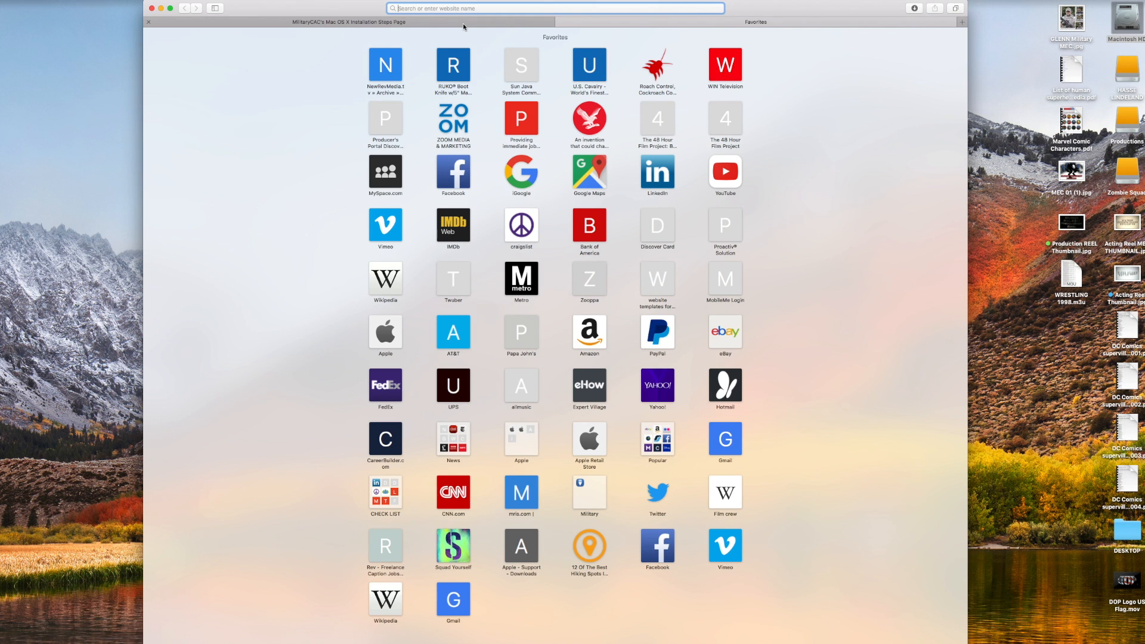
mouse_move(568, 37)
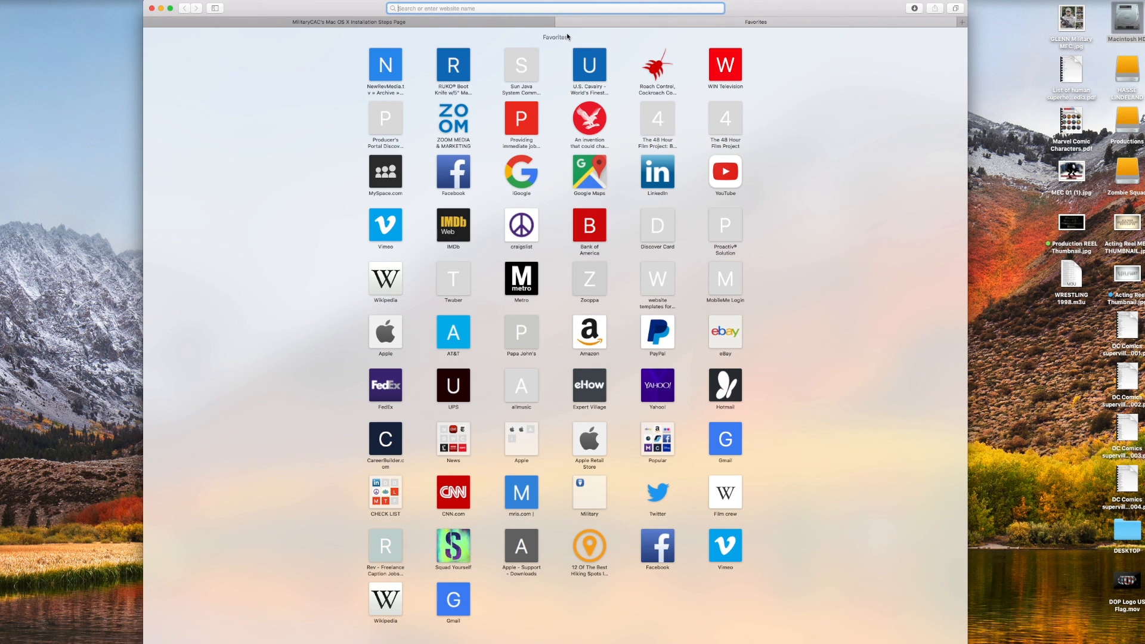
text(ako)
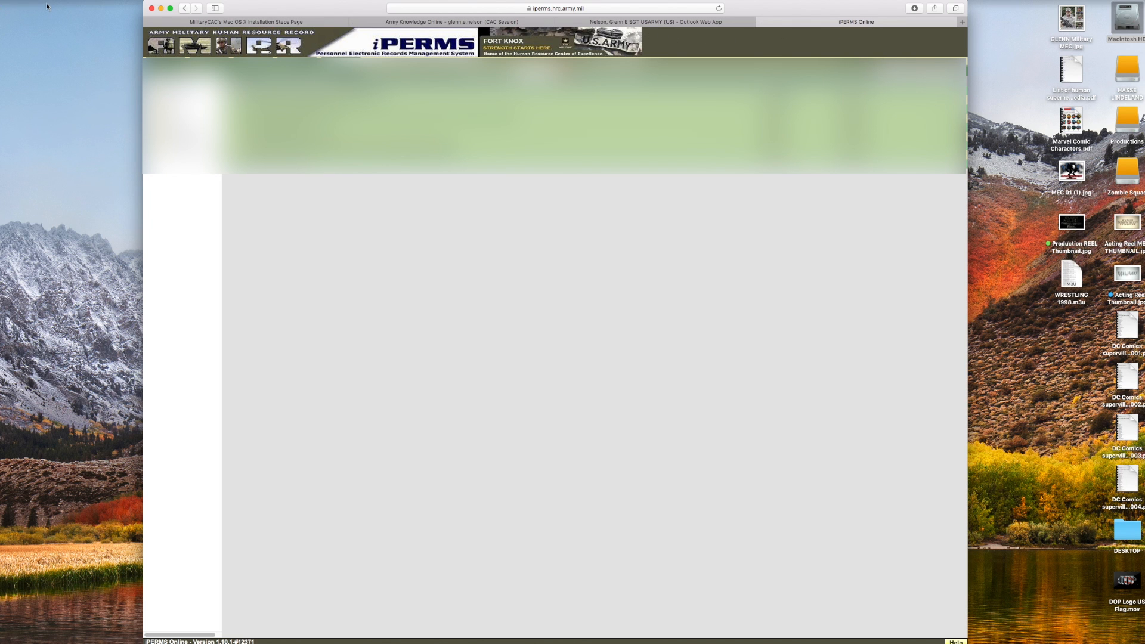
mouse_move(828, 28)
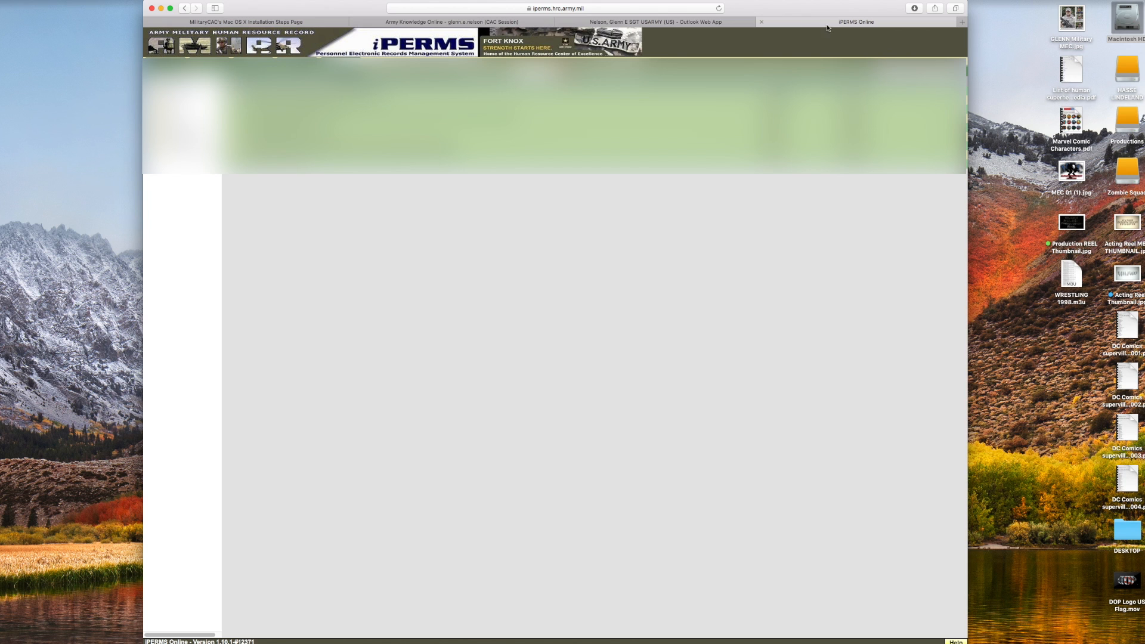
mouse_move(779, 34)
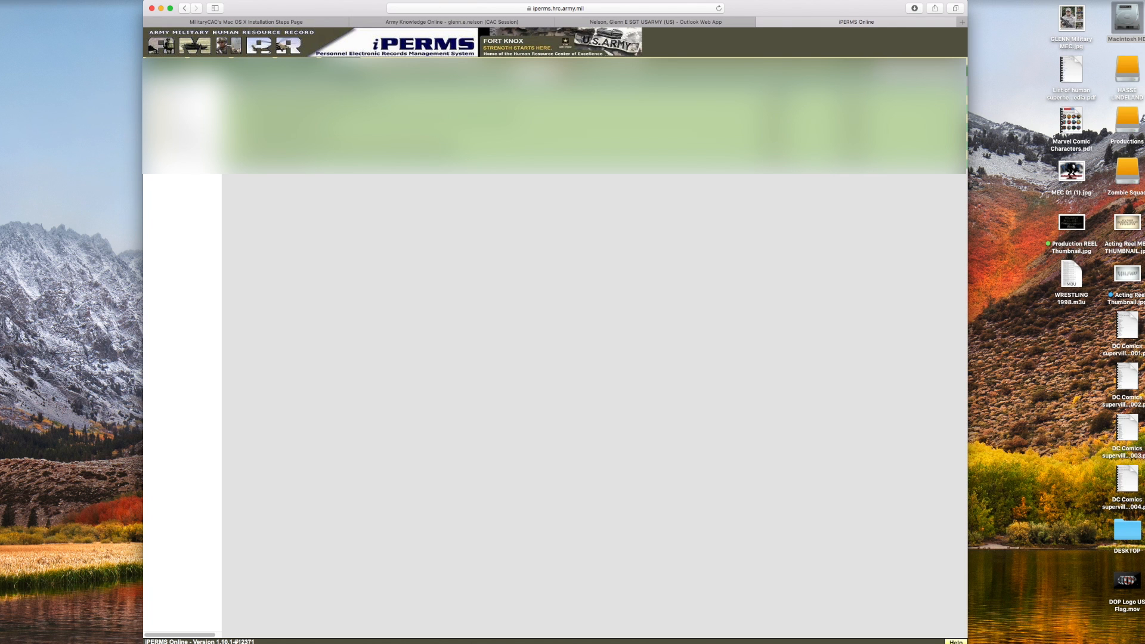
mouse_move(506, 280)
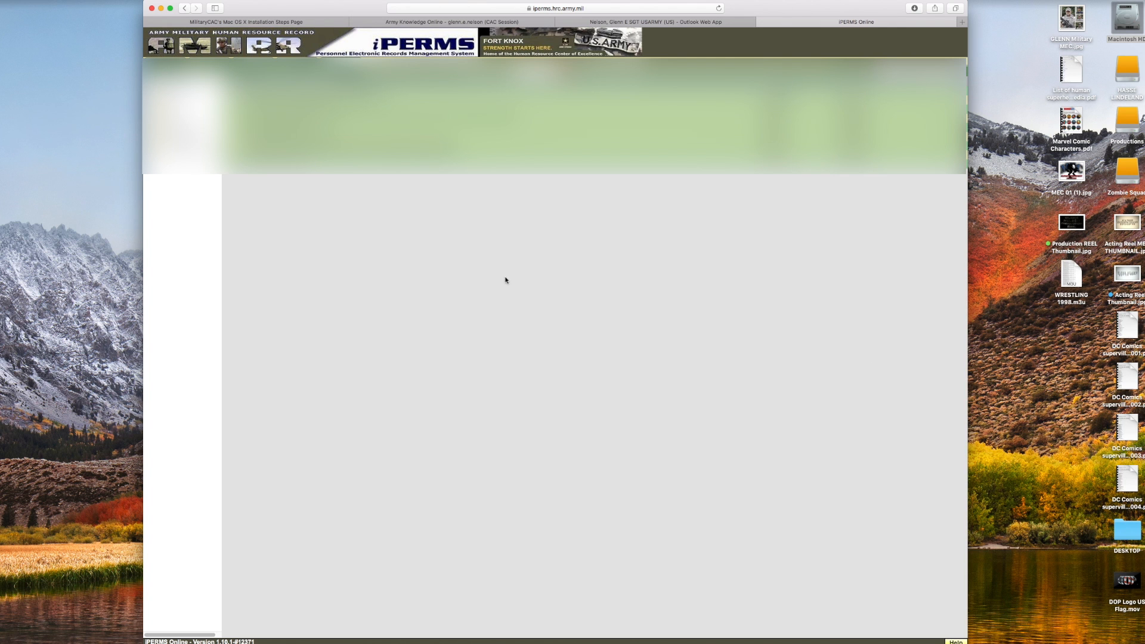
mouse_move(486, 288)
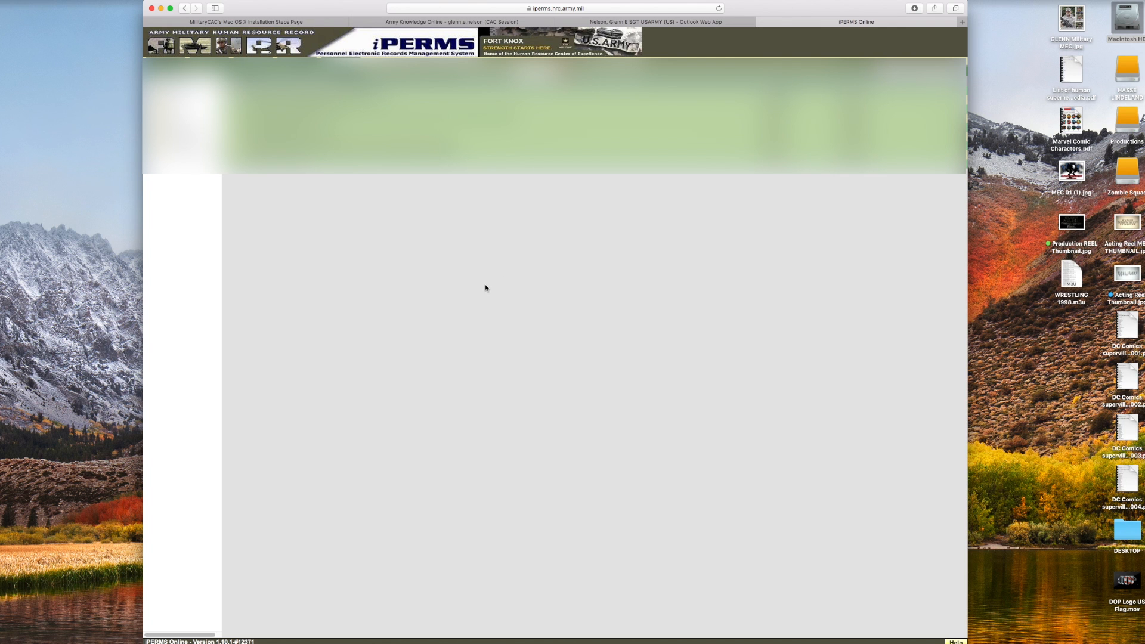
mouse_move(480, 288)
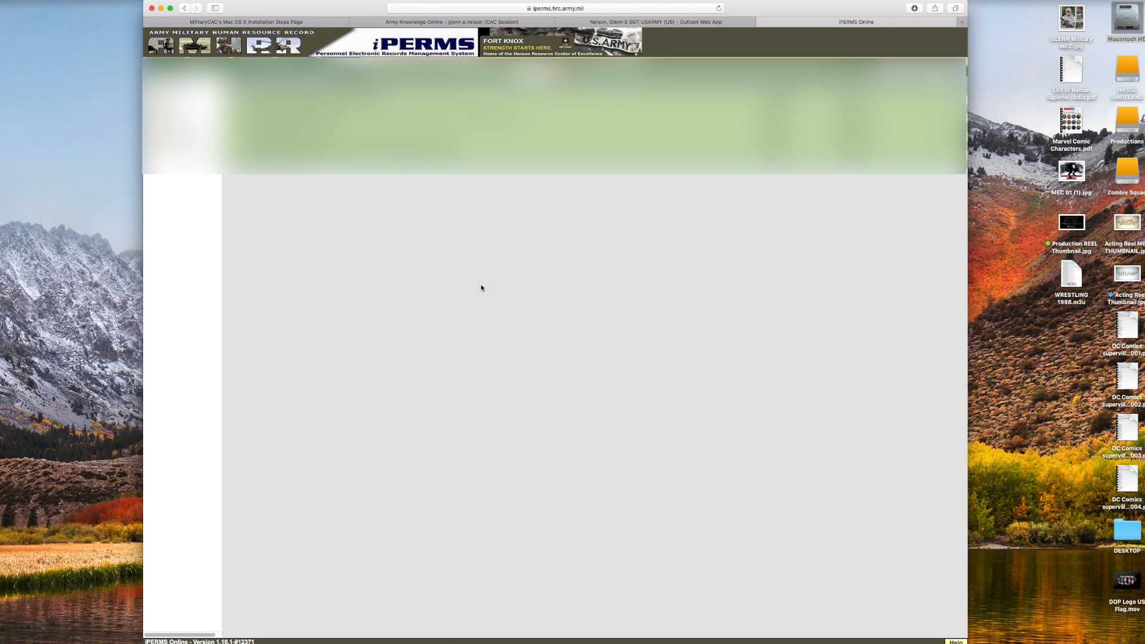
mouse_move(465, 273)
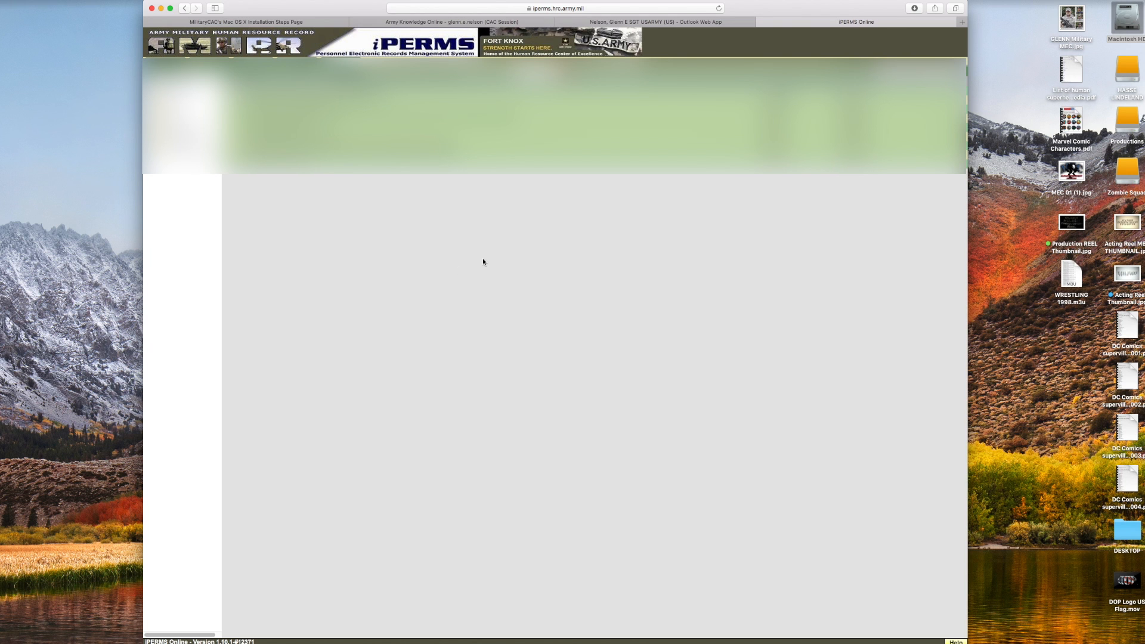
mouse_move(489, 258)
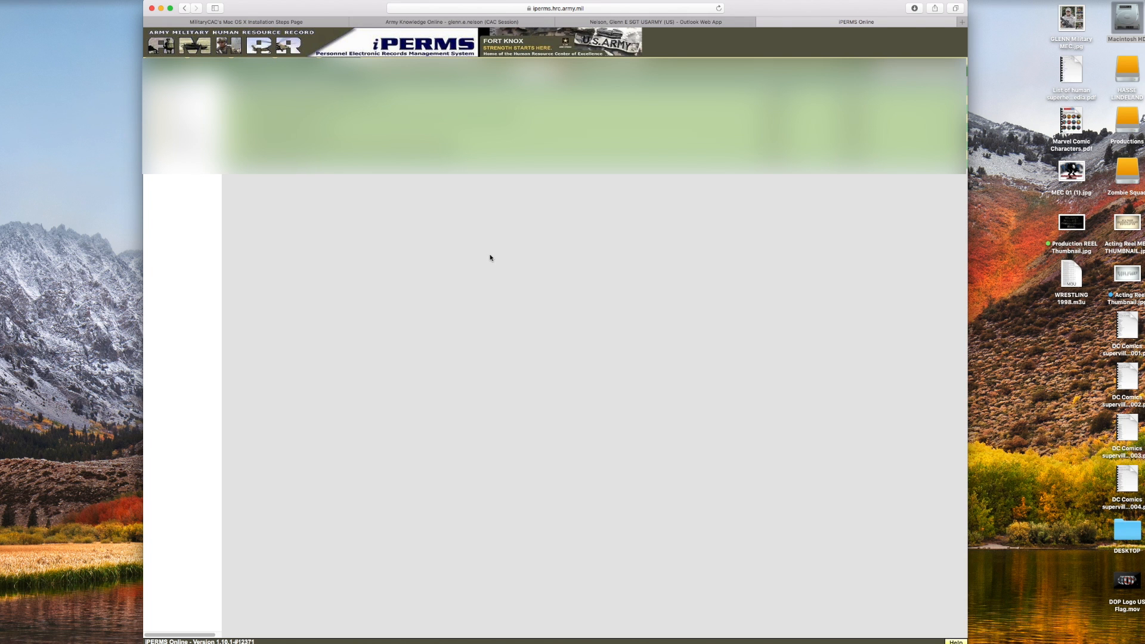
mouse_move(513, 246)
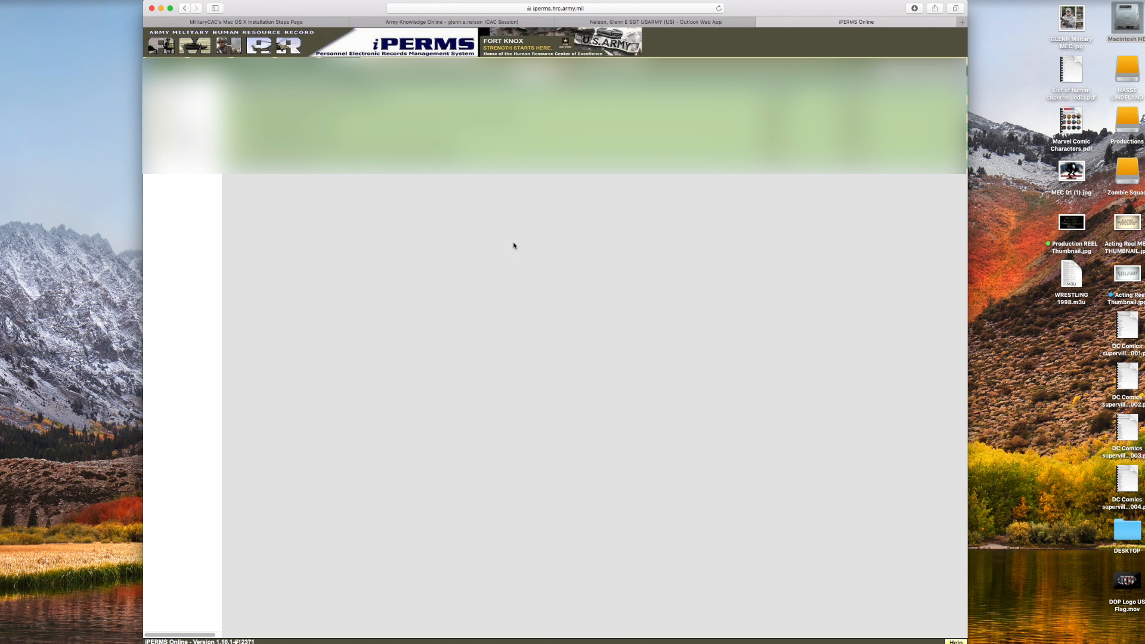